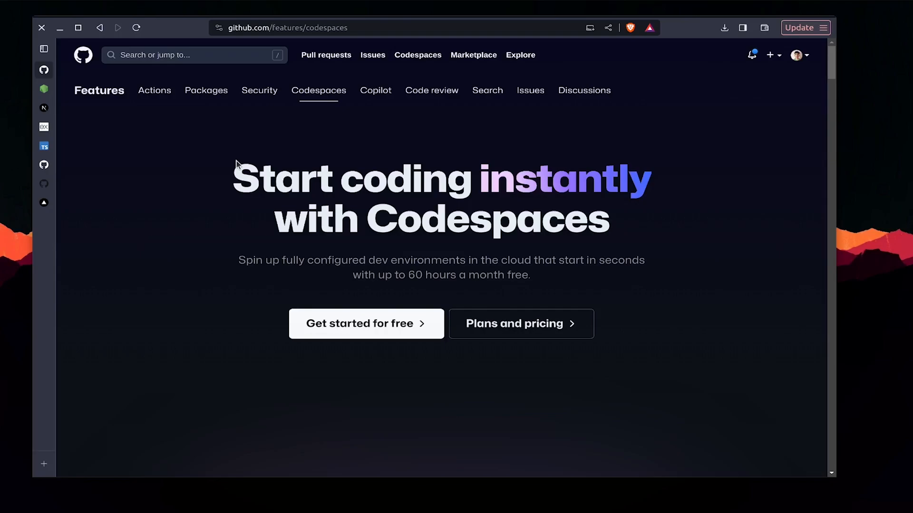
pyautogui.moveTo(231, 169)
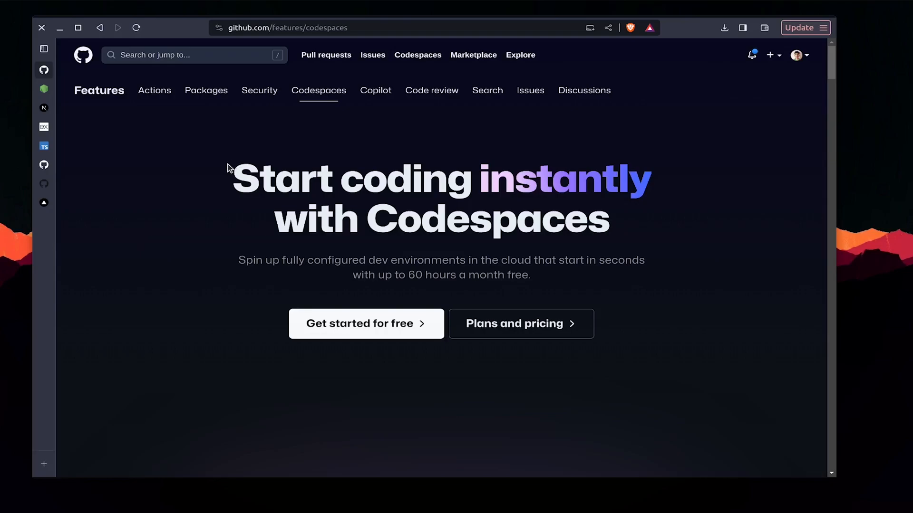
pyautogui.moveTo(253, 227)
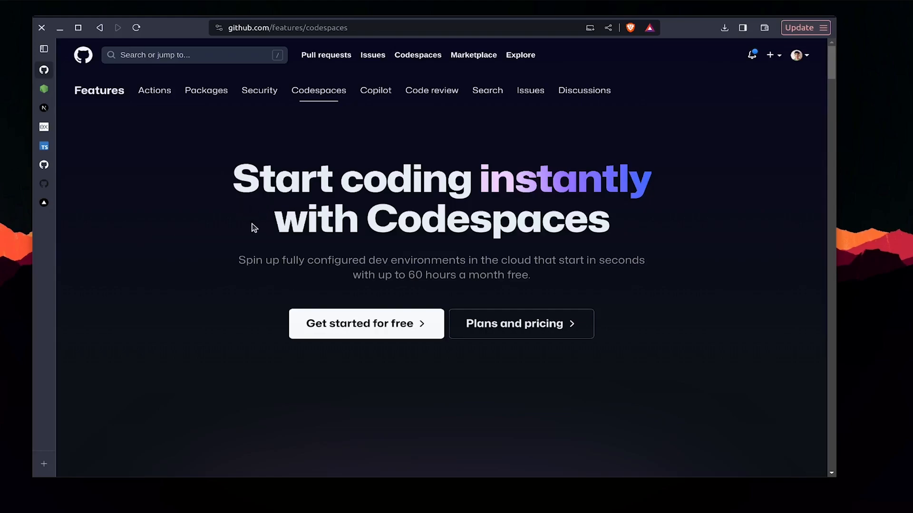
pyautogui.moveTo(342, 280)
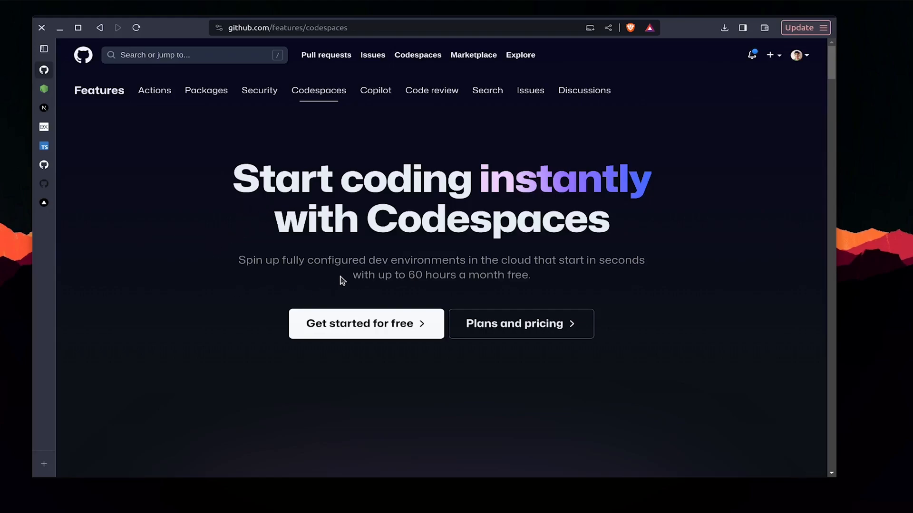
pyautogui.moveTo(687, 262)
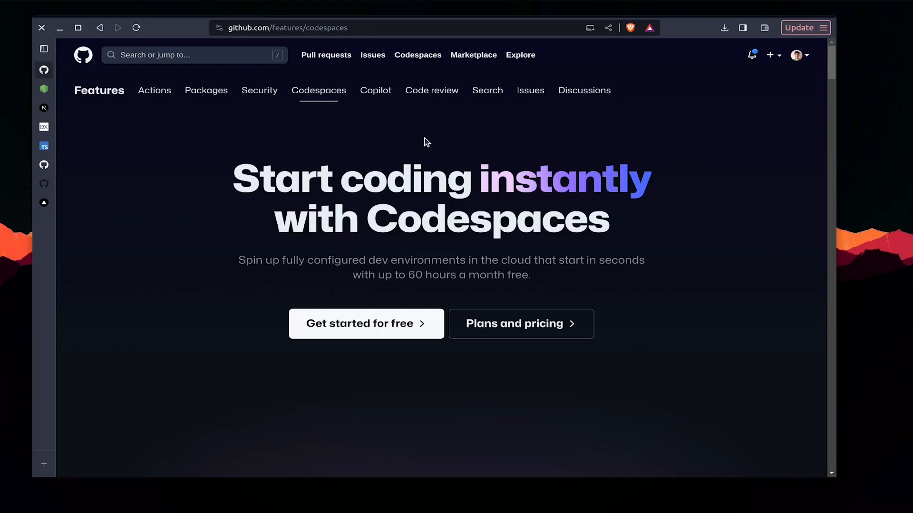
pyautogui.moveTo(225, 233)
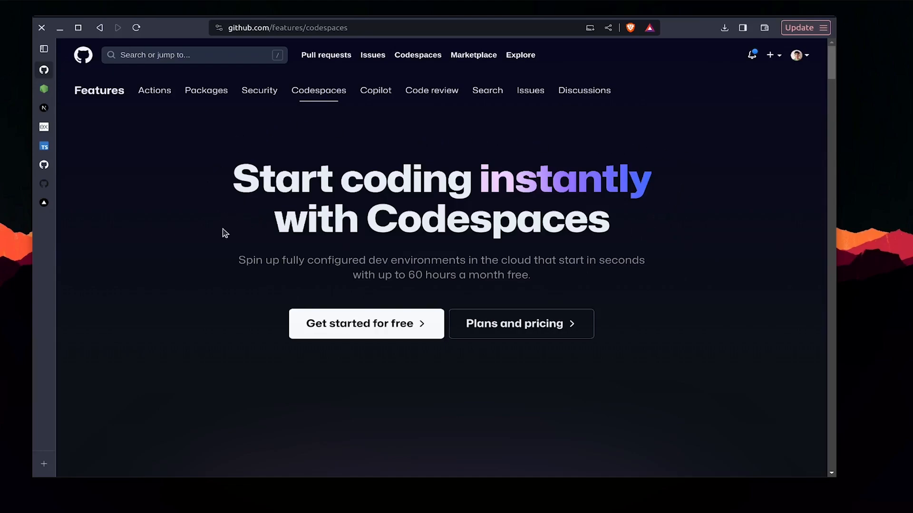
pyautogui.moveTo(73, 85)
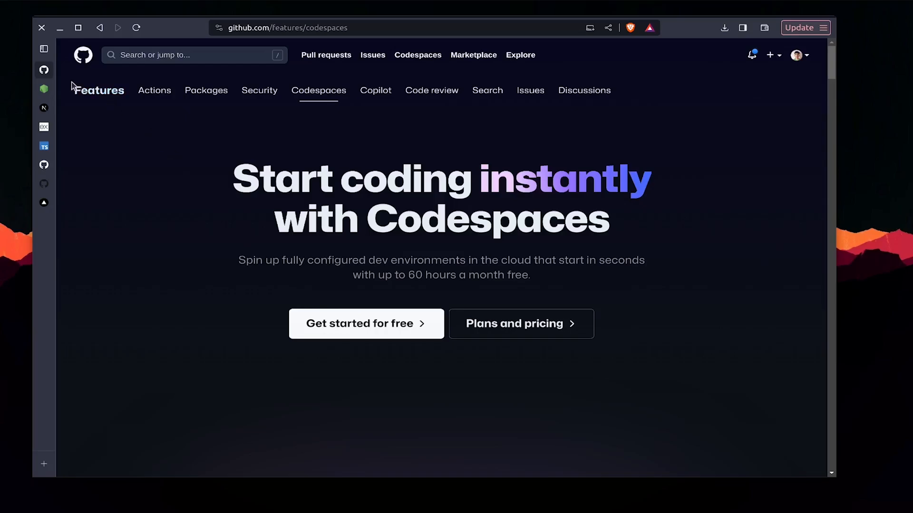
# Step: Browse the Node.js, Next.js, Express and TypeScript sites in Brave's vertical tabs, scrolling each
pyautogui.click(64, 88)
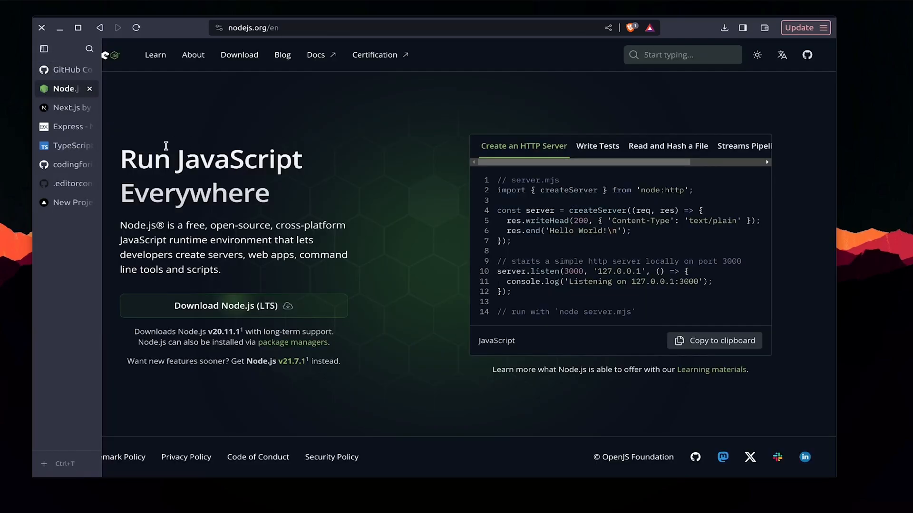
pyautogui.moveTo(192, 313)
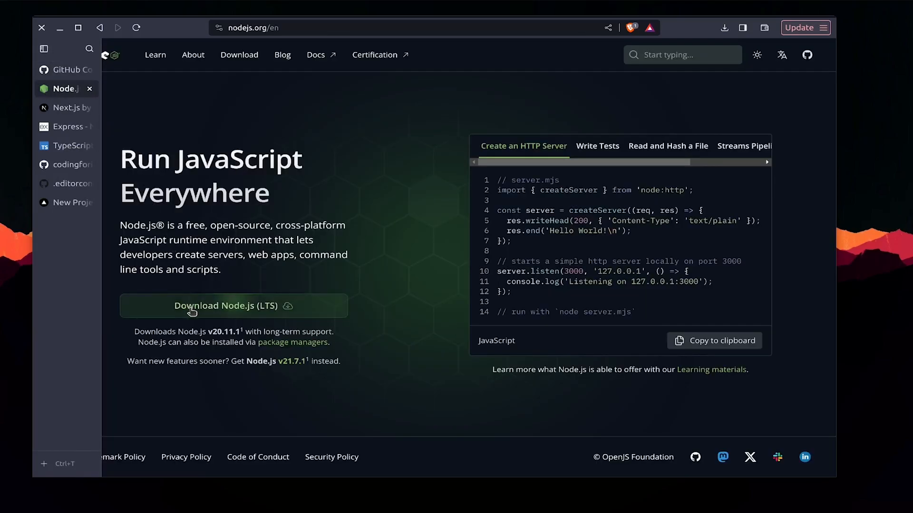
pyautogui.moveTo(156, 175)
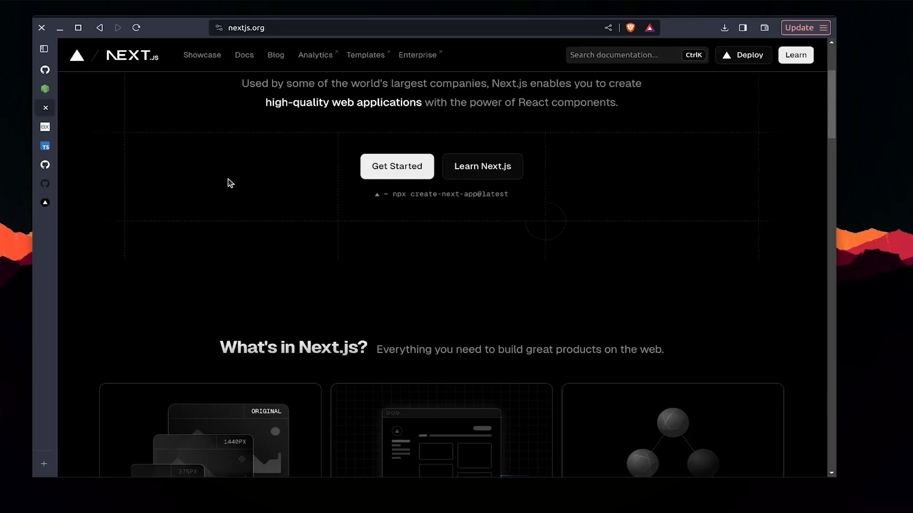
pyautogui.scroll(3)
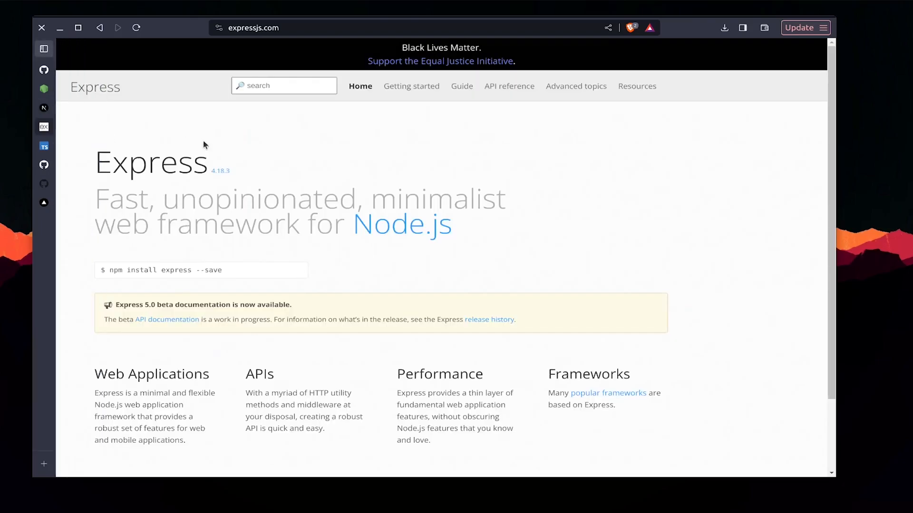
pyautogui.moveTo(131, 166)
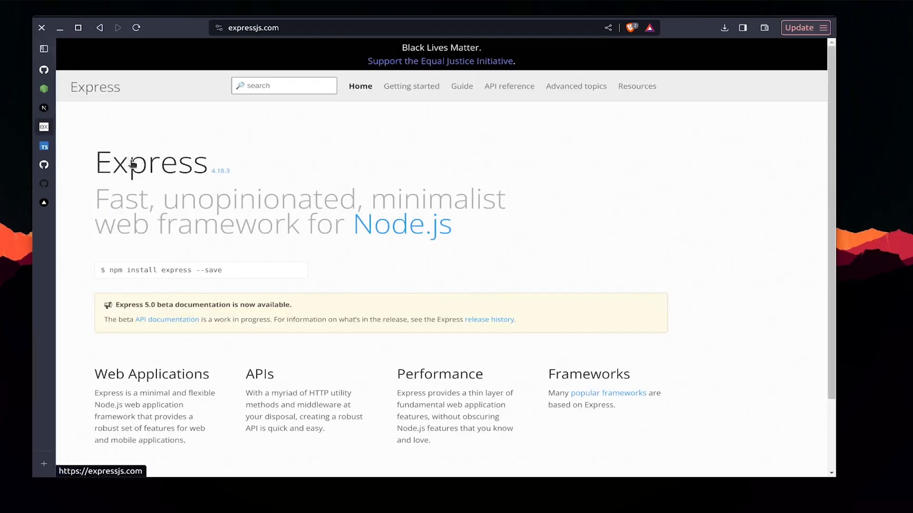
pyautogui.click(44, 146)
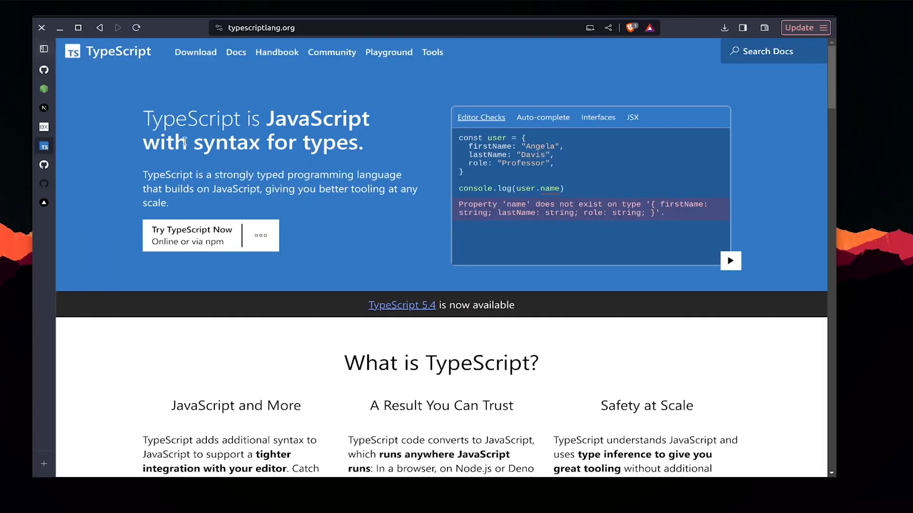
pyautogui.scroll(-3)
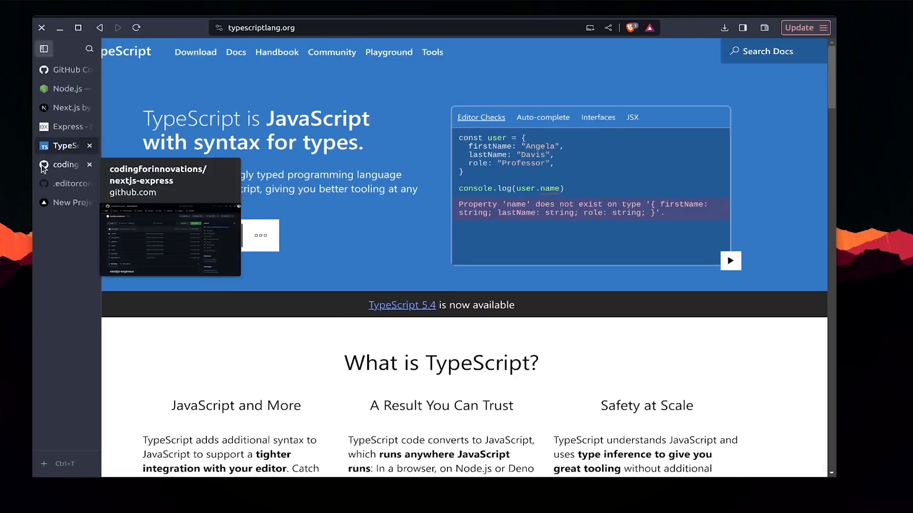
# Step: Open the nextjs-express repository's 'ubiquitous space halibut' codespace in the web editor
pyautogui.click(64, 165)
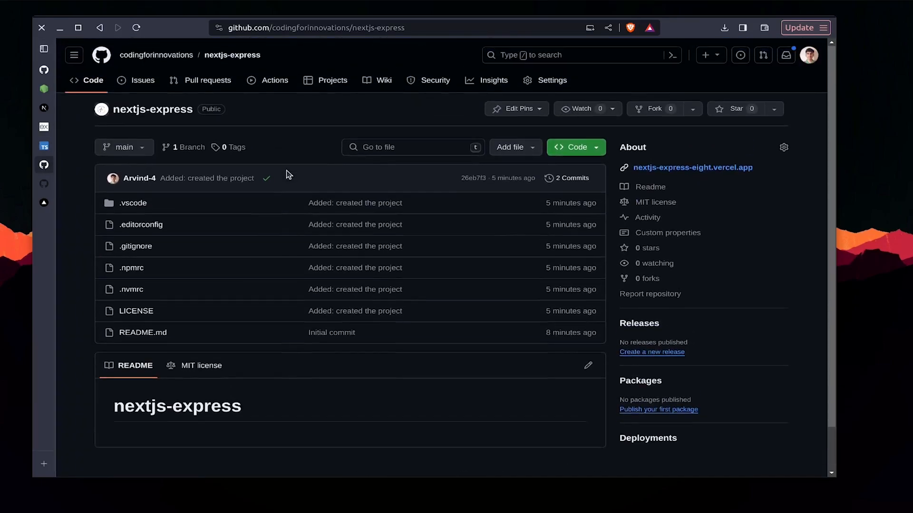
pyautogui.moveTo(299, 143)
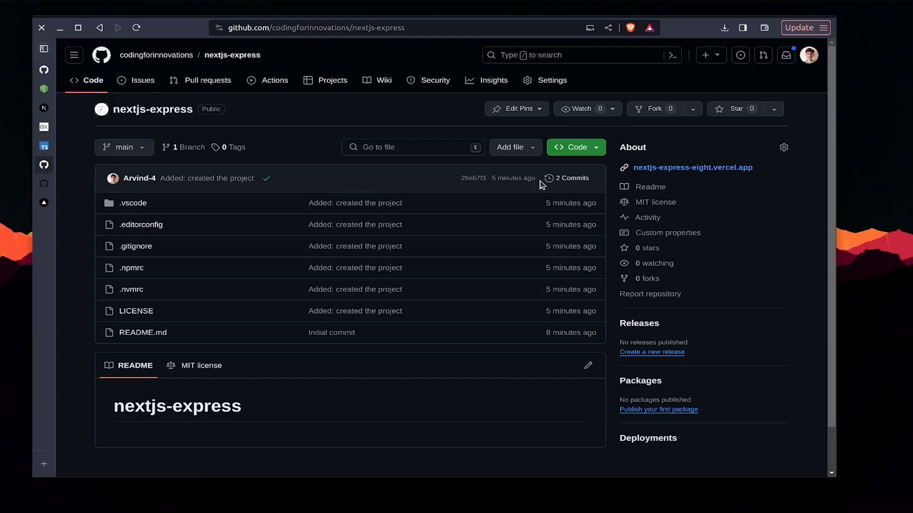
pyautogui.click(574, 147)
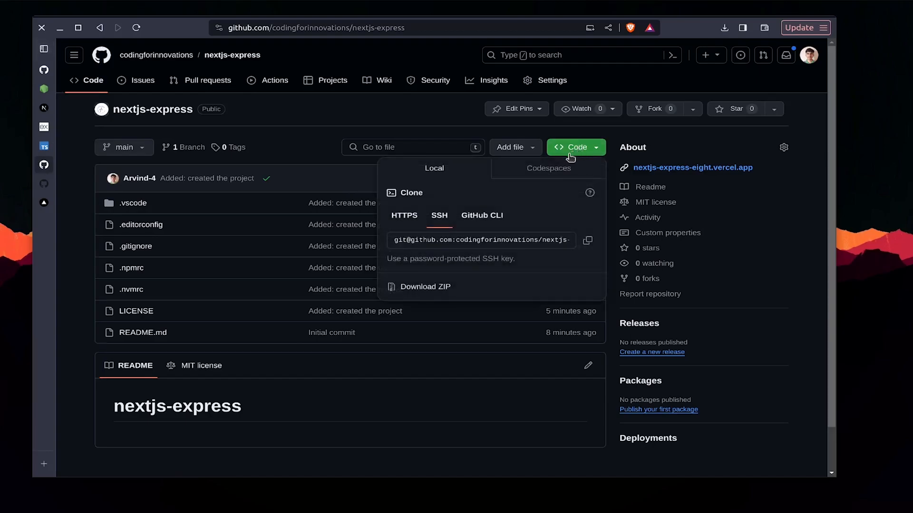
pyautogui.click(548, 168)
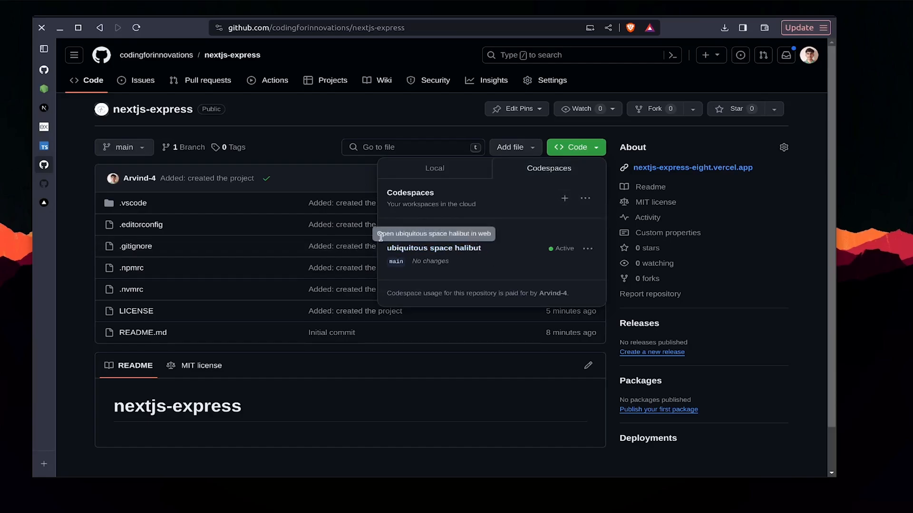
pyautogui.click(433, 249)
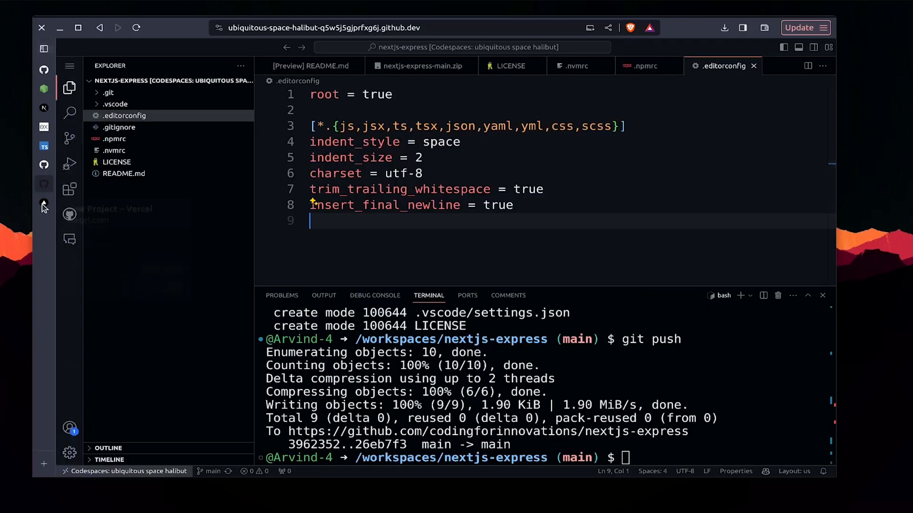
# Step: Clear the codespace terminal, run bare pnpm to list its help, and retype 'pnpm create'
pyautogui.click(44, 202)
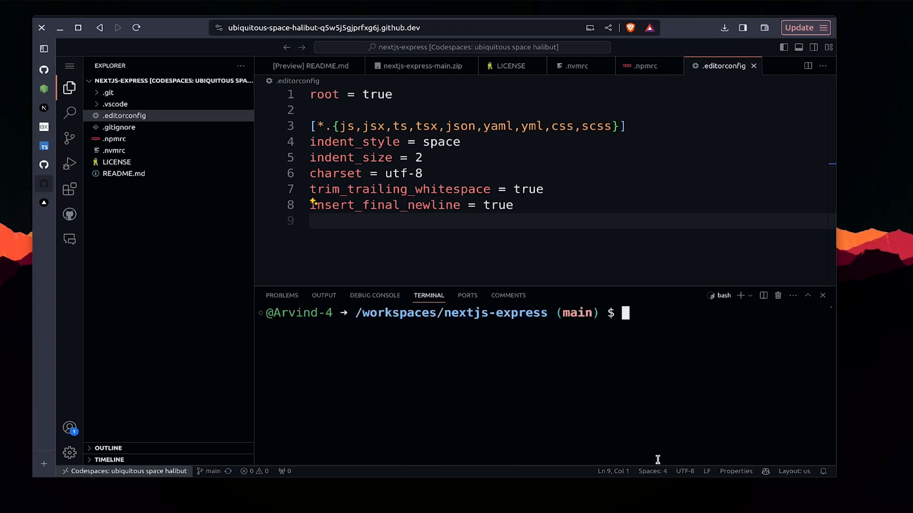
pyautogui.write('mkdir')
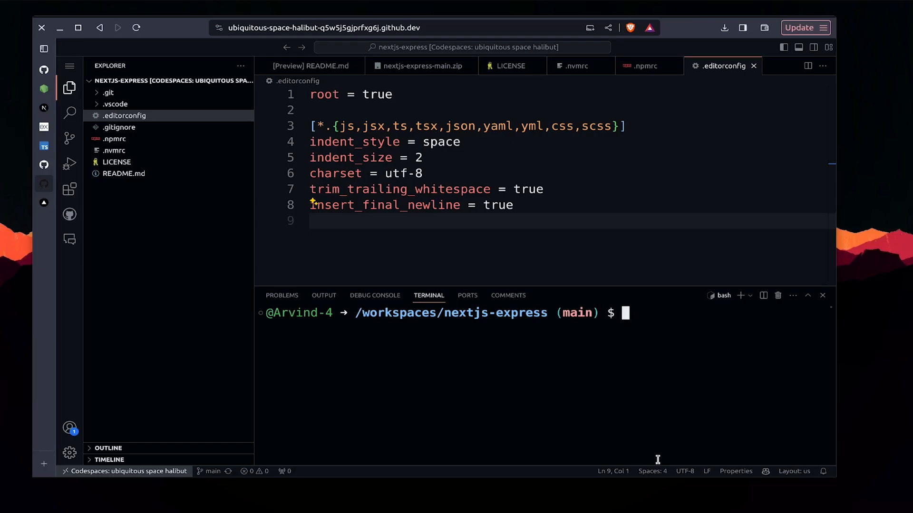
pyautogui.write('pnpm')
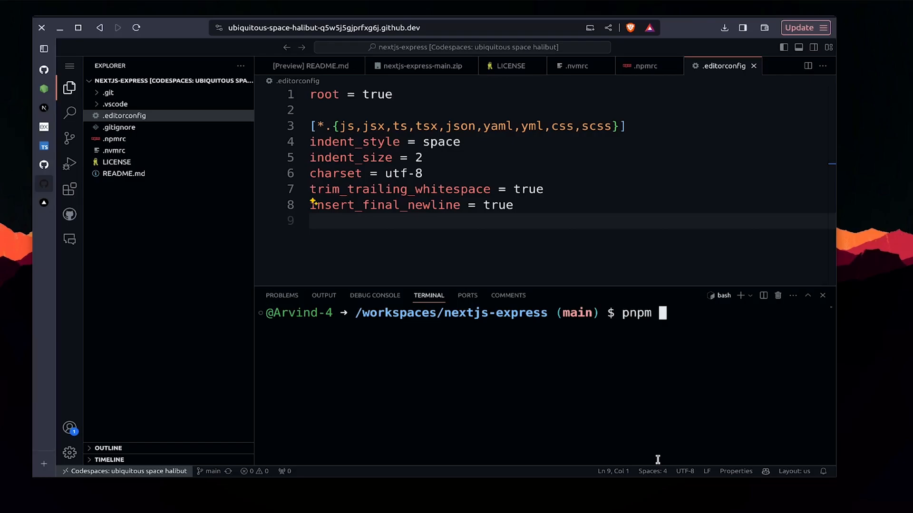
pyautogui.write('create')
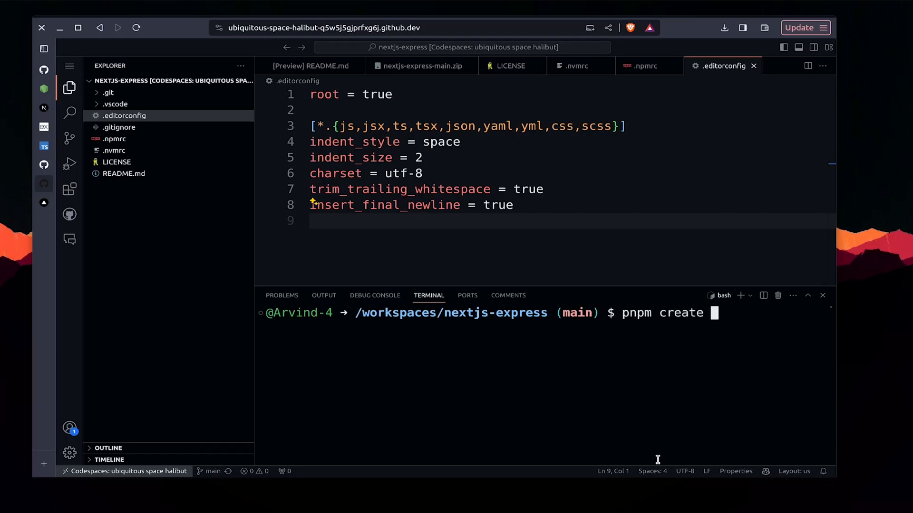
pyautogui.press('Backspace')
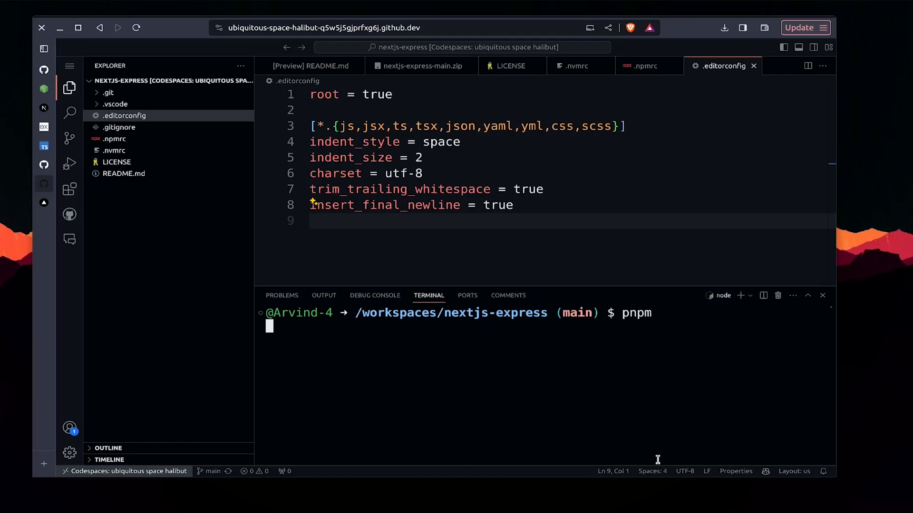
pyautogui.press('Enter')
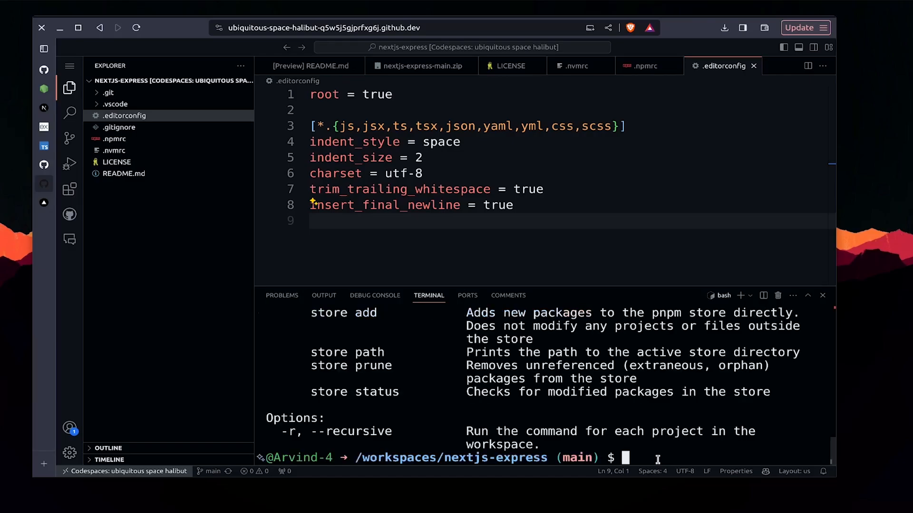
pyautogui.write('pnpm')
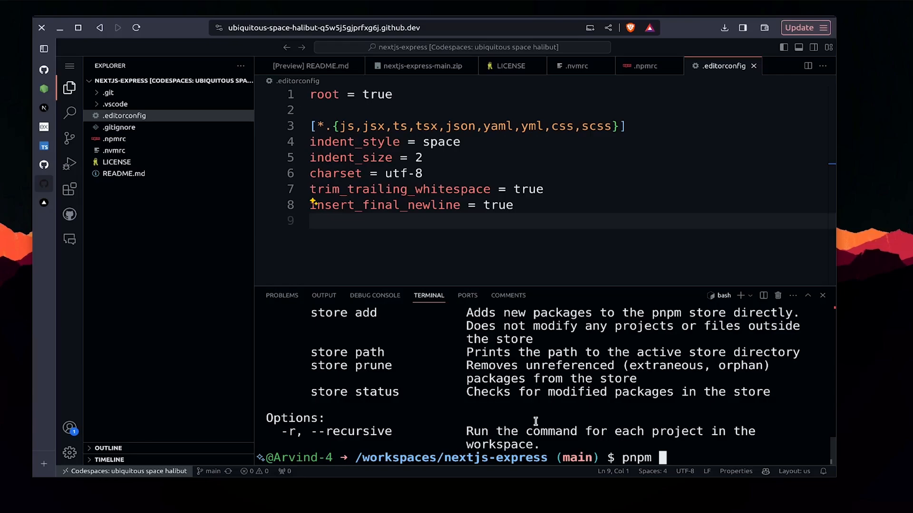
pyautogui.write('create')
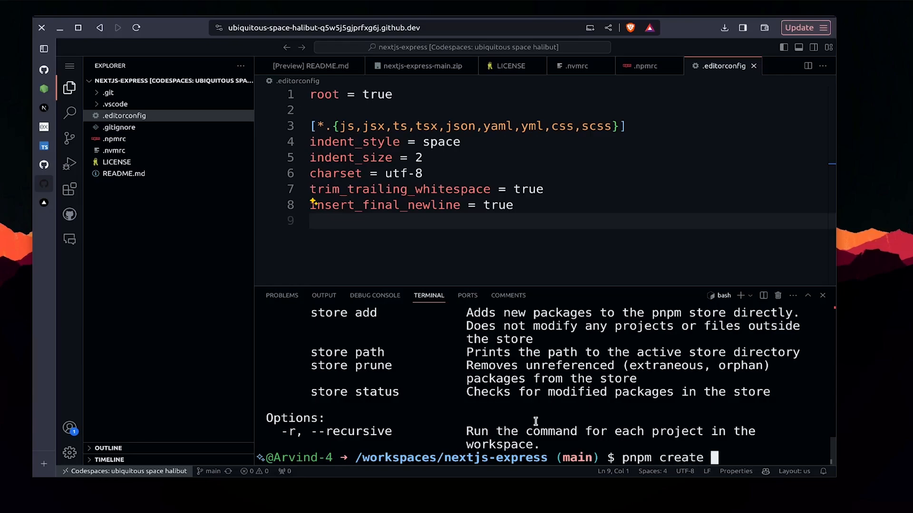
# Step: Scaffold the ui Next.js app with TypeScript, ESLint, Tailwind, src/, App Router and @/* alias, then browse it
pyautogui.write('next-app')
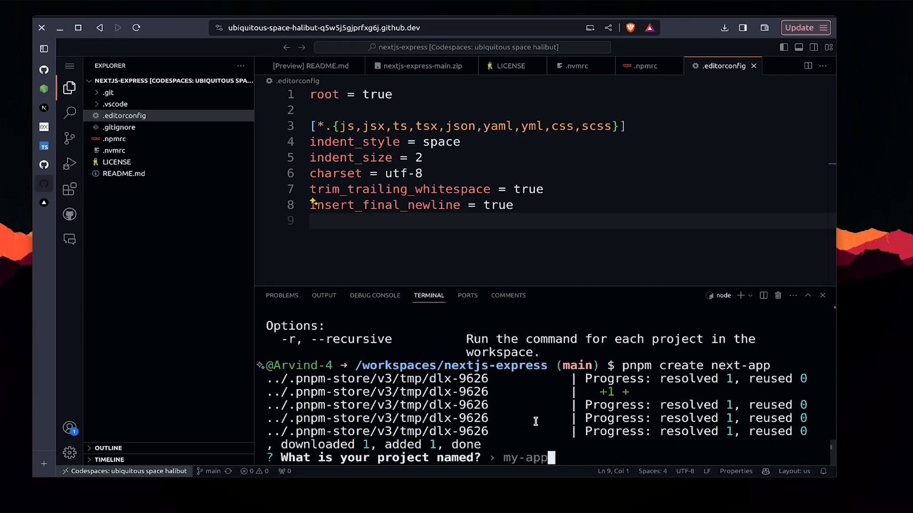
pyautogui.write('ui')
pyautogui.write('@s')
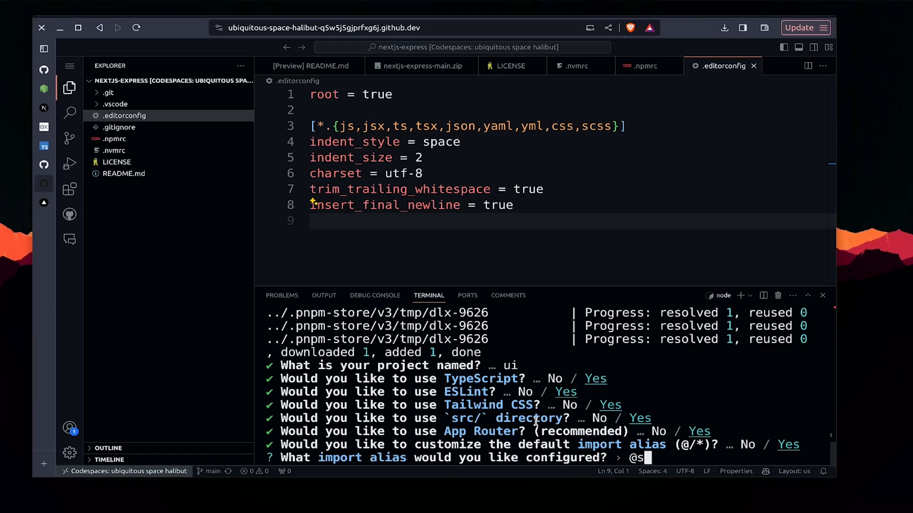
pyautogui.write('rc/*')
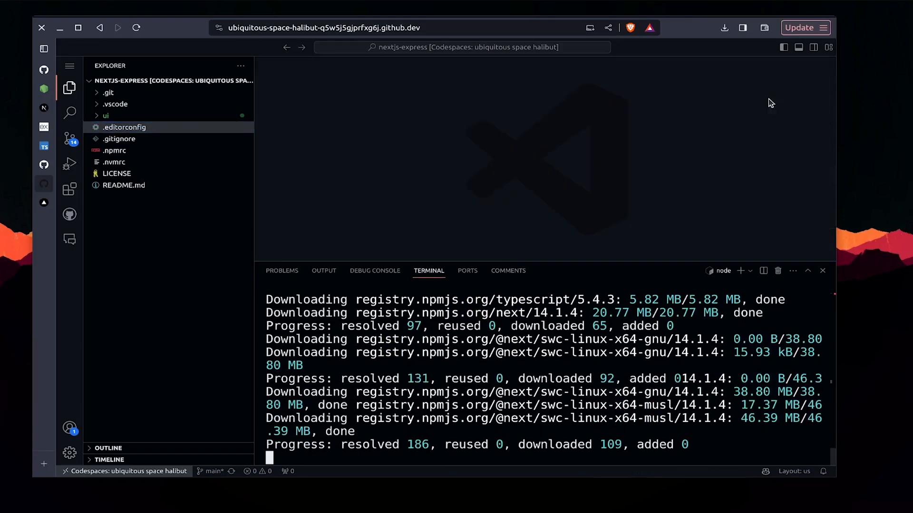
pyautogui.click(106, 115)
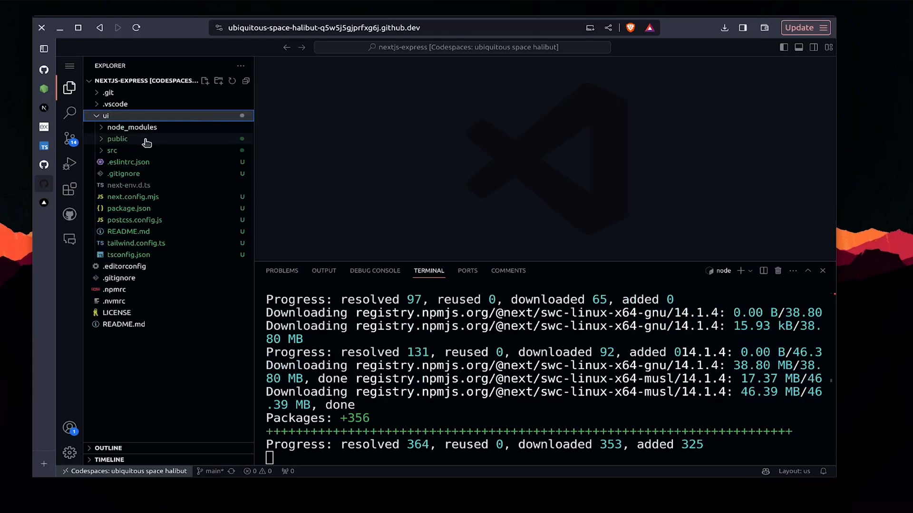
pyautogui.click(124, 174)
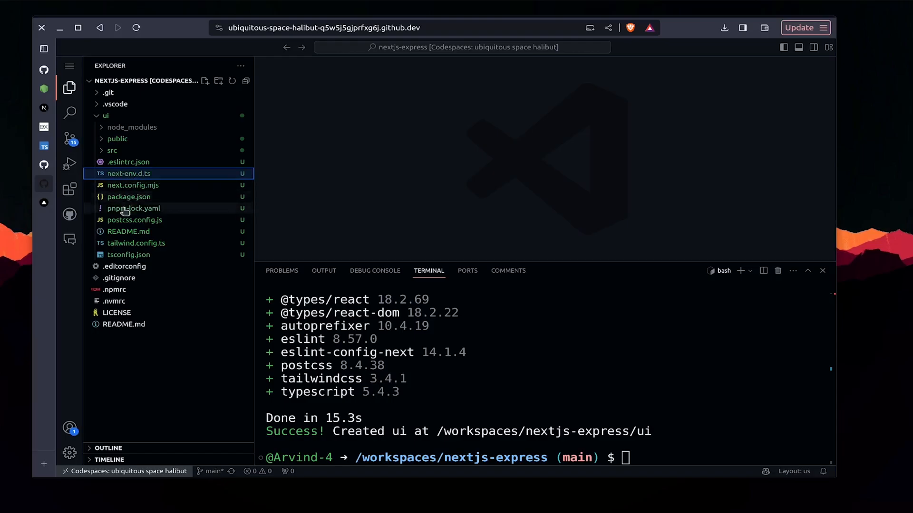
pyautogui.click(106, 115)
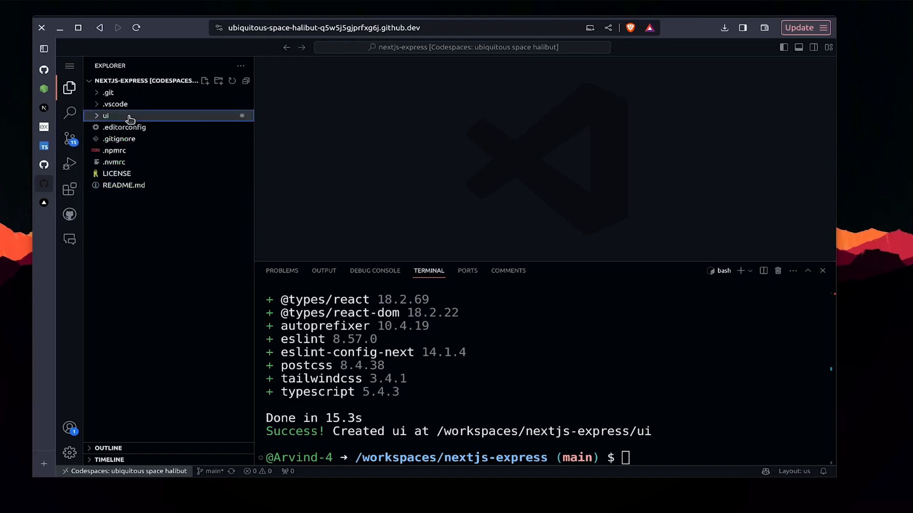
pyautogui.click(114, 104)
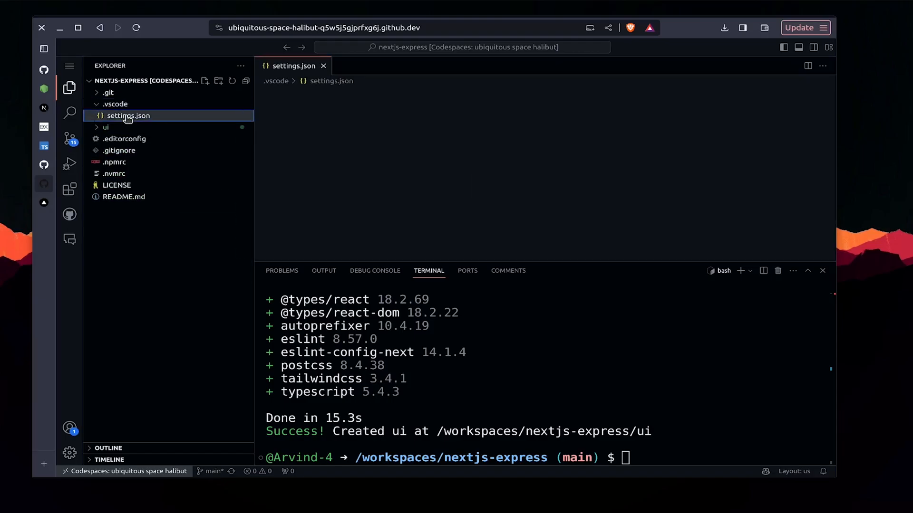
pyautogui.click(128, 115)
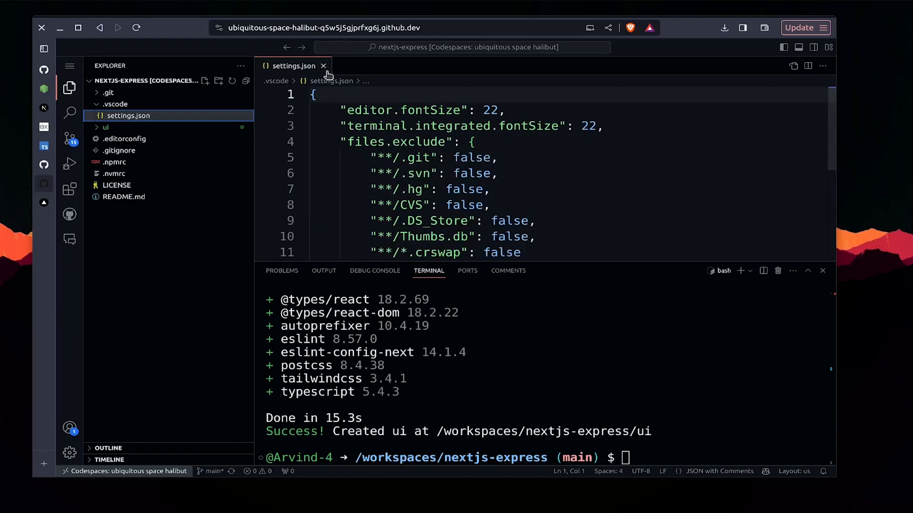
pyautogui.click(323, 66)
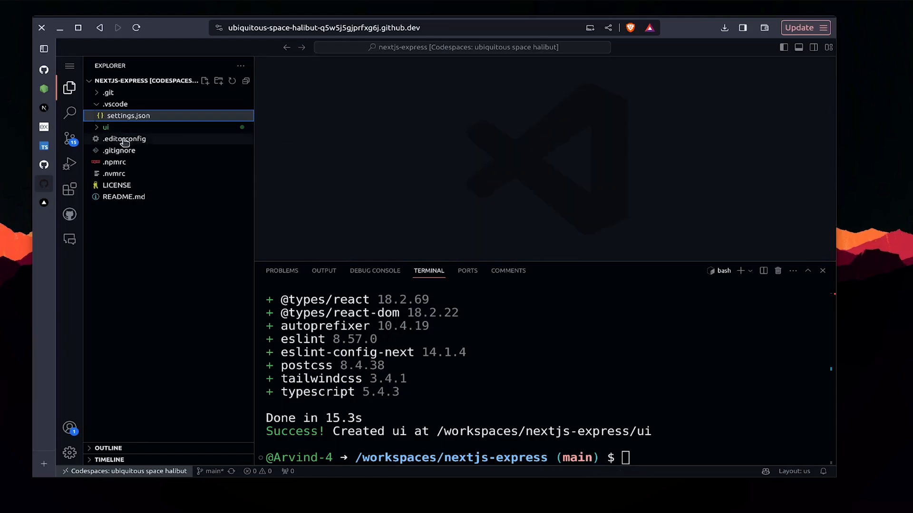
pyautogui.click(124, 139)
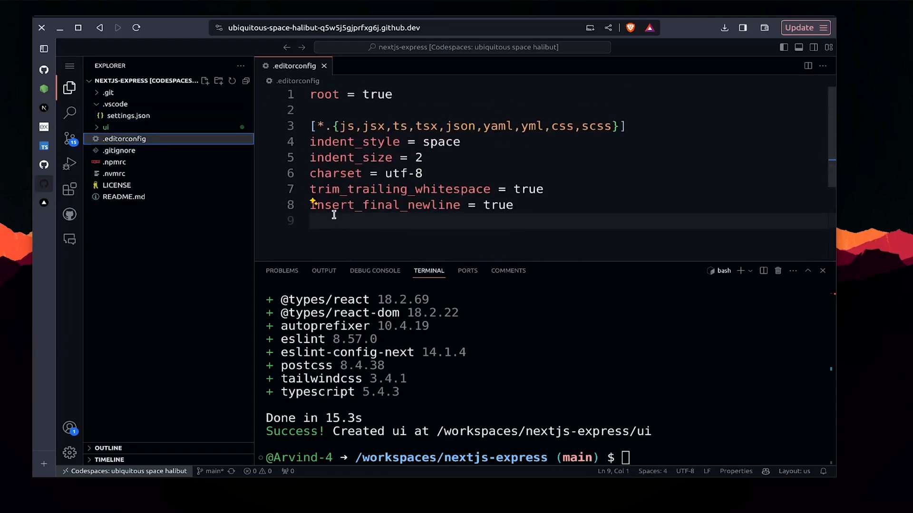
pyautogui.click(119, 150)
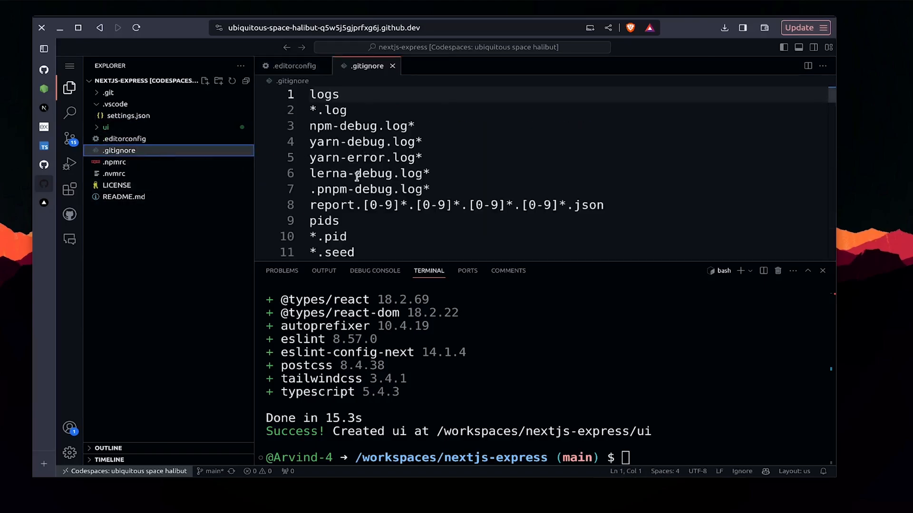
pyautogui.scroll(-3)
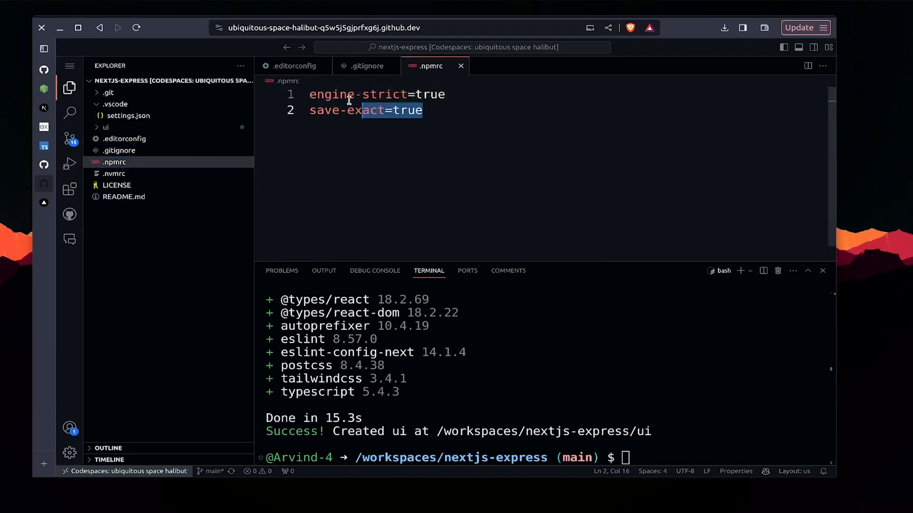
pyautogui.click(114, 173)
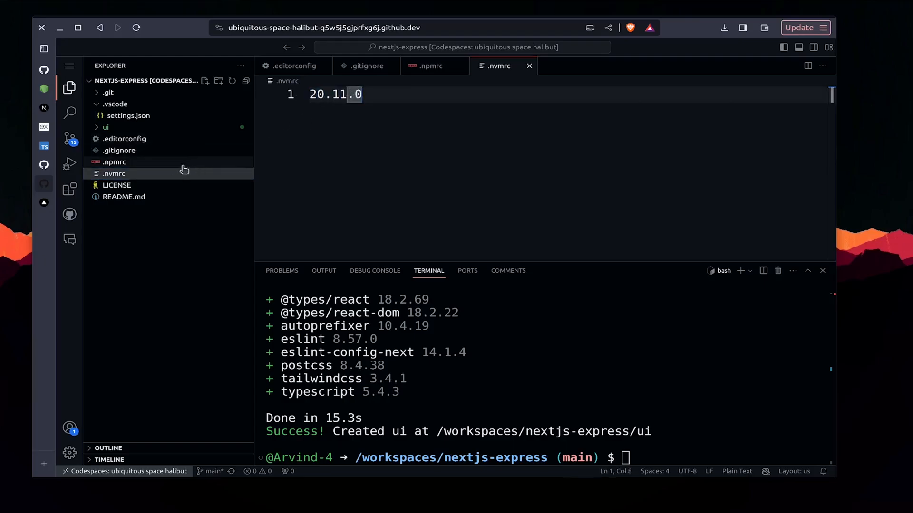
pyautogui.click(113, 173)
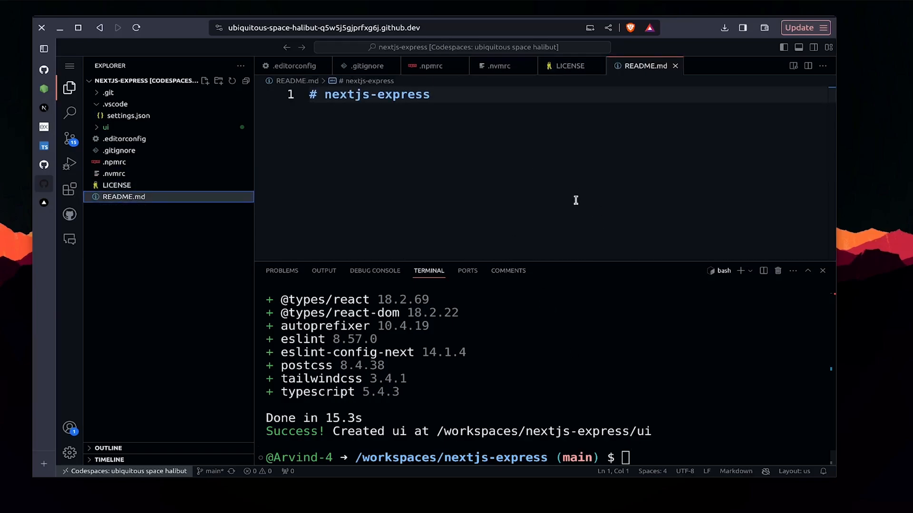
pyautogui.click(822, 65)
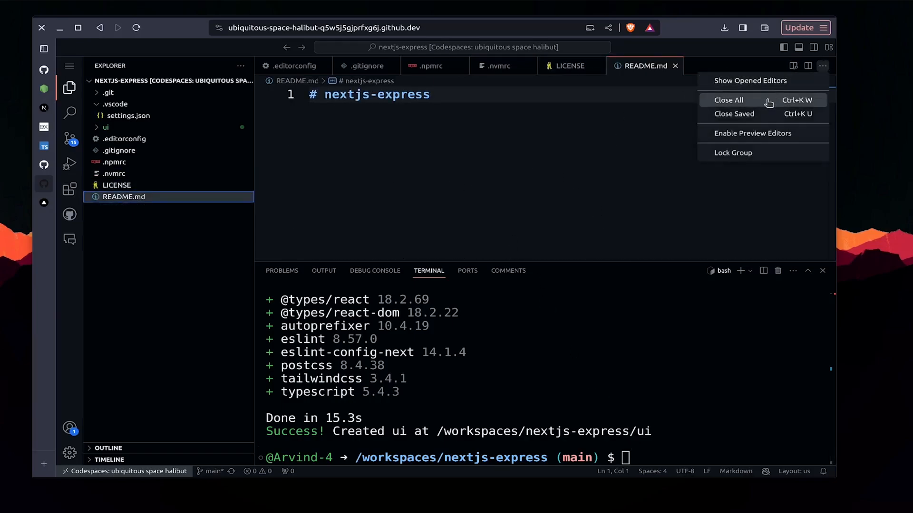
pyautogui.click(729, 99)
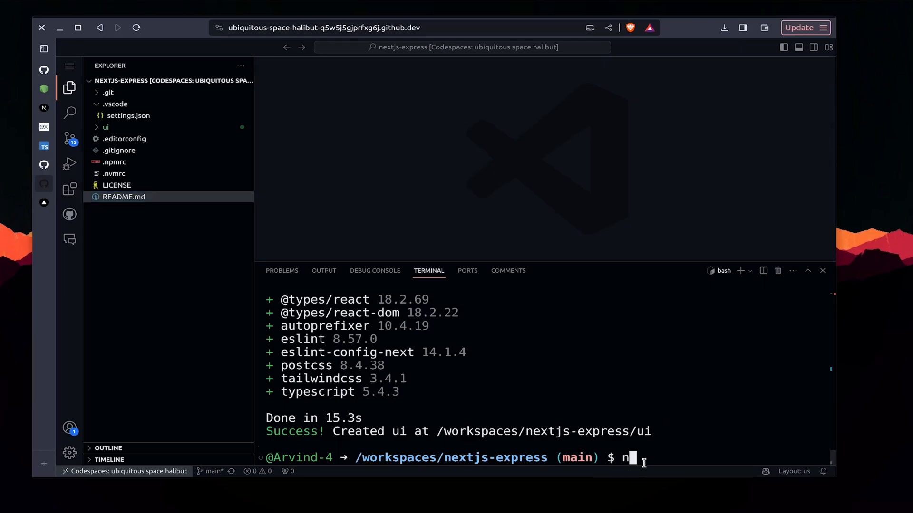
# Step: Confirm Node v20.11.1, start the ui dev server with pnpm dev, and open port 3000
pyautogui.write('ode -v')
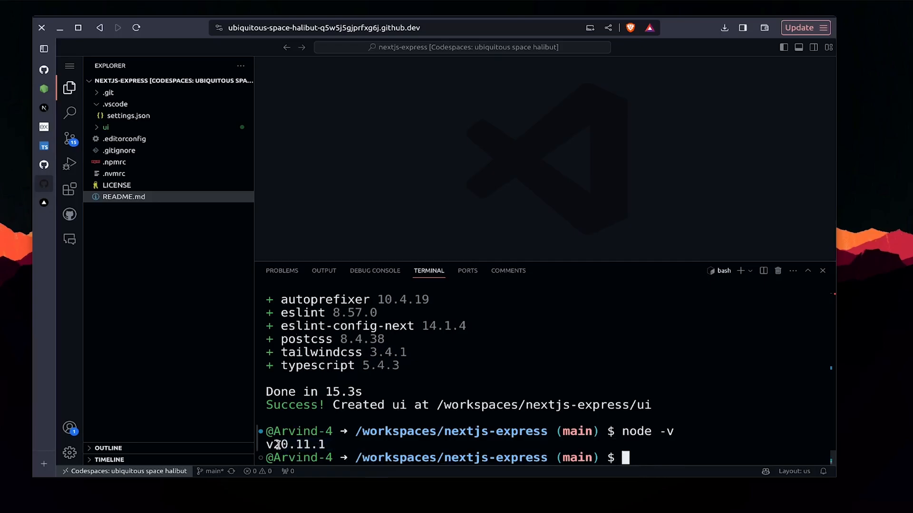
pyautogui.write('cd ui')
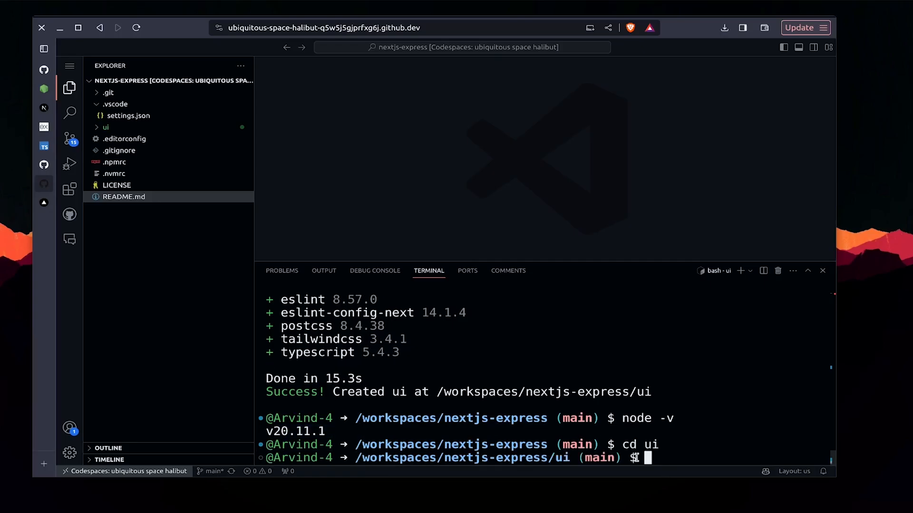
pyautogui.write('pnpm dev')
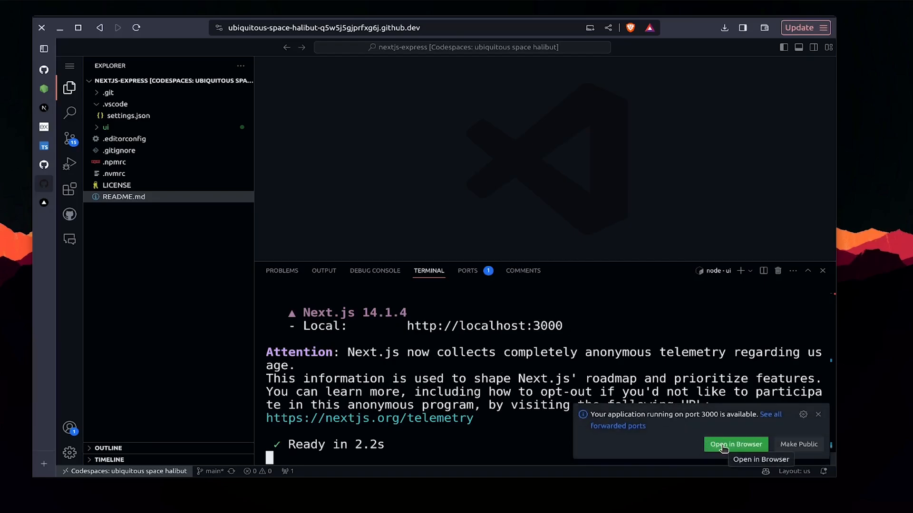
pyautogui.click(736, 444)
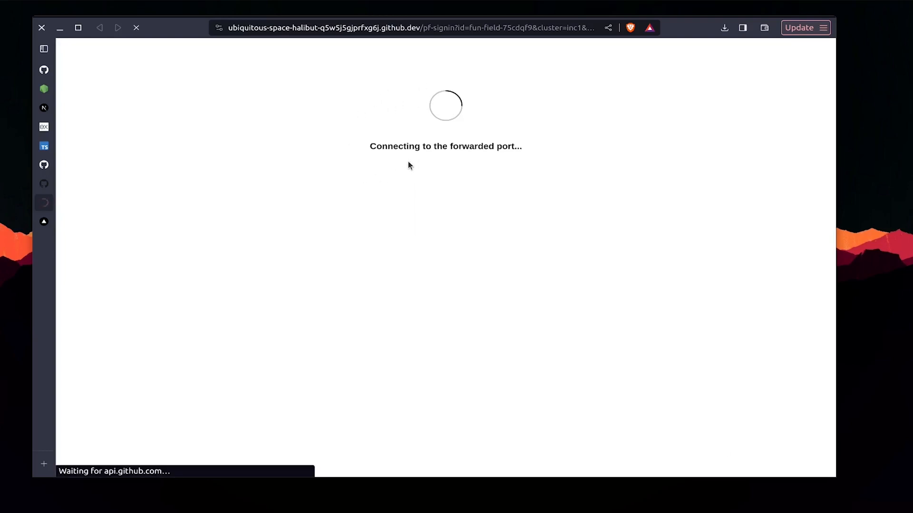
pyautogui.moveTo(493, 105)
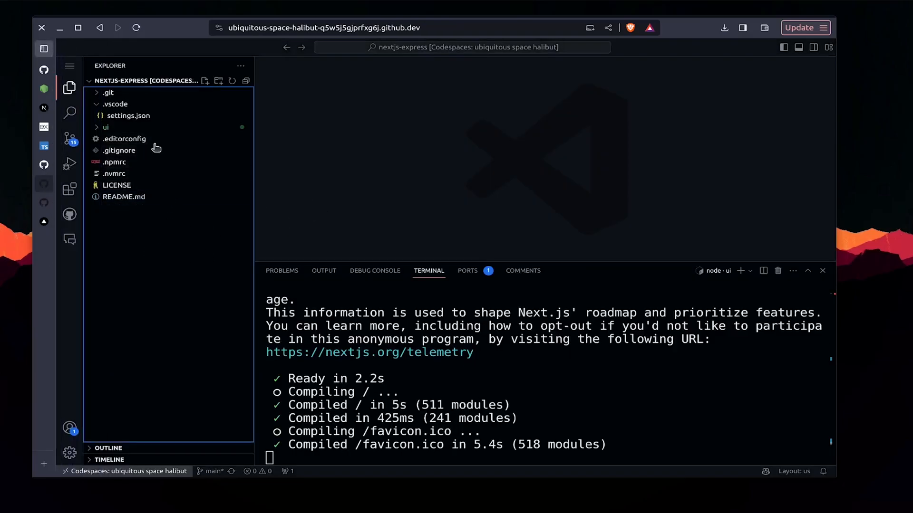
# Step: Replace the default JSX in ui/src/app/page.tsx with a div reading HOME PAGE
pyautogui.click(106, 127)
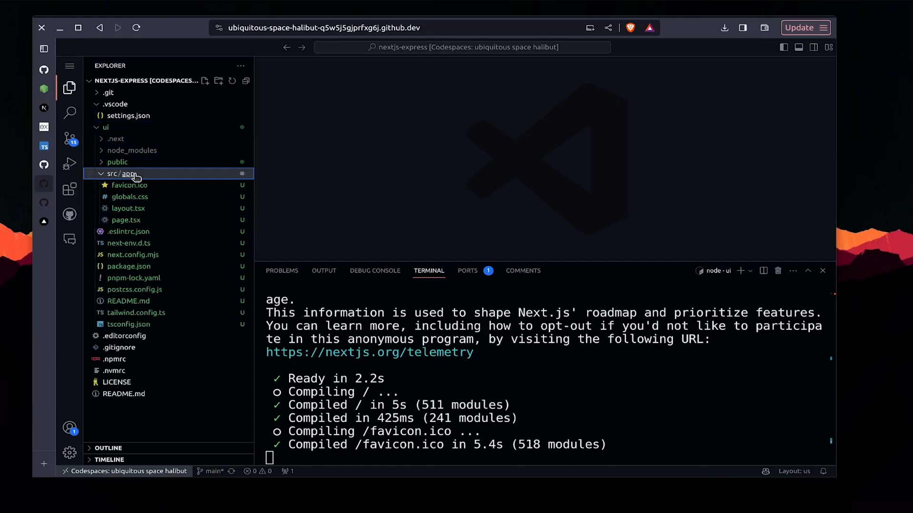
pyautogui.click(126, 220)
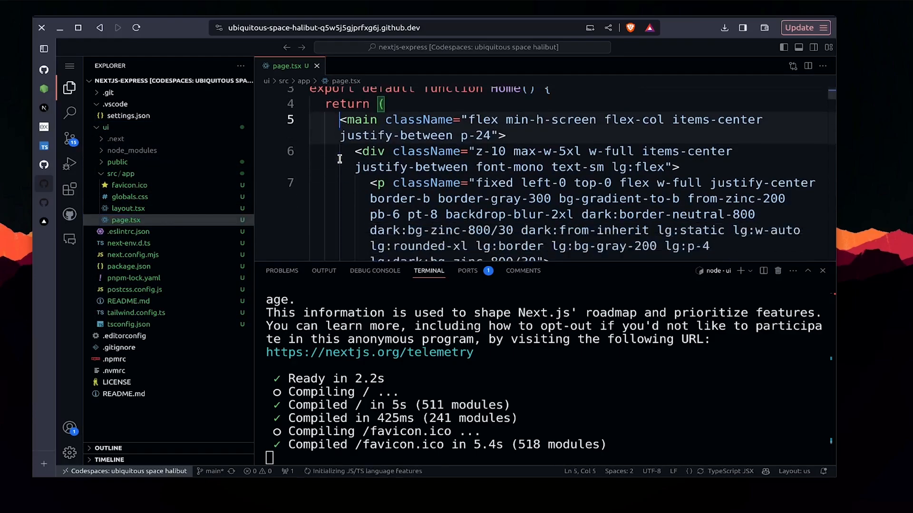
pyautogui.scroll(-3)
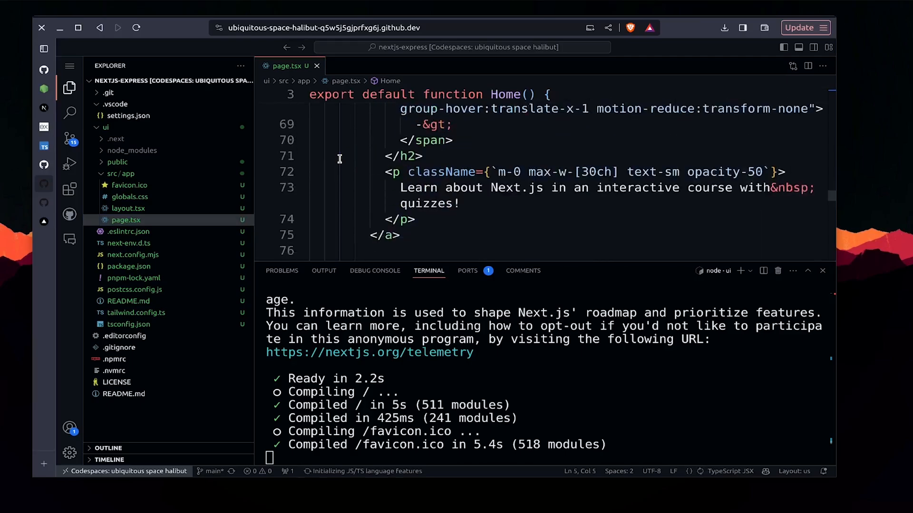
pyautogui.scroll(-3)
pyautogui.write('<div>')
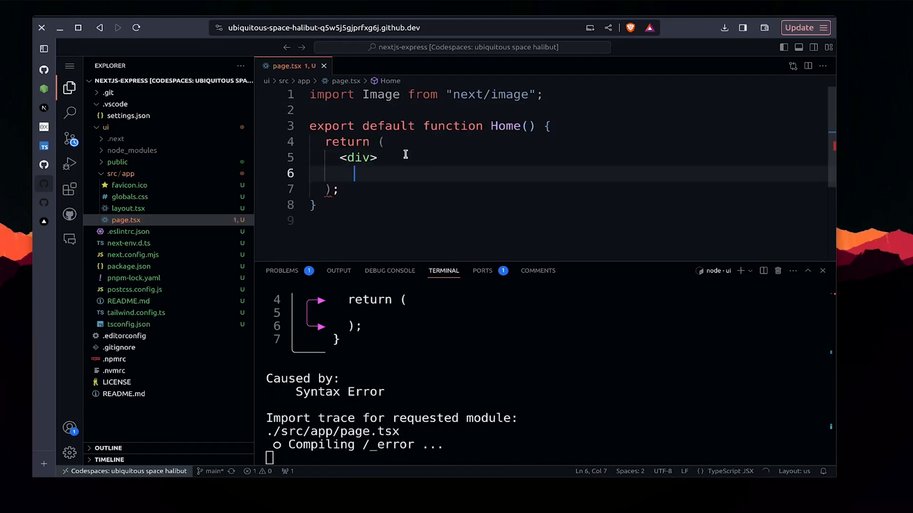
pyautogui.write('HOME')
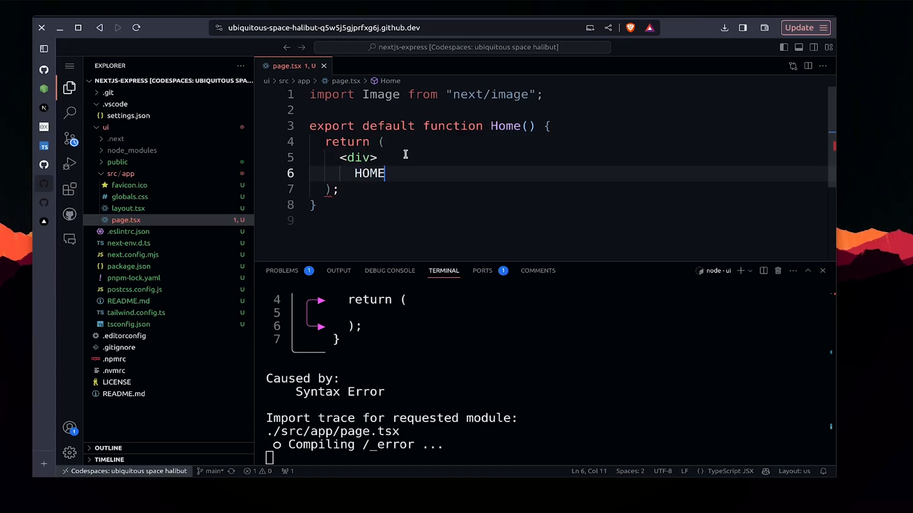
pyautogui.write('<PAGE></PAGE>')
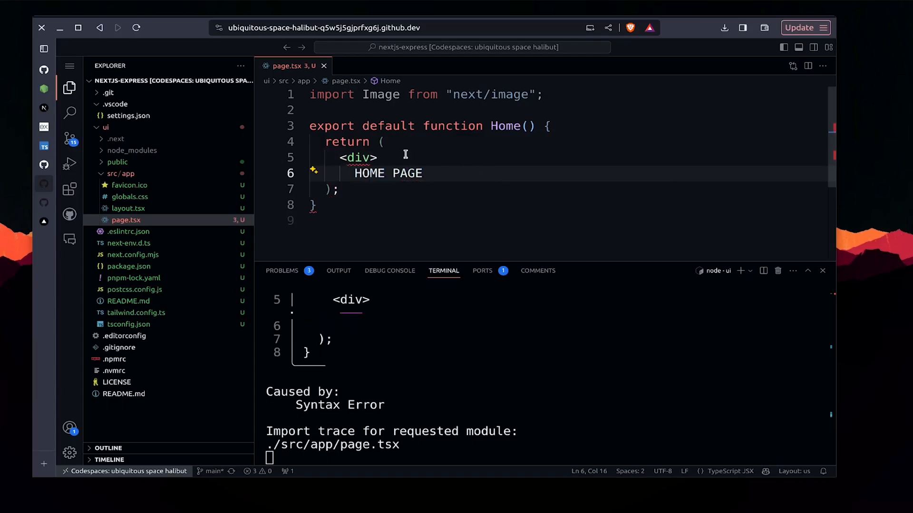
pyautogui.write('</')
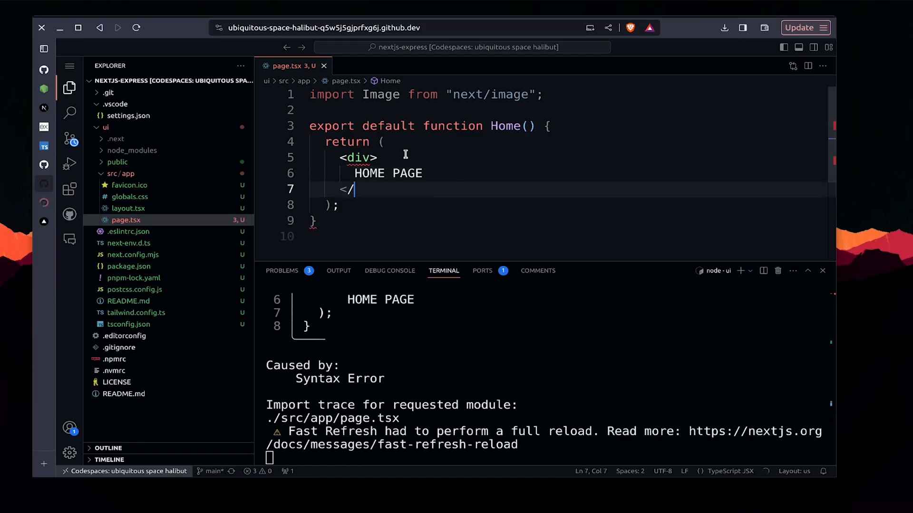
pyautogui.write('div>')
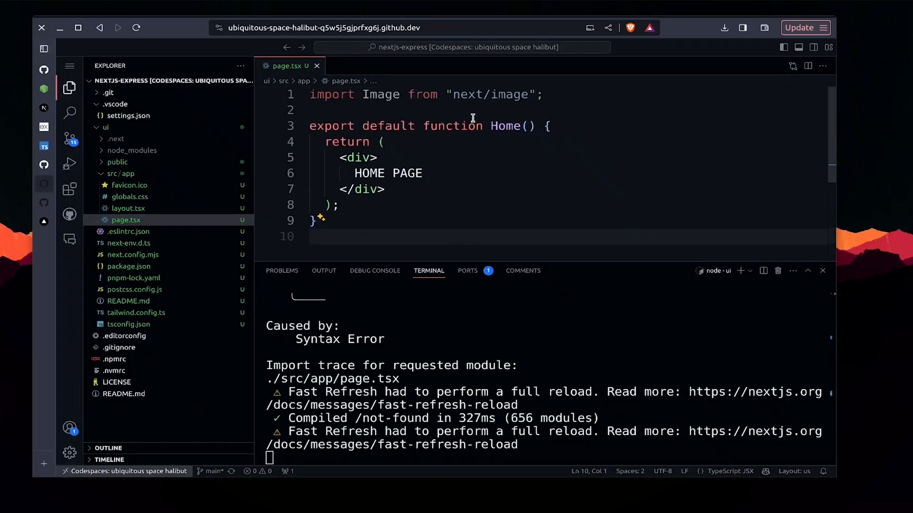
# Step: Add app/about/page.tsx exporting an About component that renders ABOUT PAGE, then visit /about
pyautogui.click(120, 173)
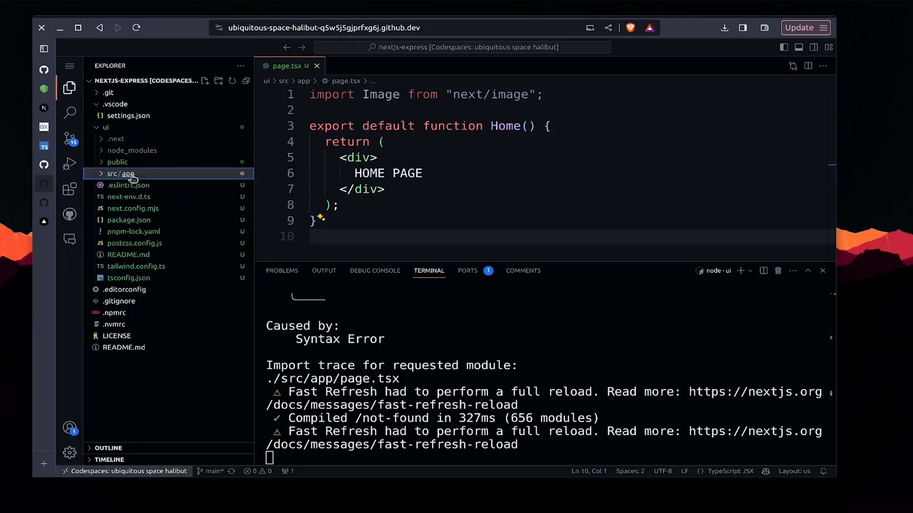
pyautogui.click(120, 174)
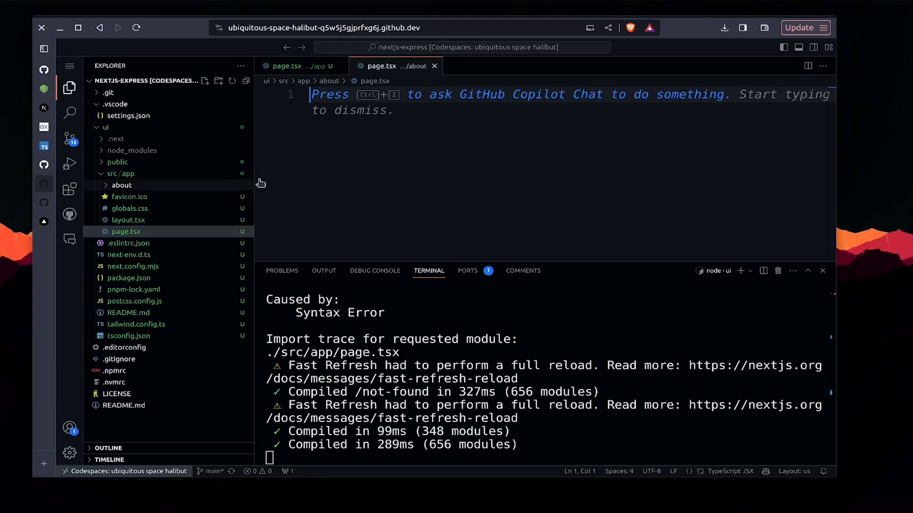
pyautogui.write('export default')
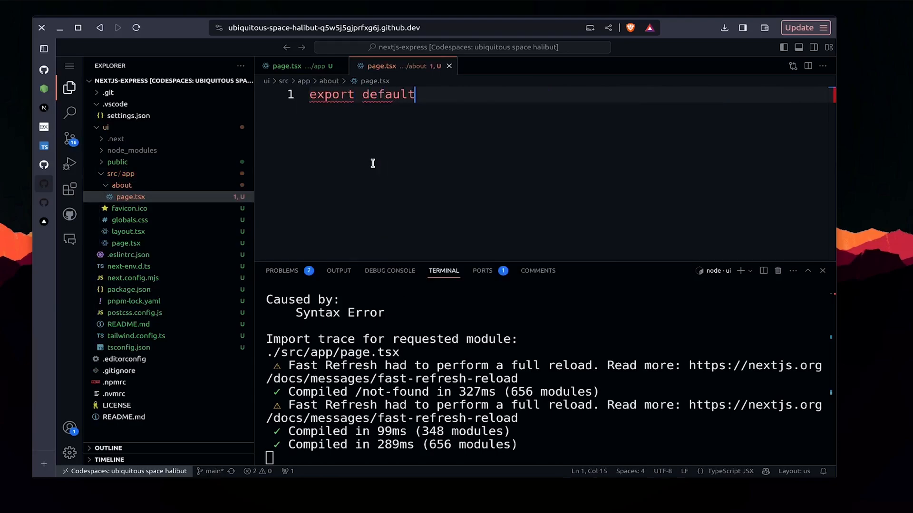
pyautogui.write('func')
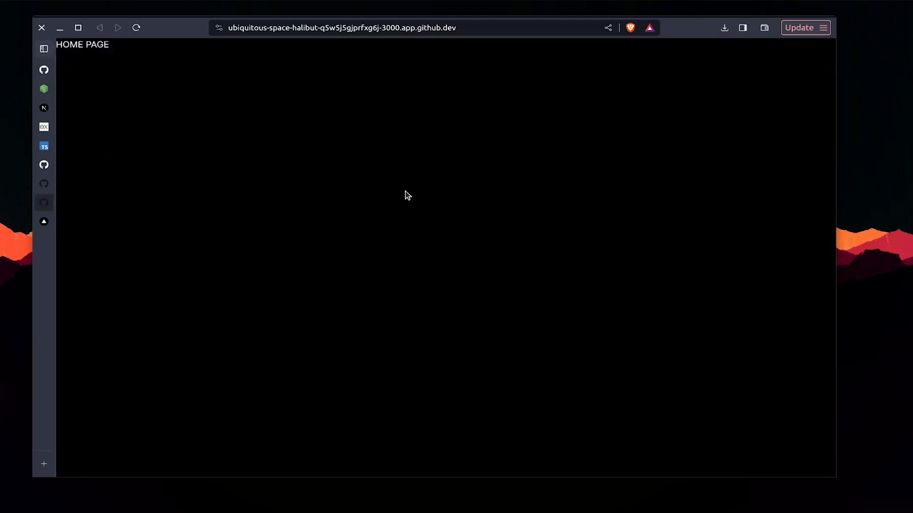
pyautogui.write('/aboou')
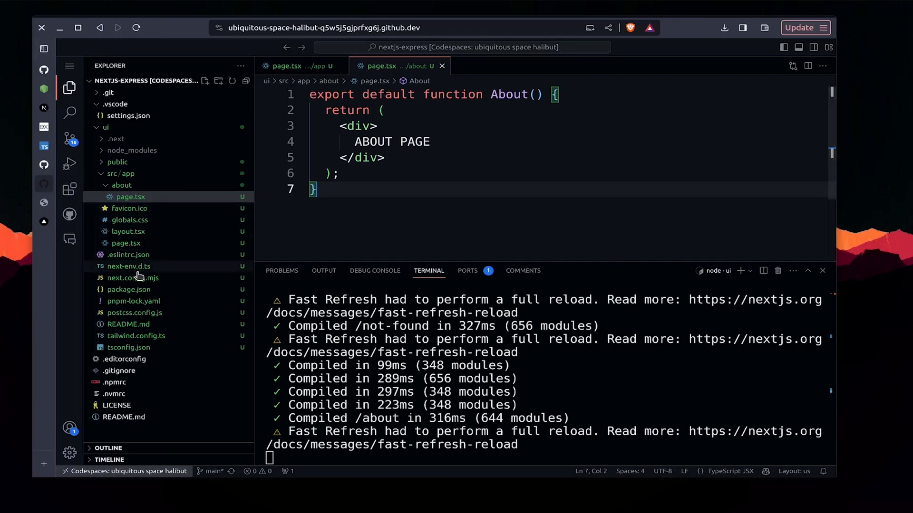
# Step: Set output: "export" in next.config.mjs and stop the ui dev server with Ctrl+C
pyautogui.click(132, 278)
pyautogui.write('output: "')
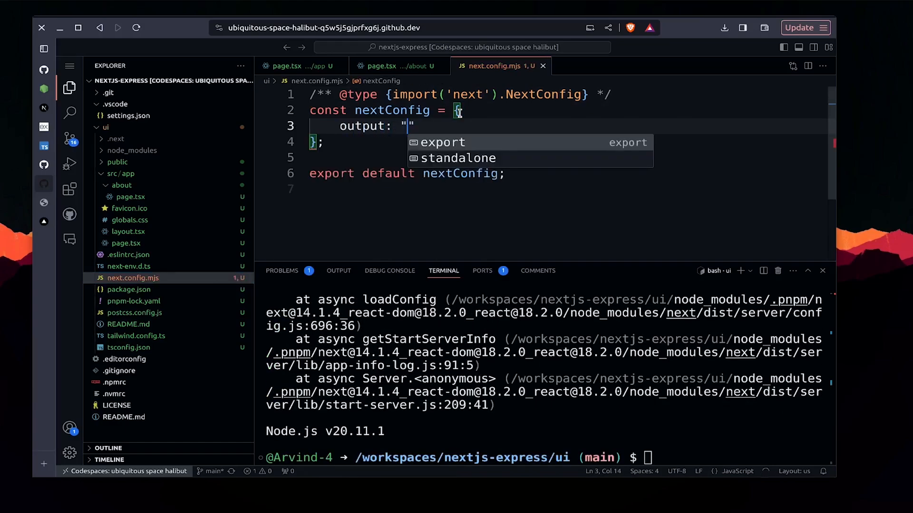
pyautogui.write('export')
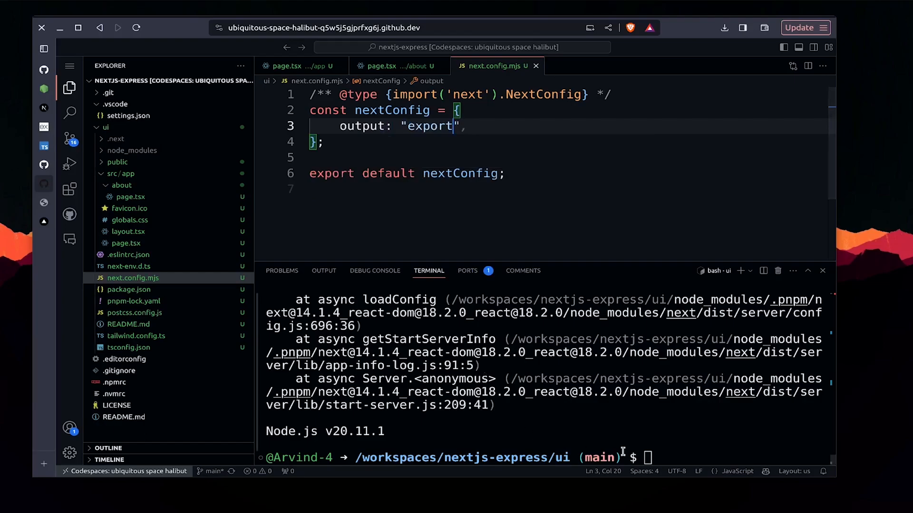
pyautogui.press('ctrl+c')
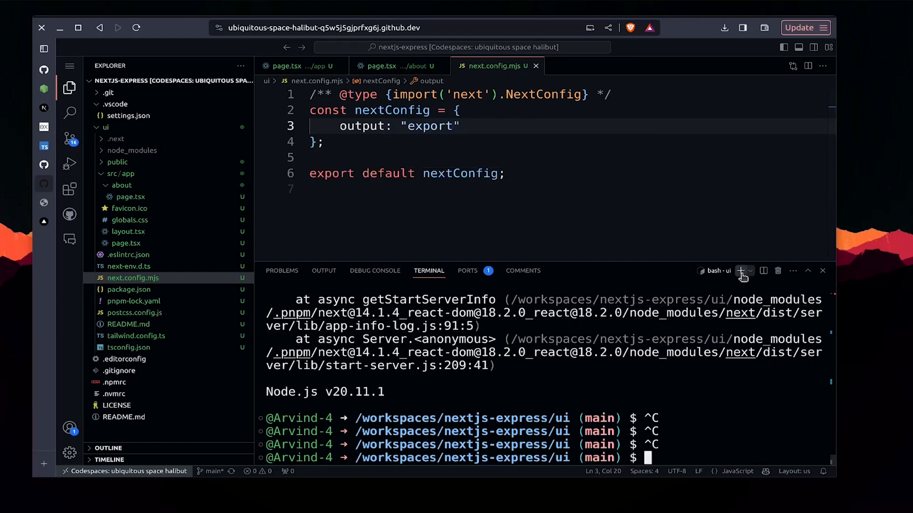
# Step: In a new root terminal, make the api folder, create api/src/index.ts, and add another file
pyautogui.click(741, 270)
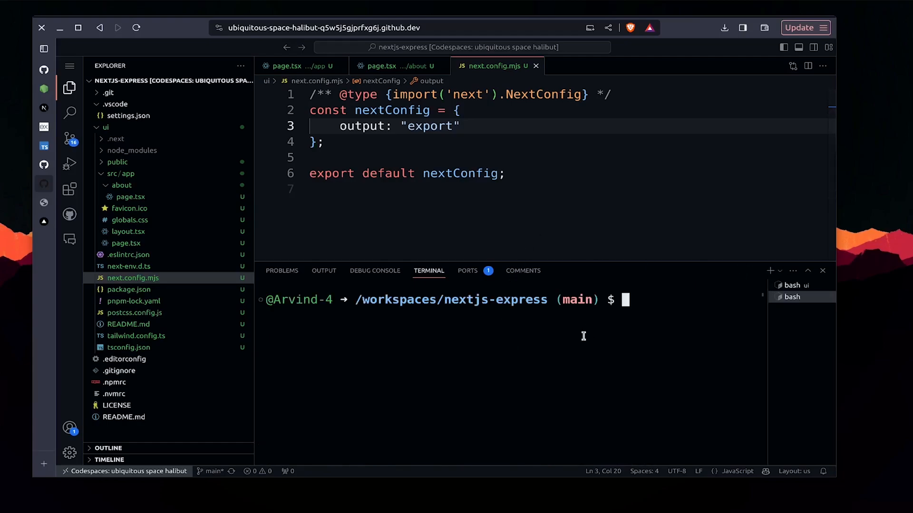
pyautogui.write('mkdir api')
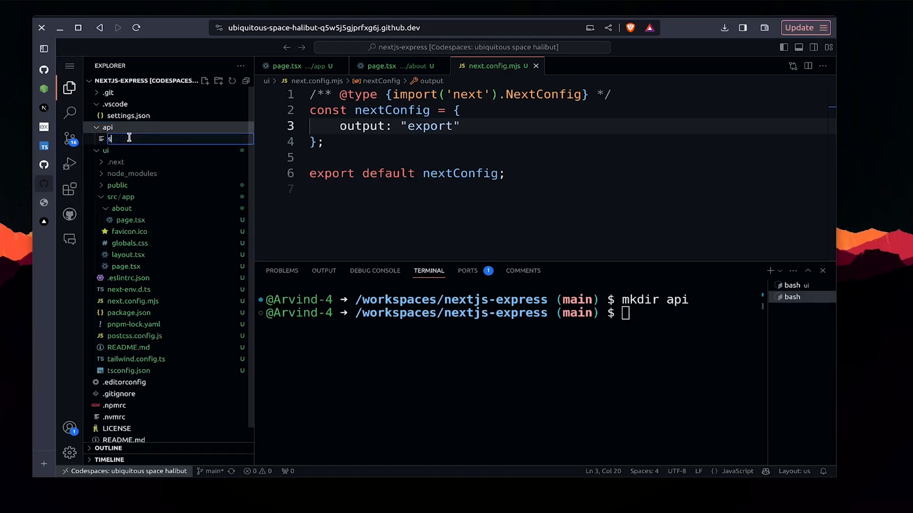
pyautogui.write('rc/')
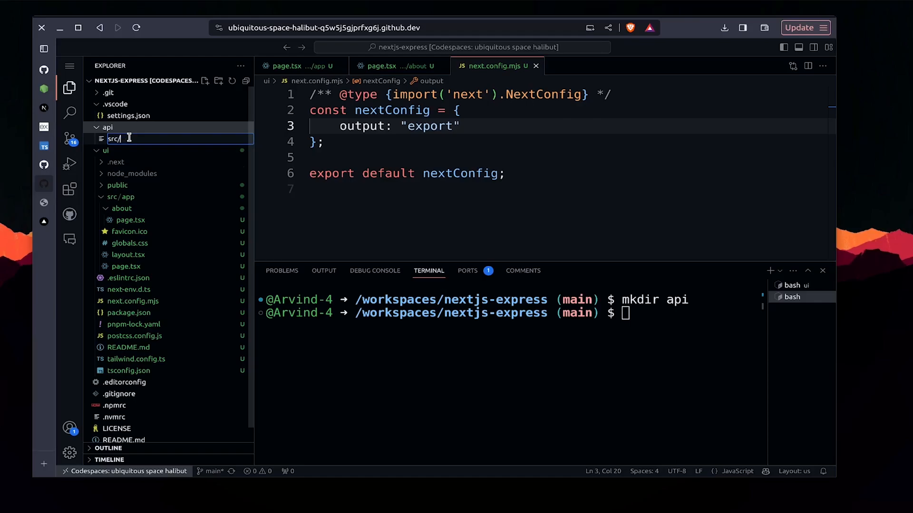
pyautogui.write('index')
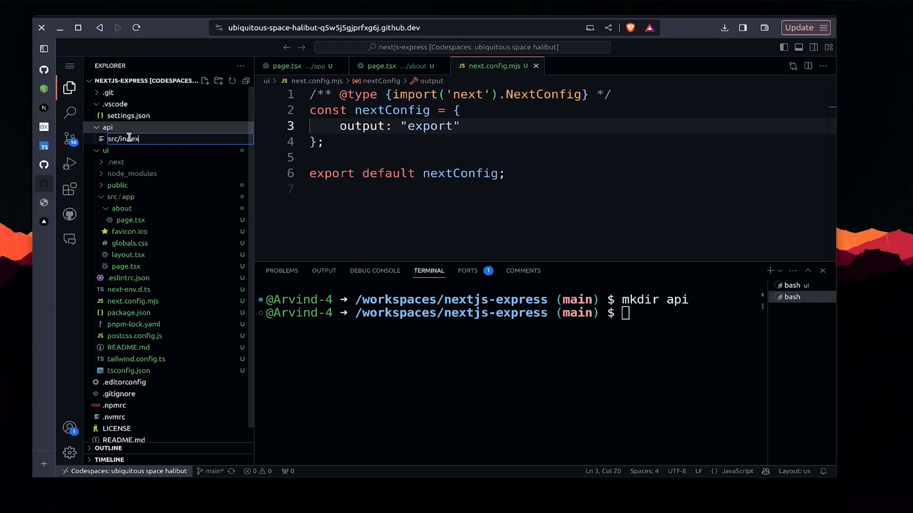
pyautogui.press('enter')
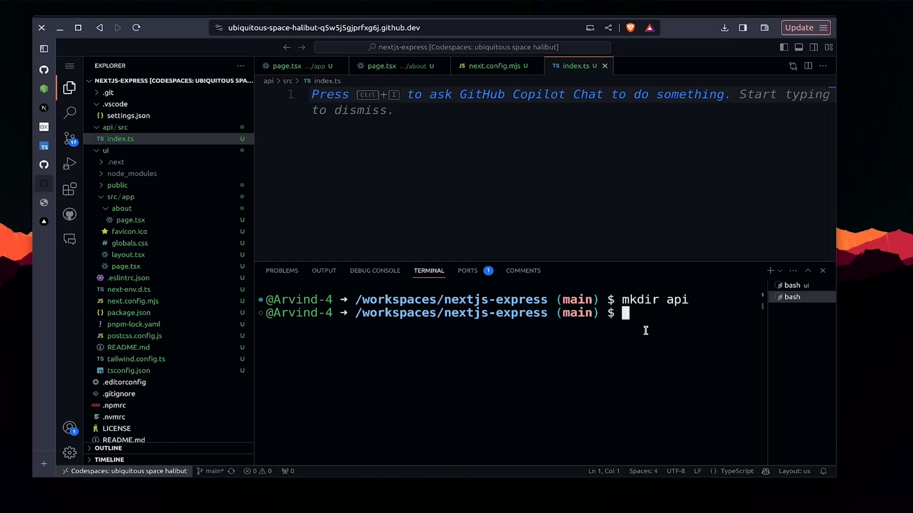
pyautogui.click(218, 81)
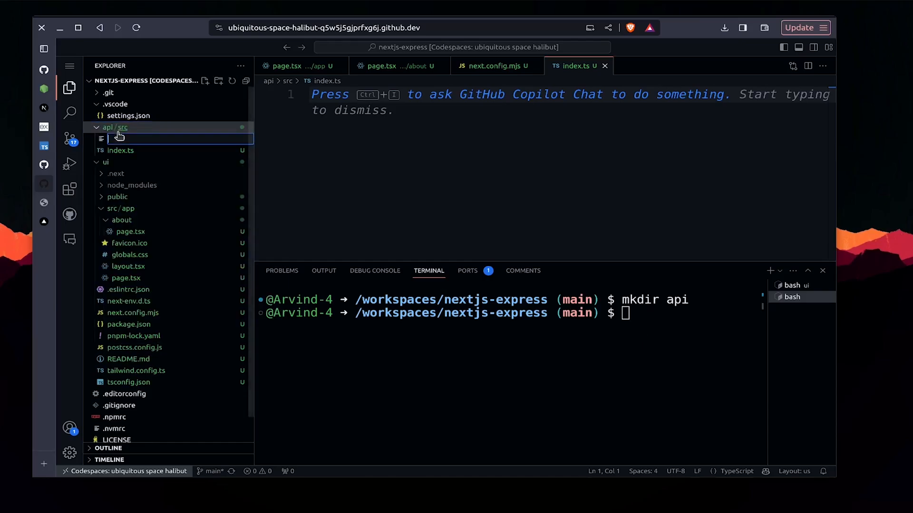
pyautogui.moveTo(115, 128)
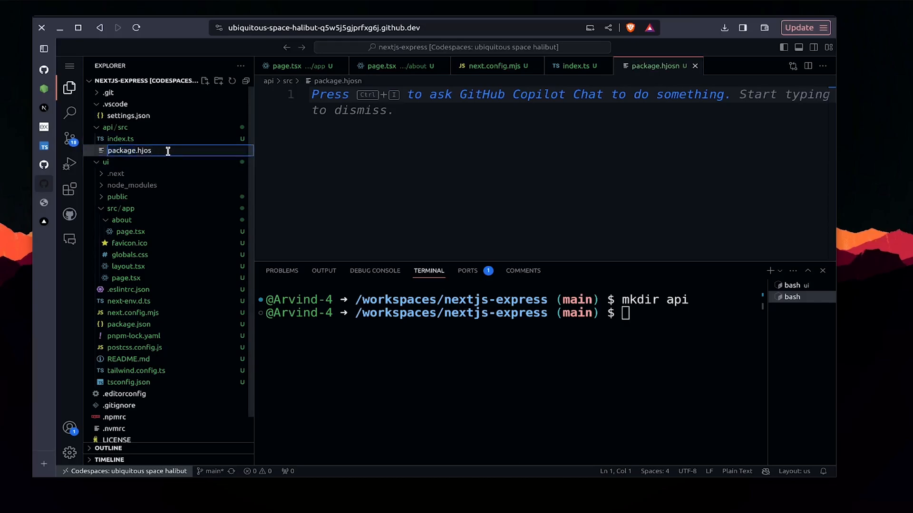
# Step: Name the file package.json and fill it with api scripts, cors/express dependencies and TypeScript devDependencies
pyautogui.write('package.json')
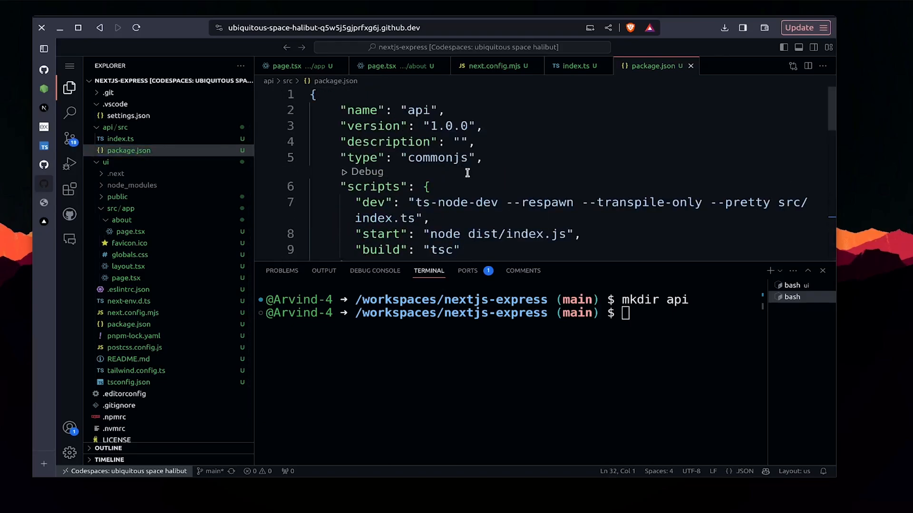
pyautogui.scroll(-3)
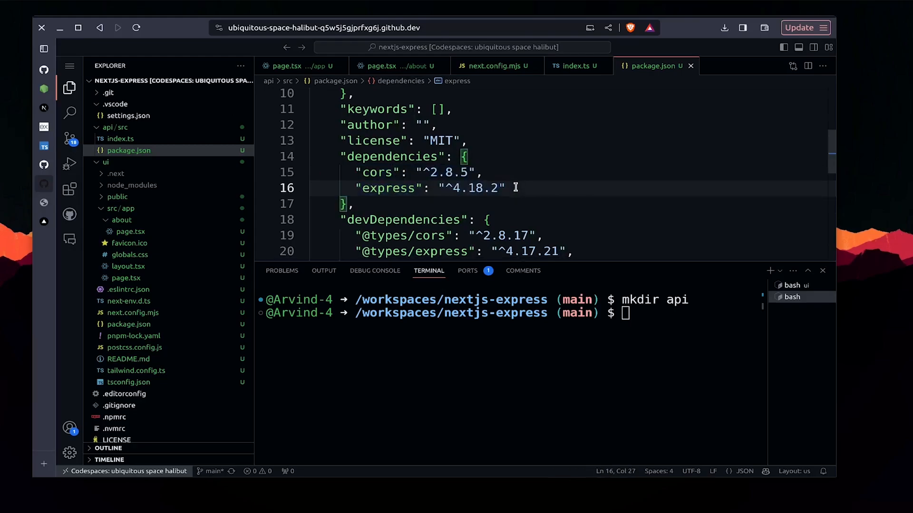
pyautogui.scroll(-3)
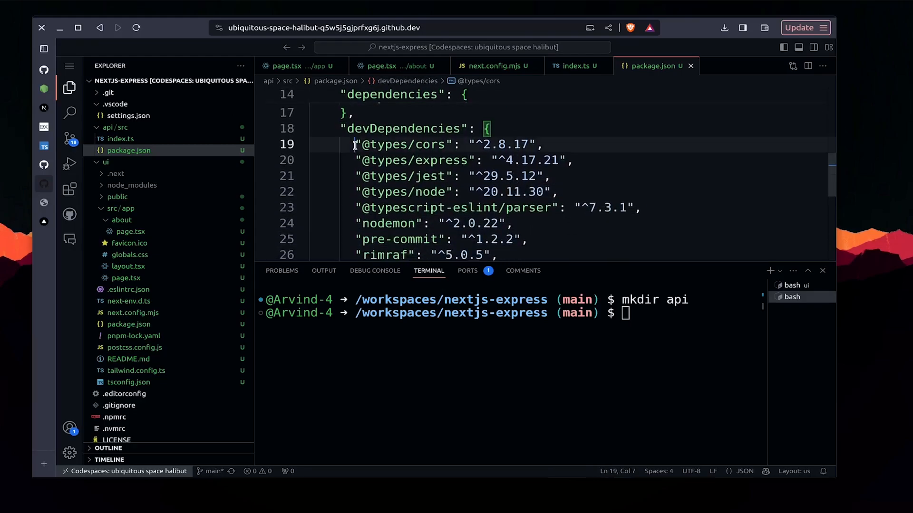
pyautogui.scroll(-3)
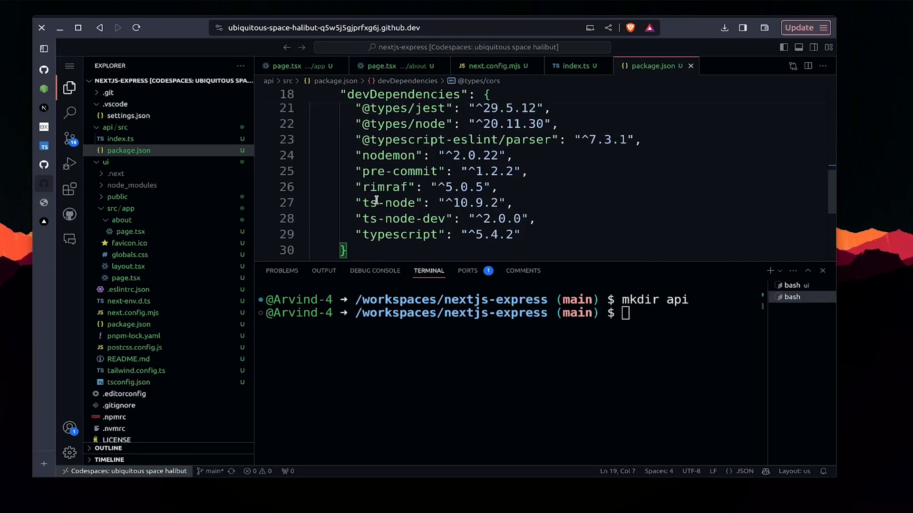
pyautogui.moveTo(390, 187)
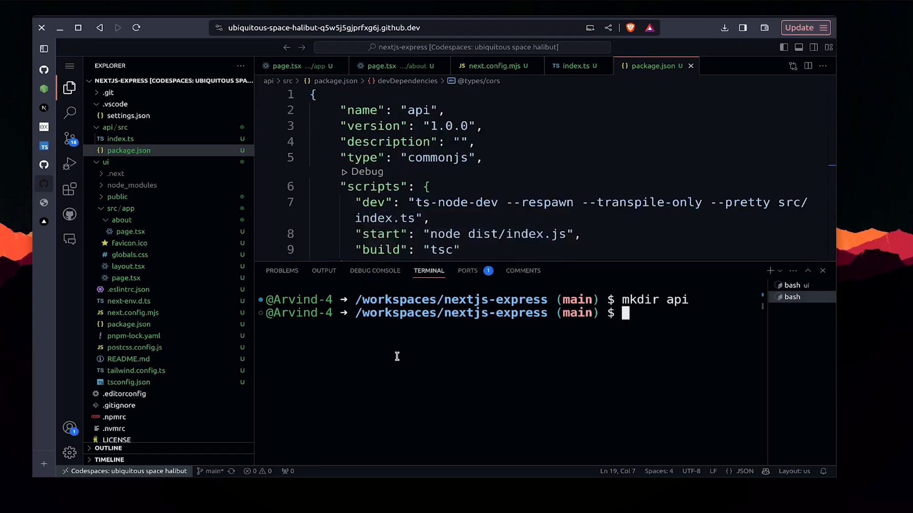
# Step: Create a new tsconfig.json file directly in the api folder, beside src
pyautogui.rightClick(129, 150)
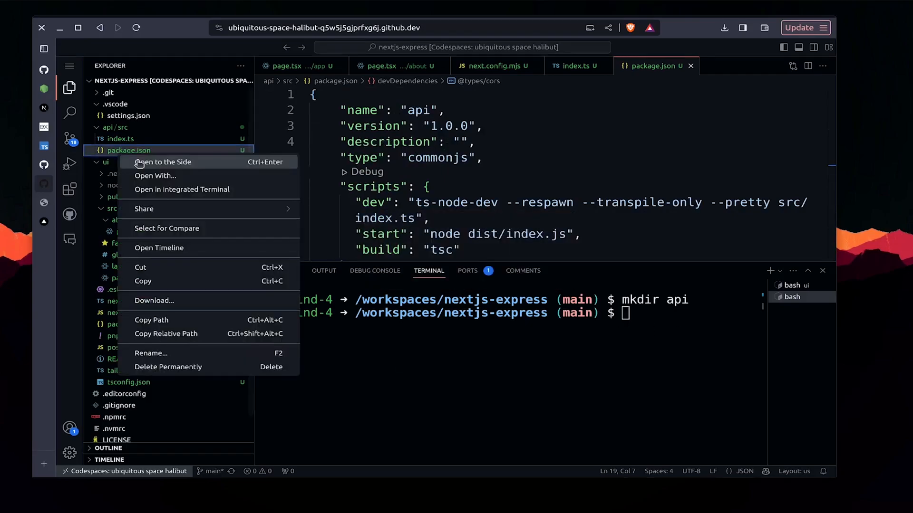
pyautogui.moveTo(105, 156)
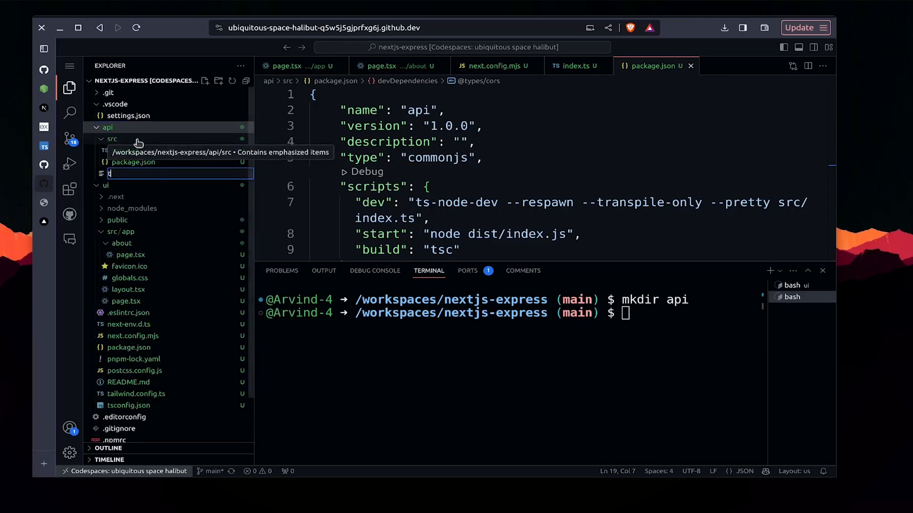
pyautogui.write('tsconfig')
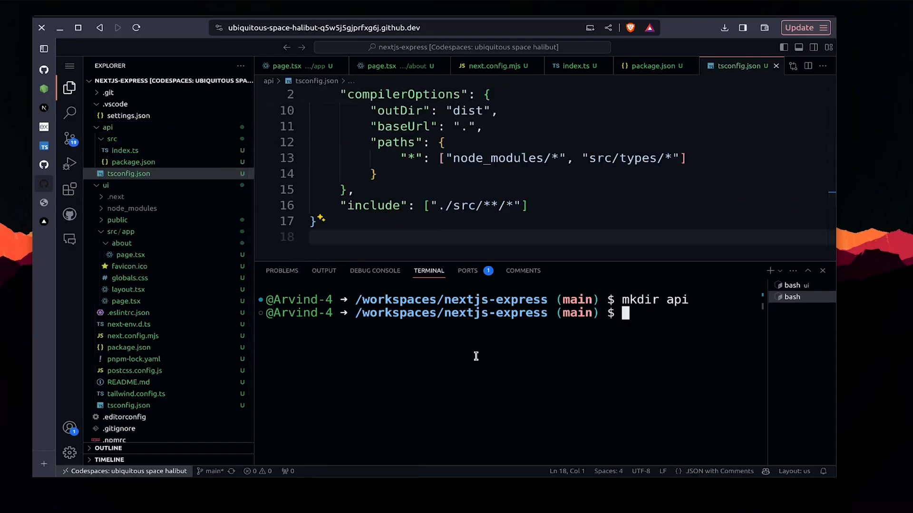
# Step: Run pnpm install in api, move package.json up from src, and rerun the install
pyautogui.write('cd api')
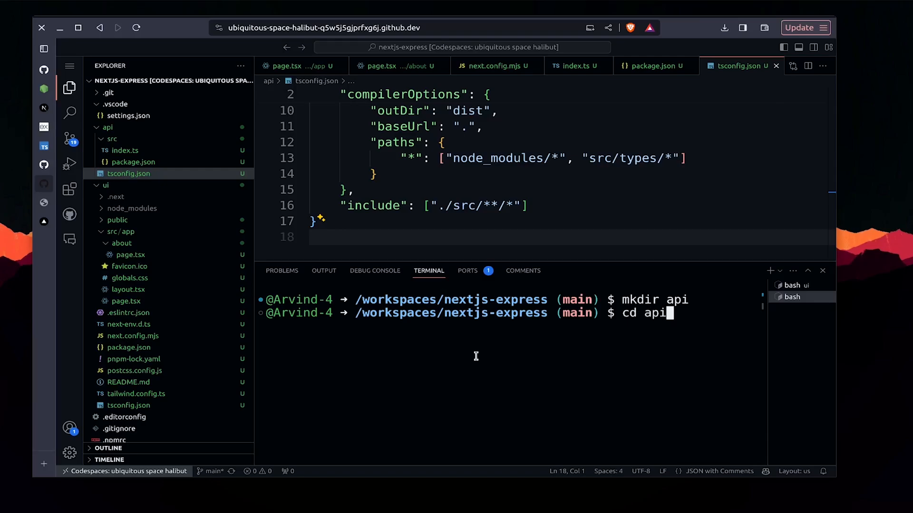
pyautogui.write('pnpm')
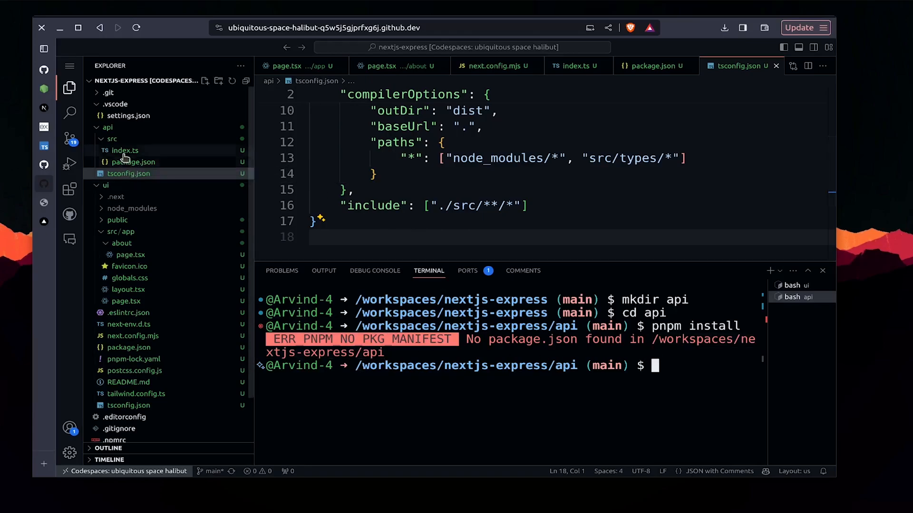
pyautogui.click(111, 138)
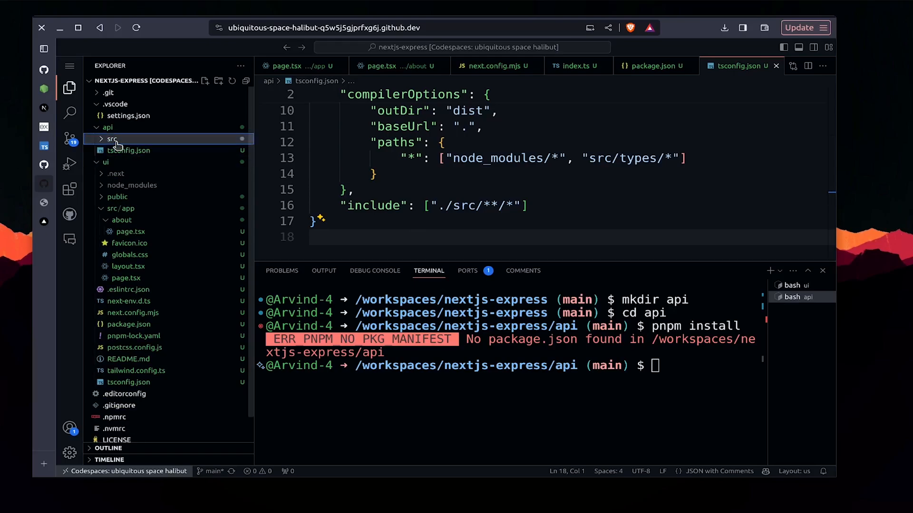
pyautogui.click(111, 138)
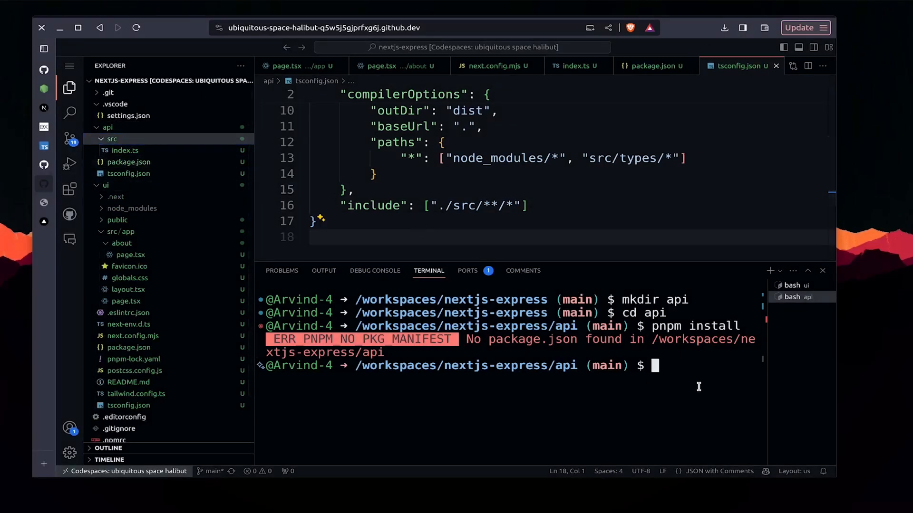
pyautogui.write('pnpm install')
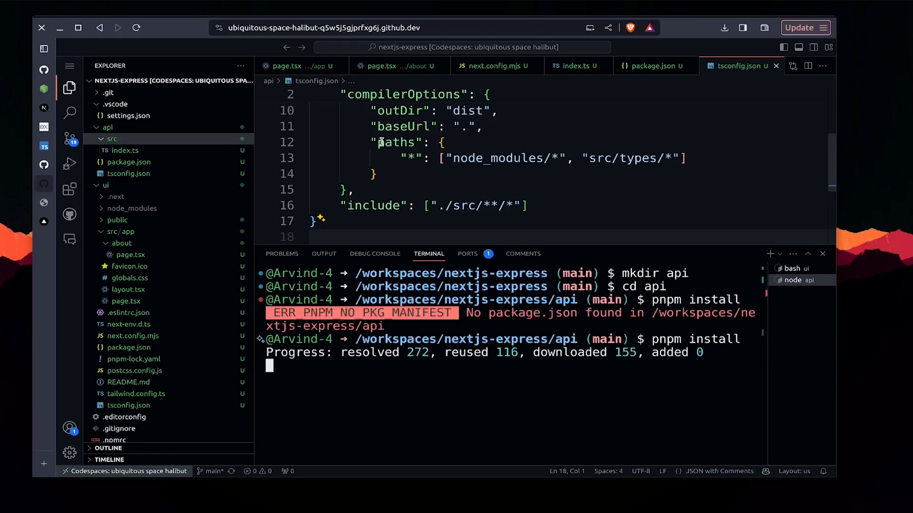
# Step: Write the Express and cors imports, create the app, and enable cors
pyautogui.click(125, 150)
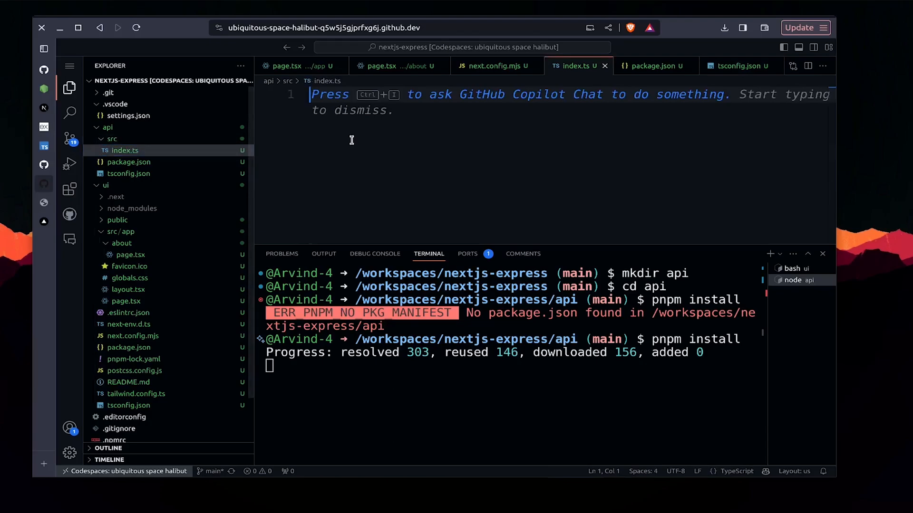
pyautogui.write('import')
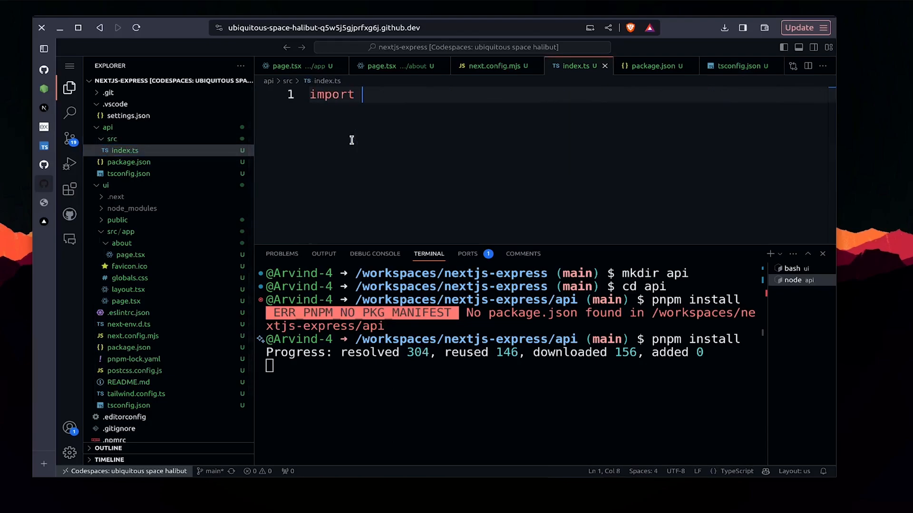
pyautogui.write('ex')
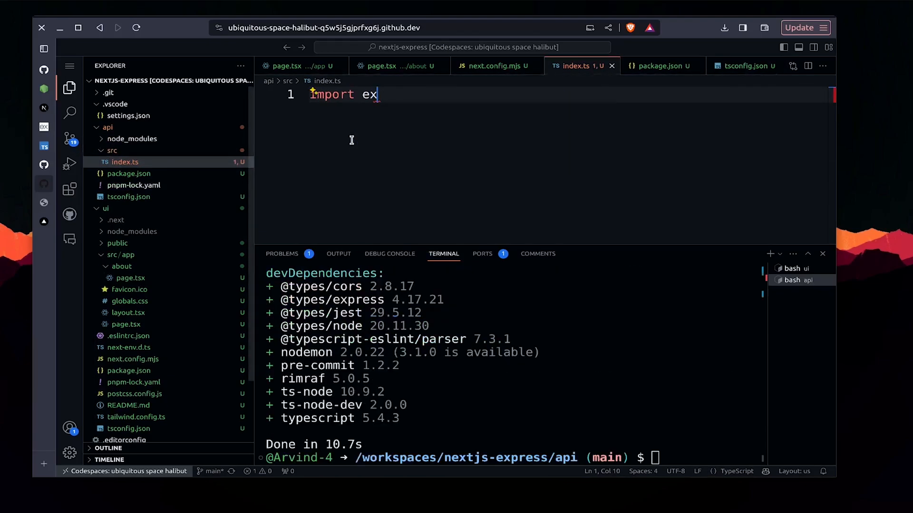
pyautogui.write('press } from "express";')
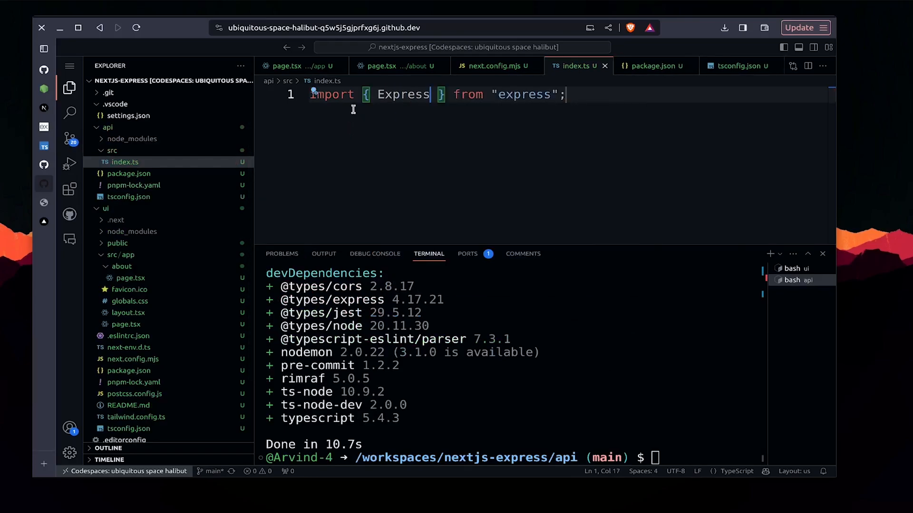
pyautogui.press('Backspace')
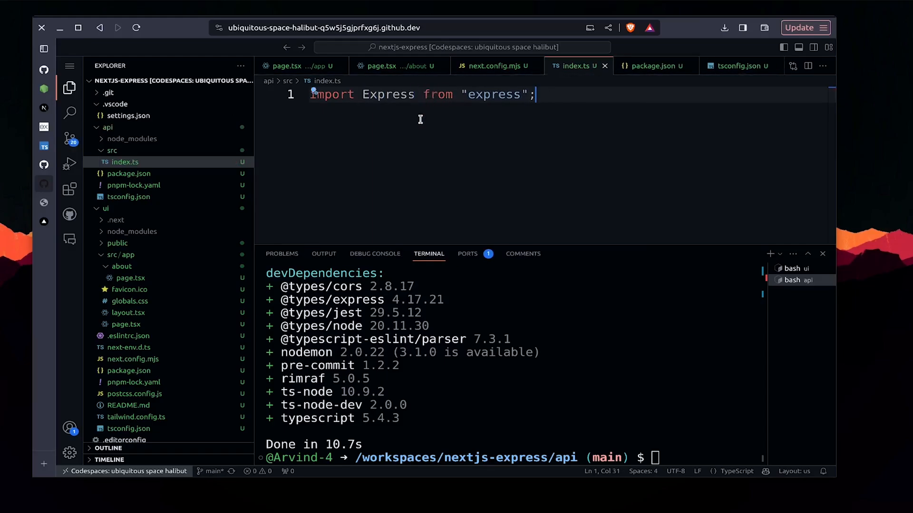
pyautogui.write('import')
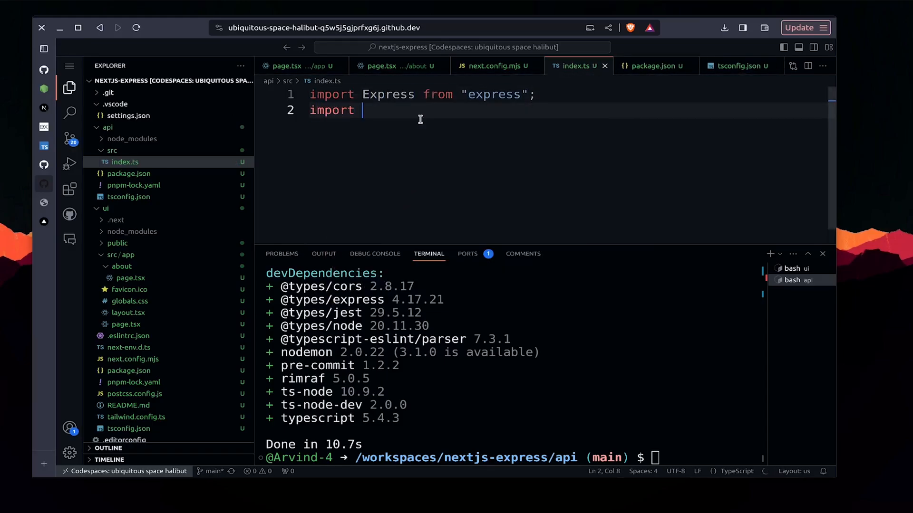
pyautogui.write('coes')
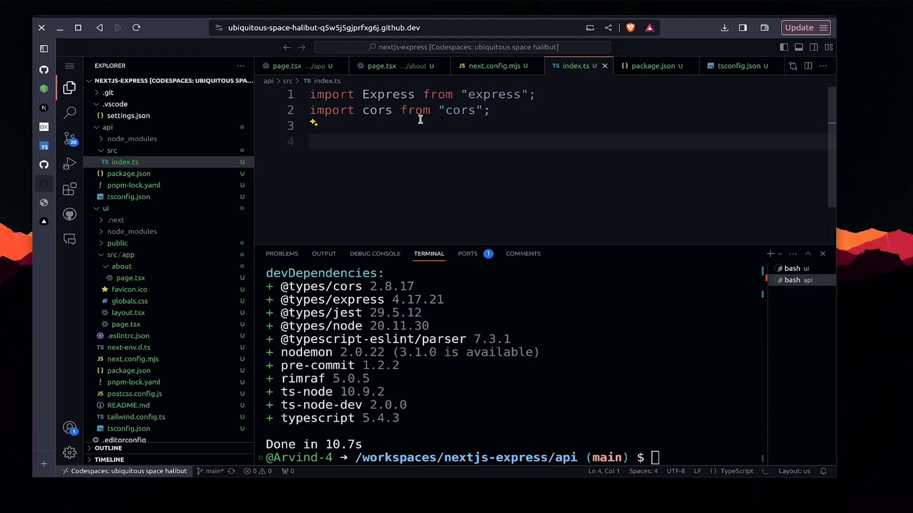
pyautogui.write('const app = Express();')
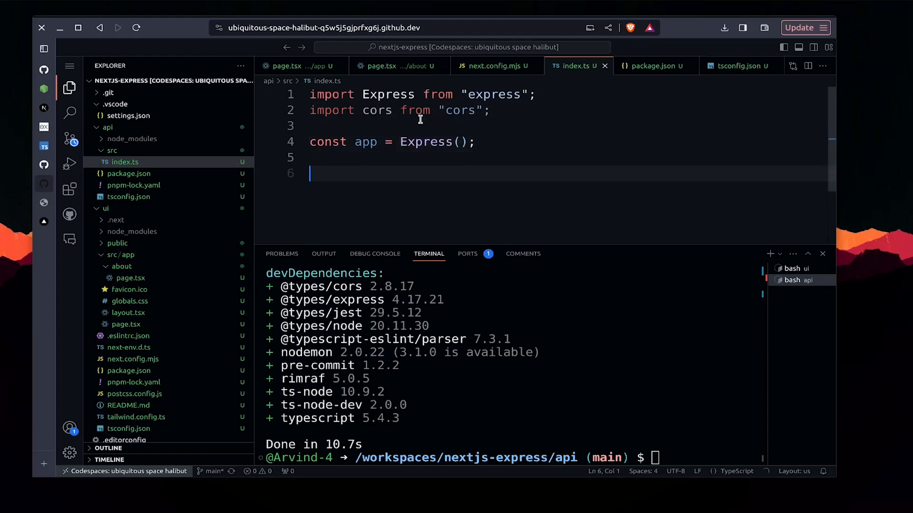
pyautogui.write('app.use(cors());')
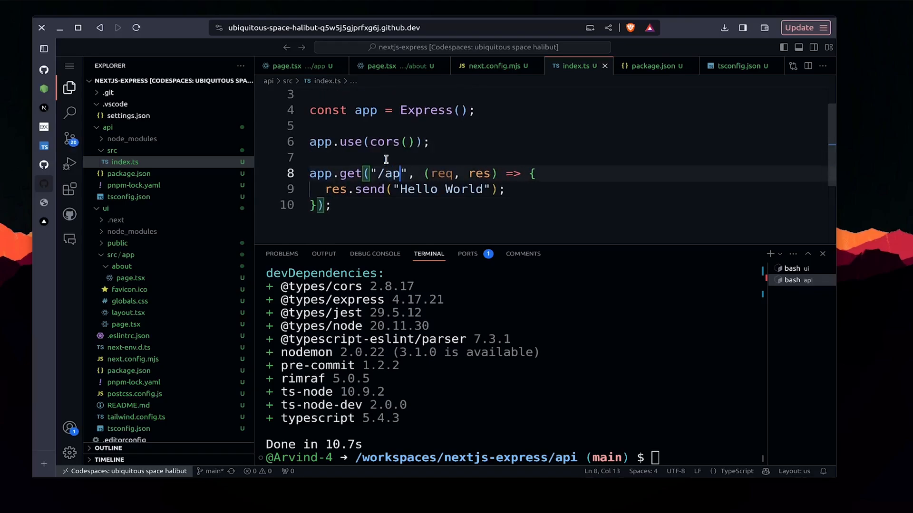
# Step: Add /api/hello and /api/goodbye JSON routes, port 8000, and app.listen on 0.0.0.0
pyautogui.write('i/hel')
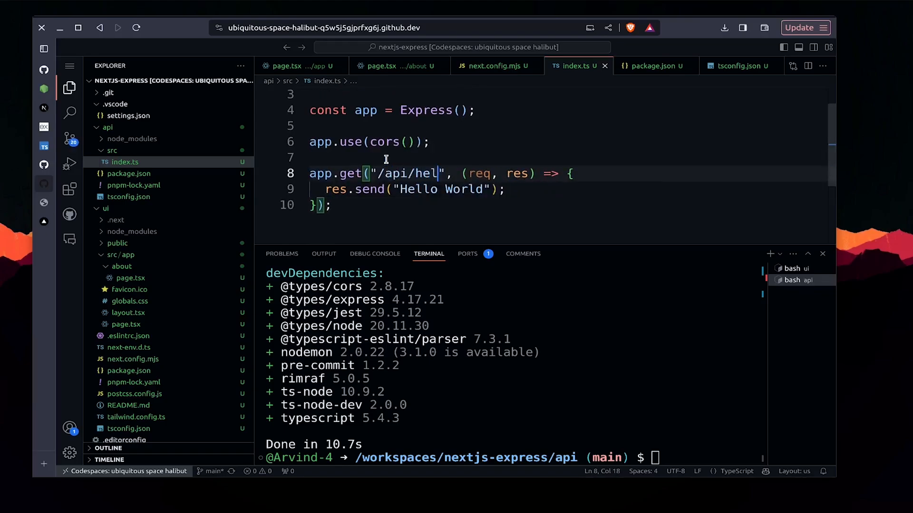
pyautogui.write('lo')
pyautogui.write('app.h')
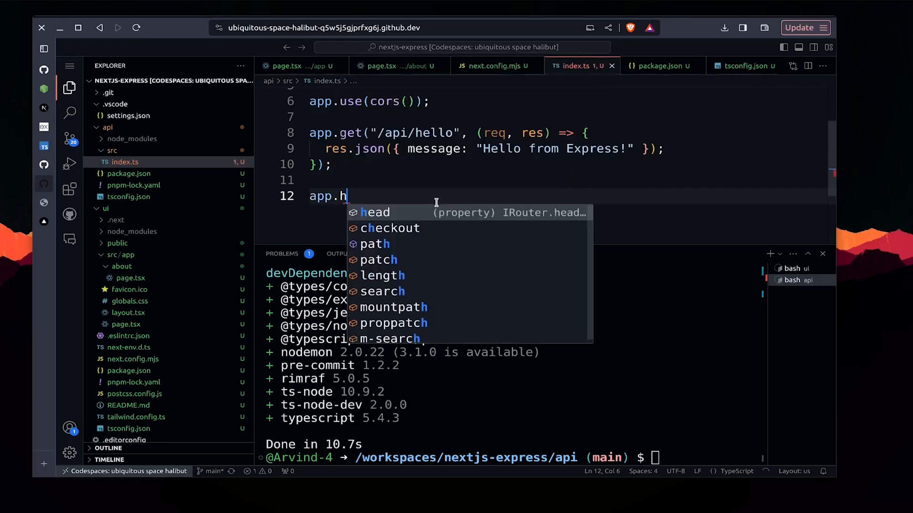
pyautogui.write('get("/api/goodbye", (req, res) => {')
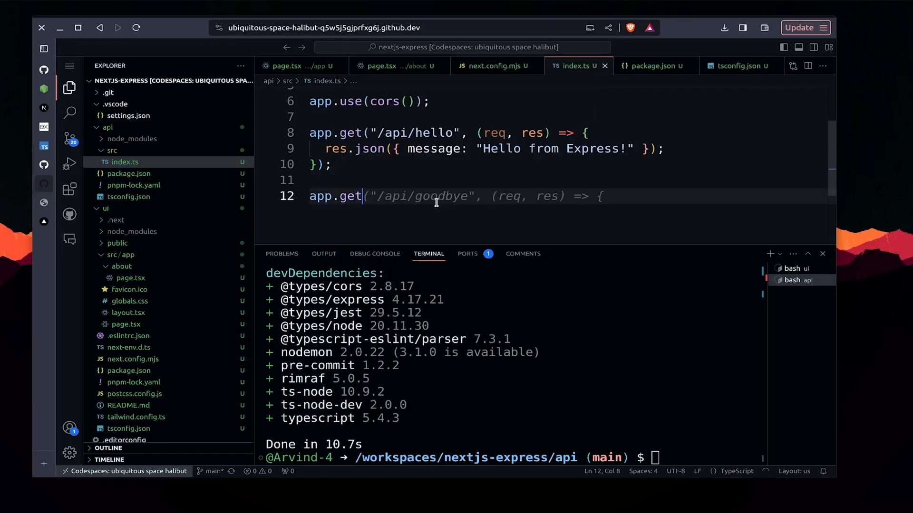
pyautogui.press('enter')
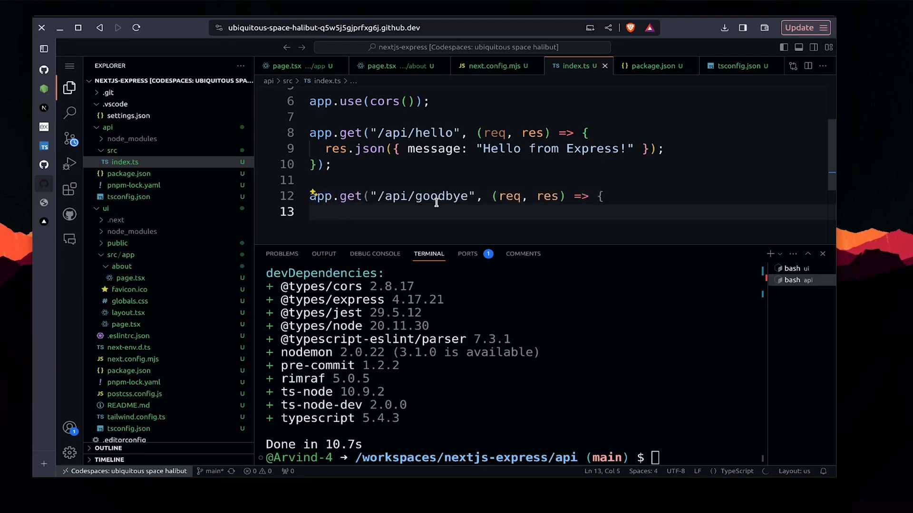
pyautogui.write('res.json({ message: "Goodbye from Express!" });')
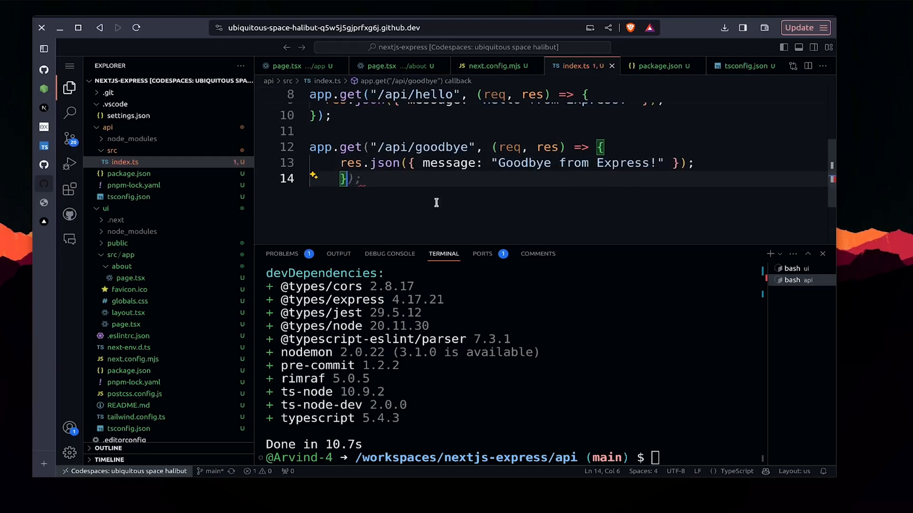
pyautogui.write('const port')
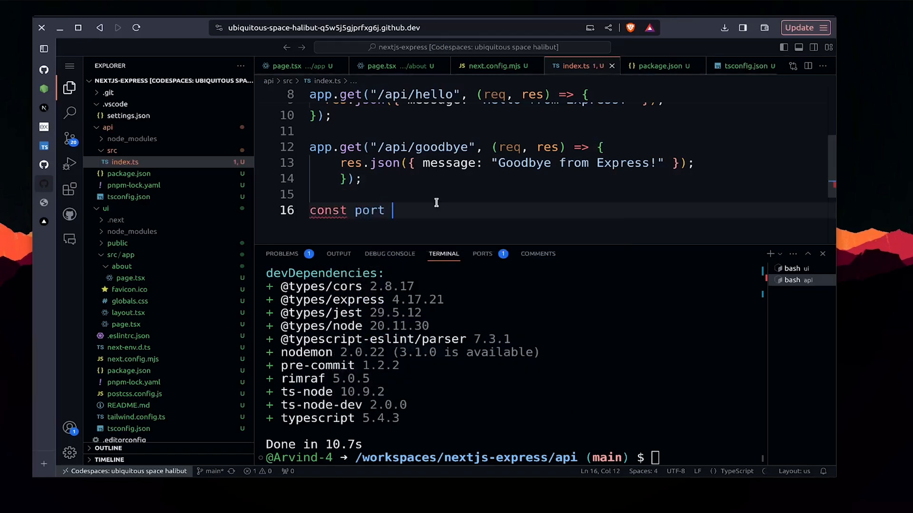
pyautogui.write('= process.env.PORT || 300')
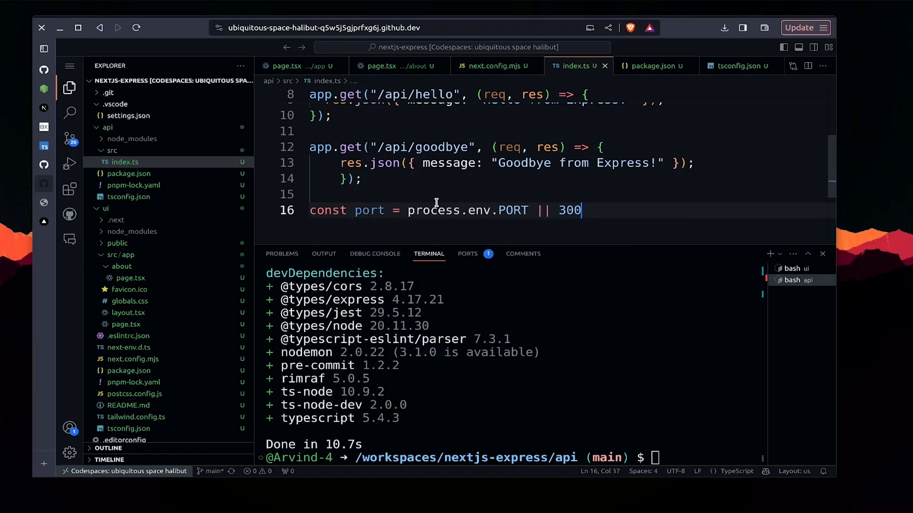
pyautogui.write('8000;')
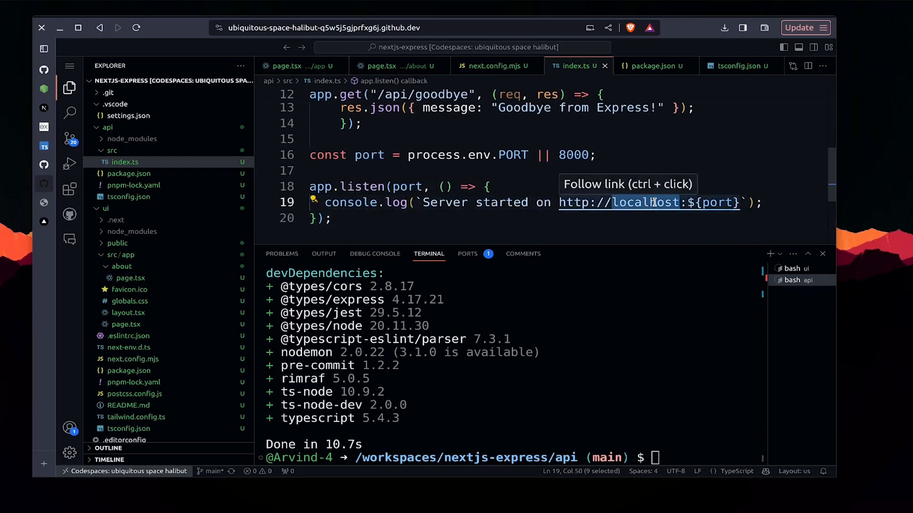
pyautogui.write('0.0.0.0')
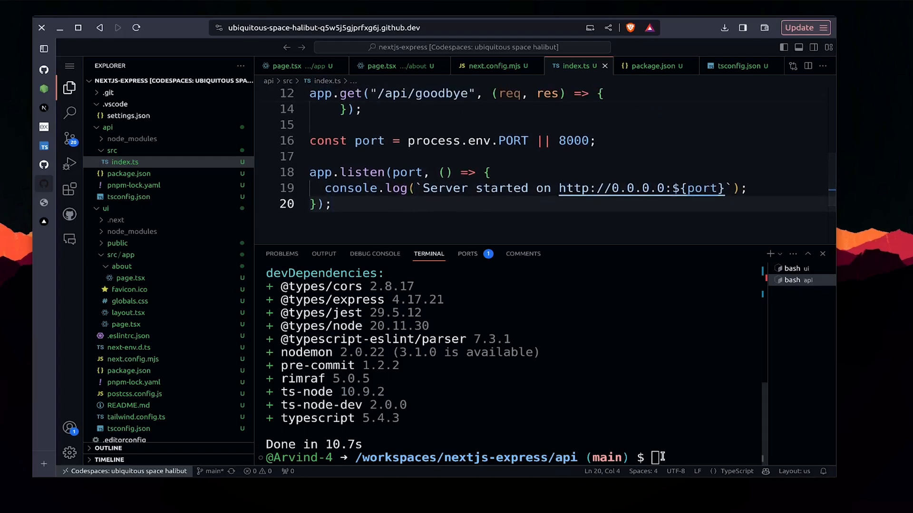
# Step: Start the api with pnpm dev and open its port 8000 forwarded address
pyautogui.write('pnpm dev')
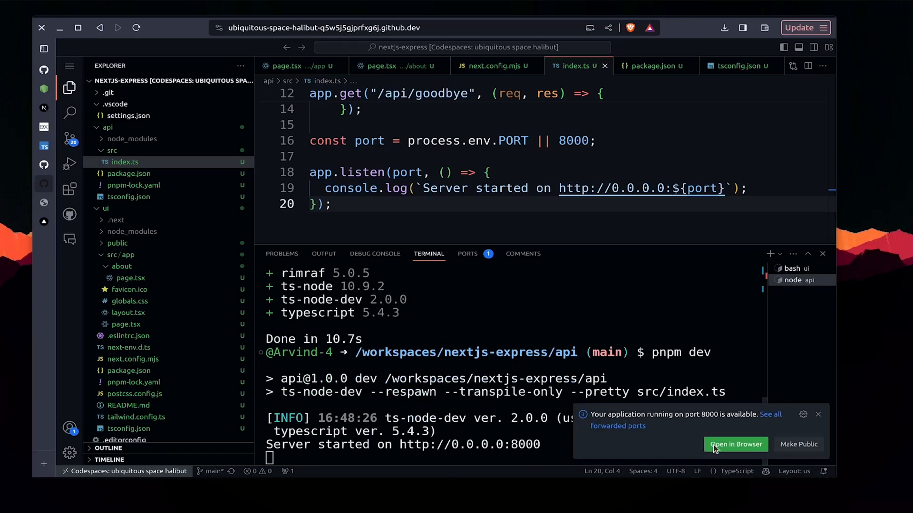
pyautogui.click(735, 444)
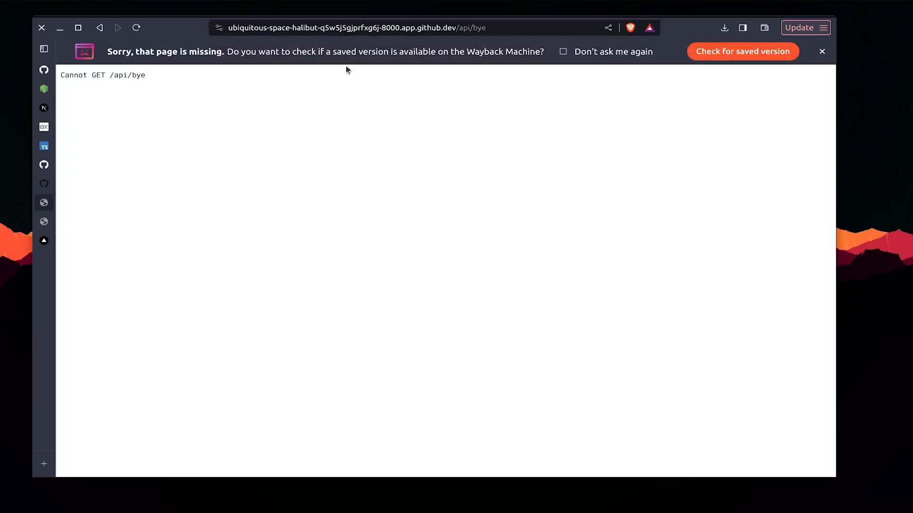
# Step: Load /api/goodbye to see 'Goodbye from Express!', then return to the codespace tab
pyautogui.click(349, 28)
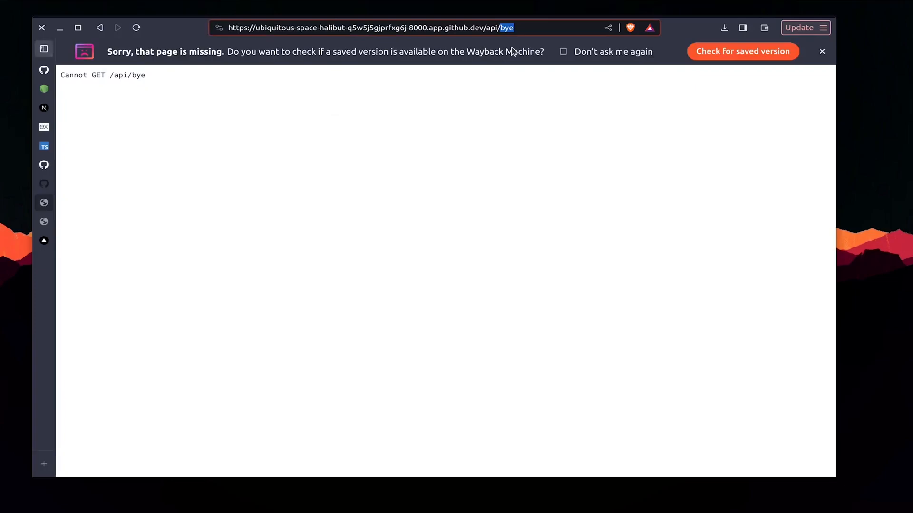
pyautogui.write('good')
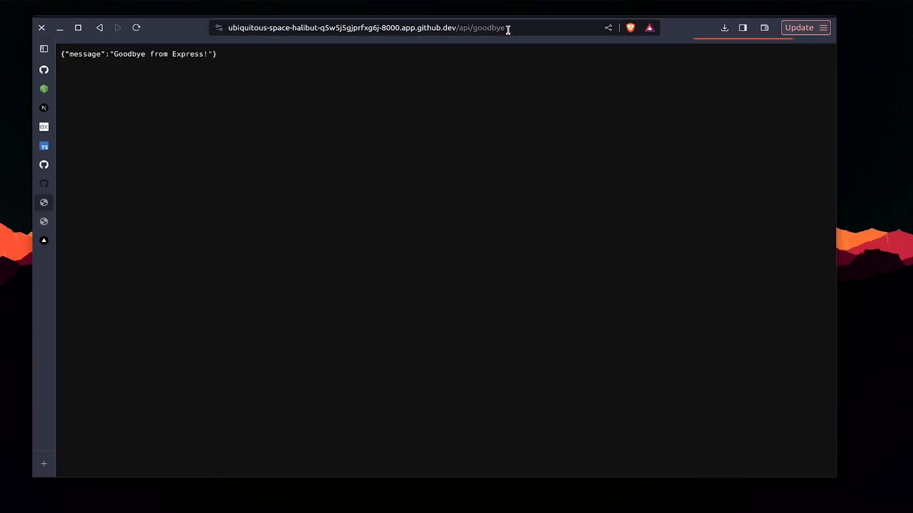
pyautogui.click(43, 49)
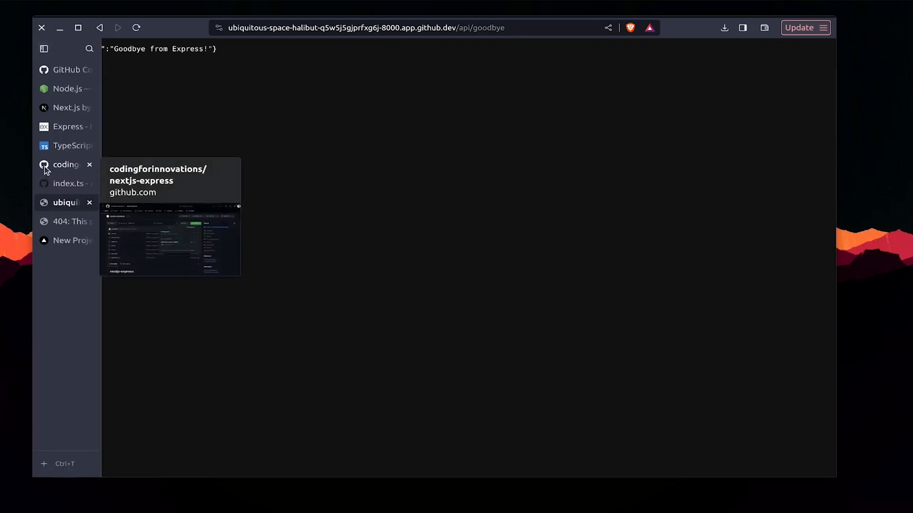
pyautogui.click(65, 164)
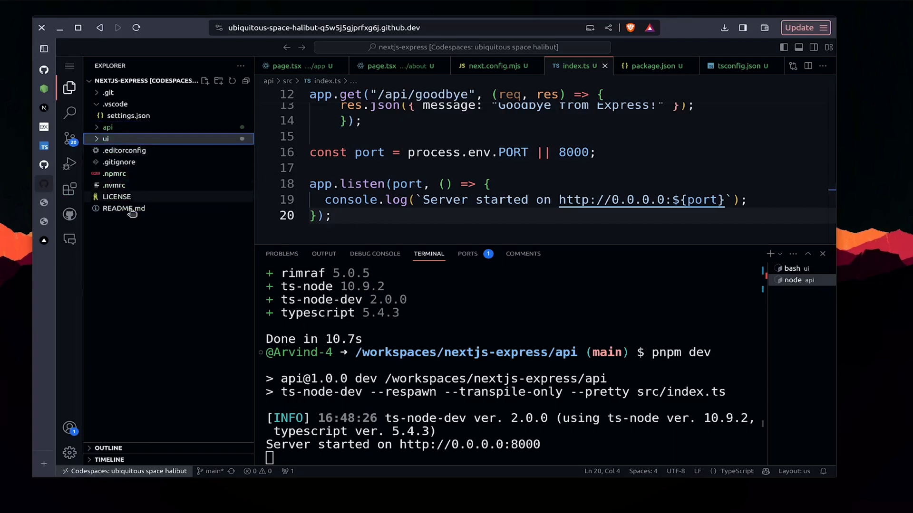
# Step: Set vercel.json version 2 and point the api build at api/src/index.ts
pyautogui.write('verd')
pyautogui.write('{')
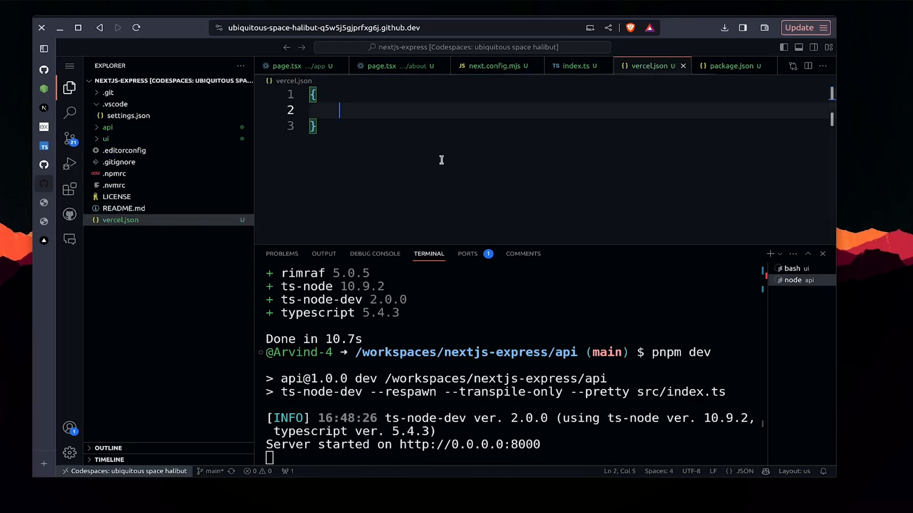
pyautogui.write('vers')
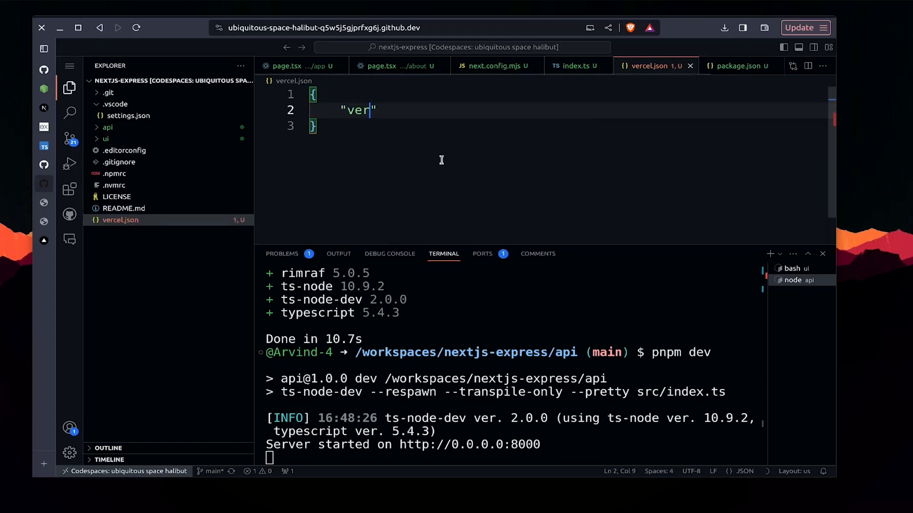
pyautogui.write('sion":')
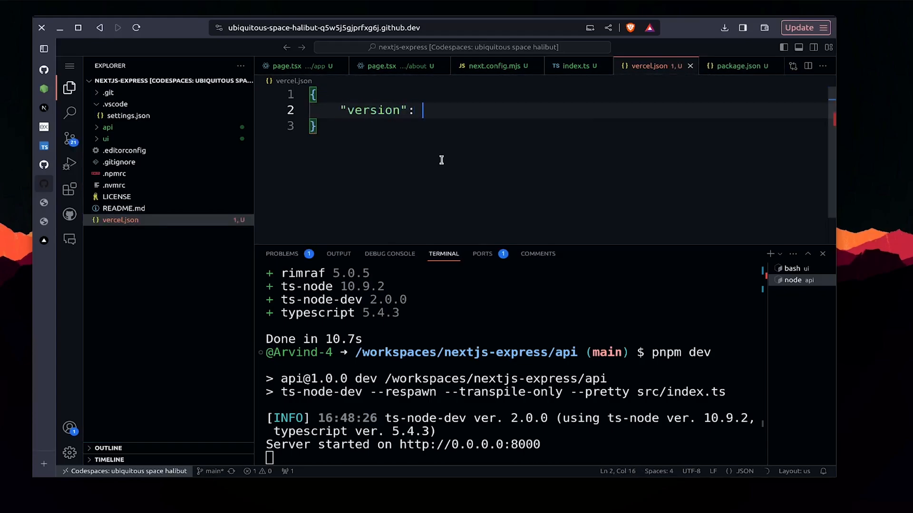
pyautogui.write('2,')
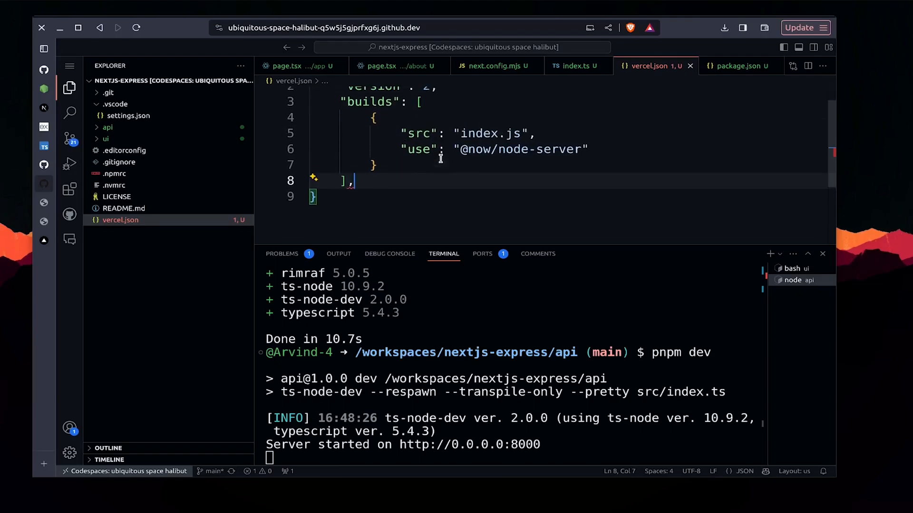
pyautogui.doubleClick(477, 133)
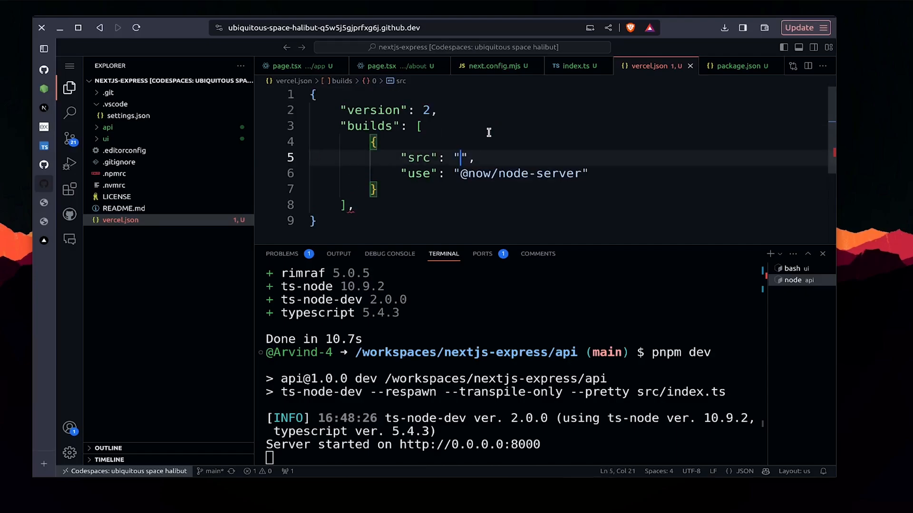
pyautogui.write('api/index')
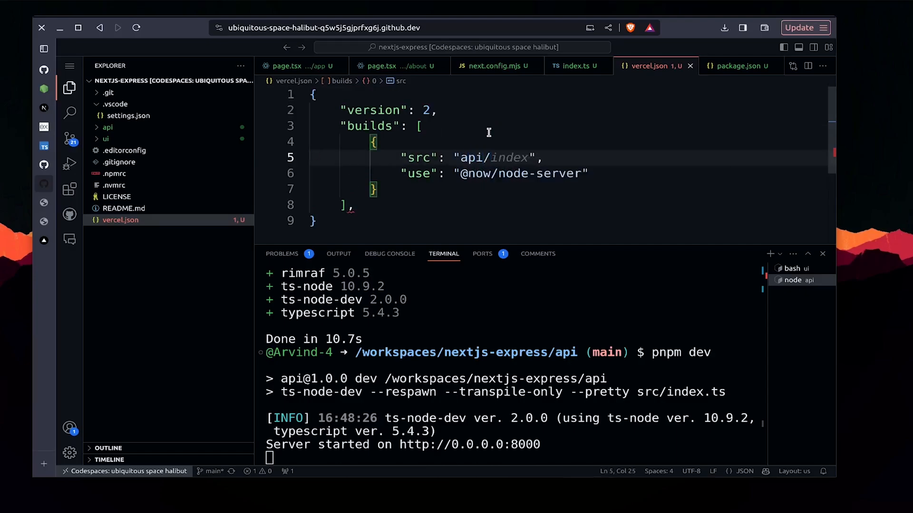
pyautogui.write('src')
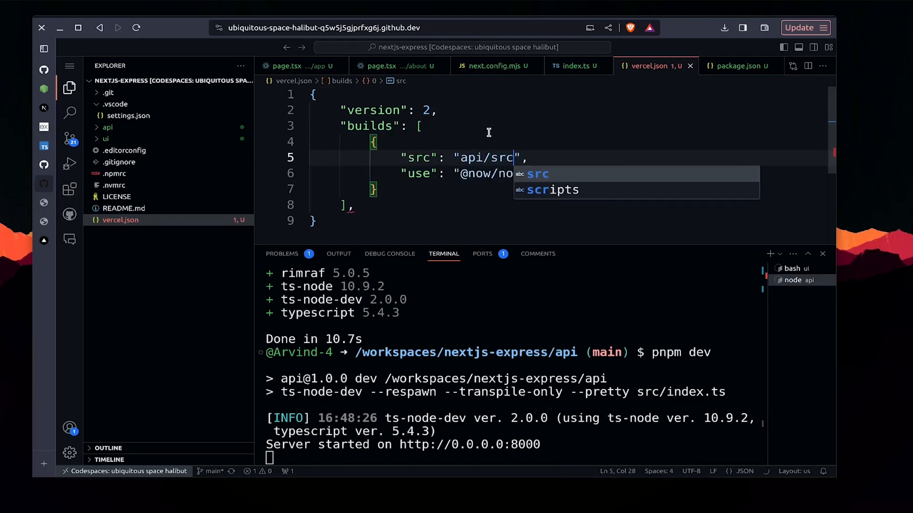
pyautogui.write('/index')
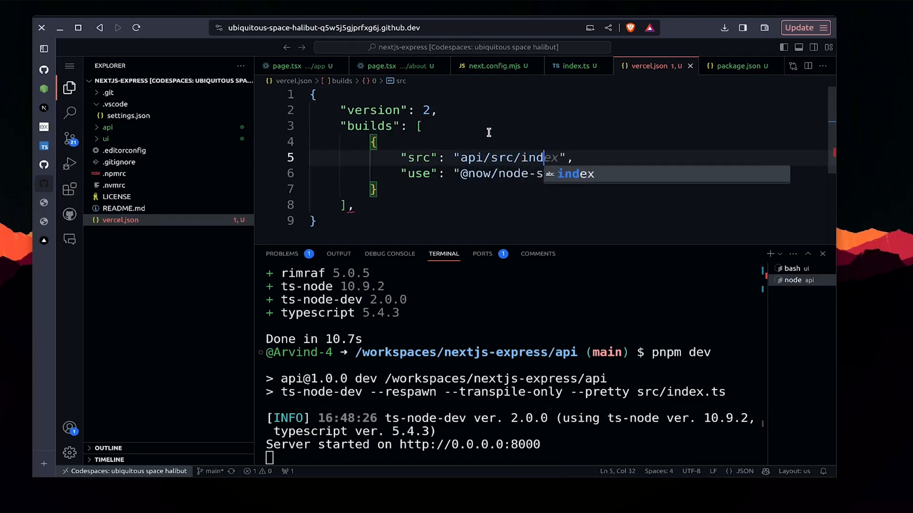
pyautogui.write('.ts')
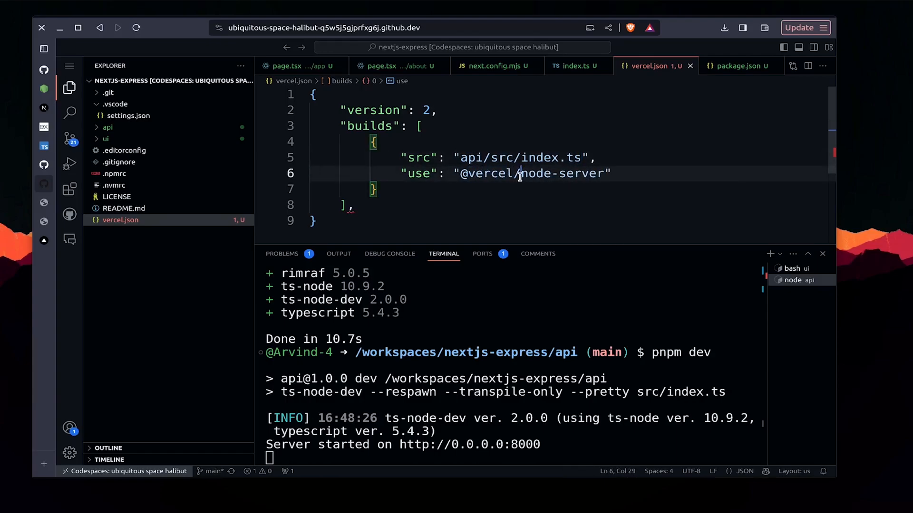
pyautogui.press('BackSpace')
pyautogui.write(',')
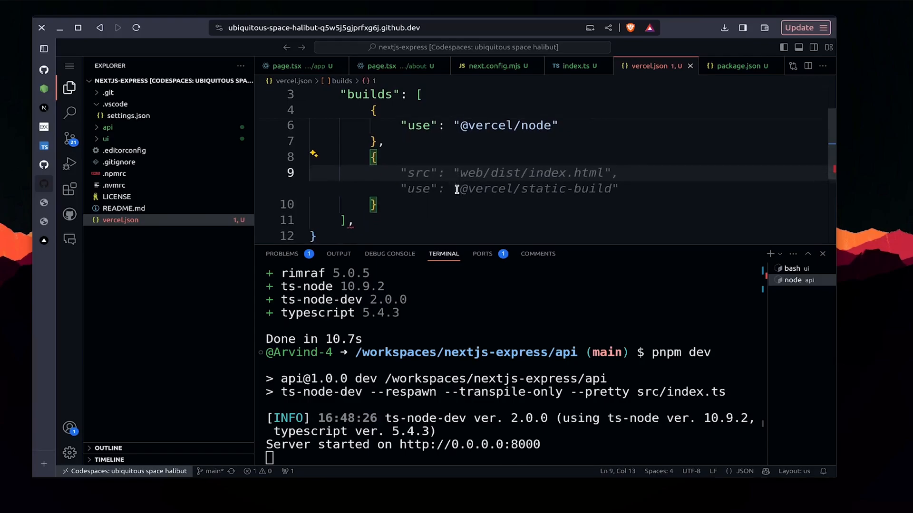
pyautogui.moveTo(461, 172); pyautogui.dragTo(575, 172)
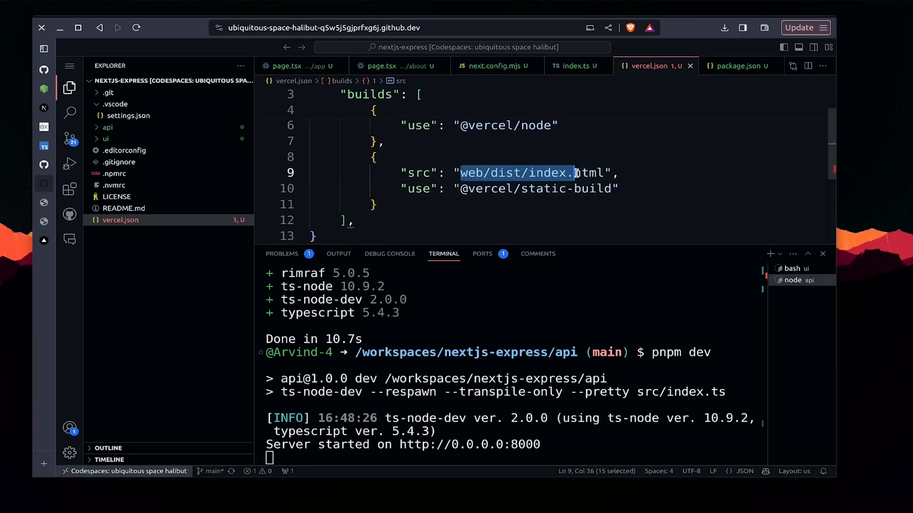
pyautogui.write('ui/pa",')
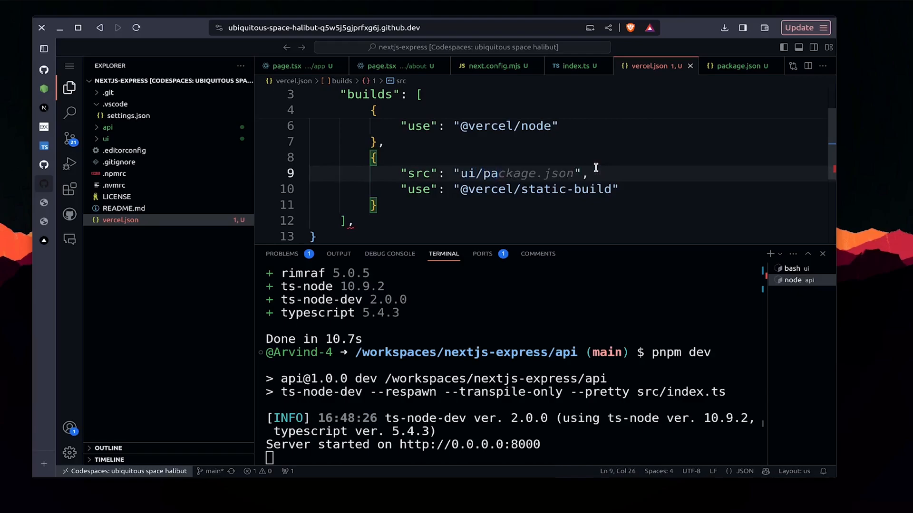
pyautogui.doubleClick(547, 189)
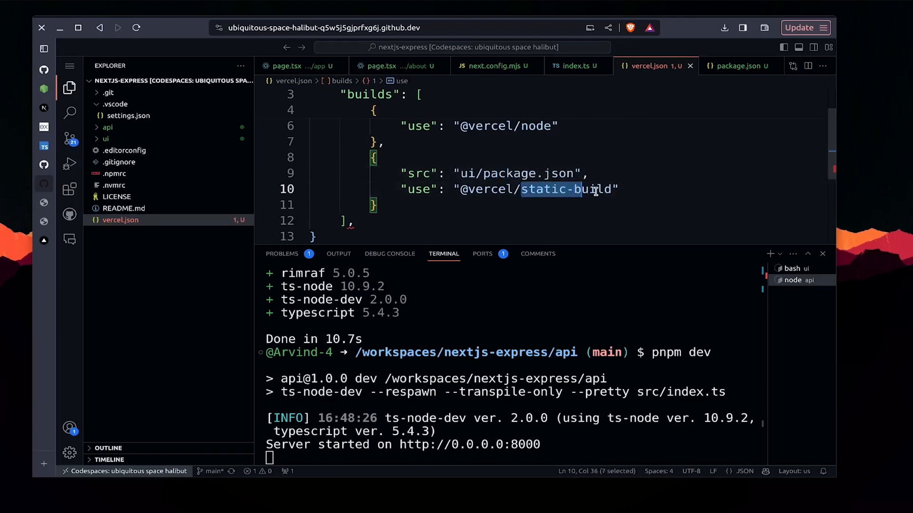
pyautogui.write('next')
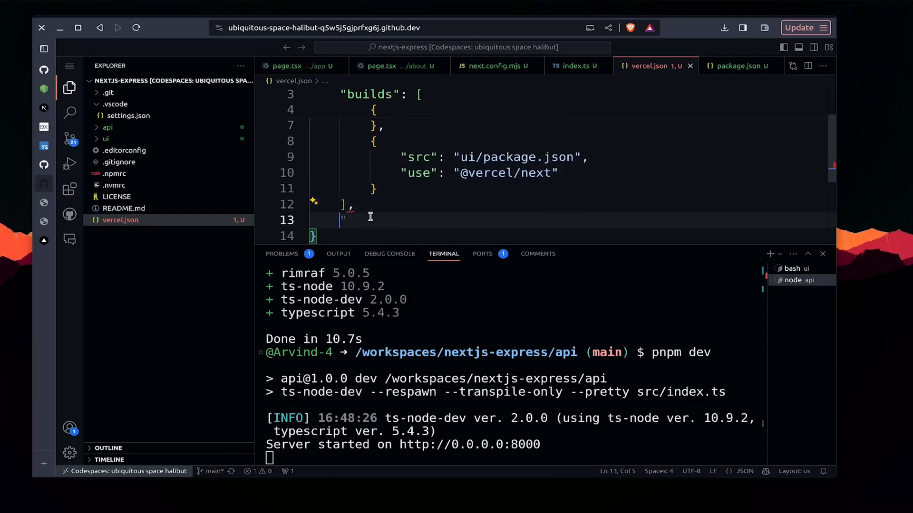
pyautogui.write('"')
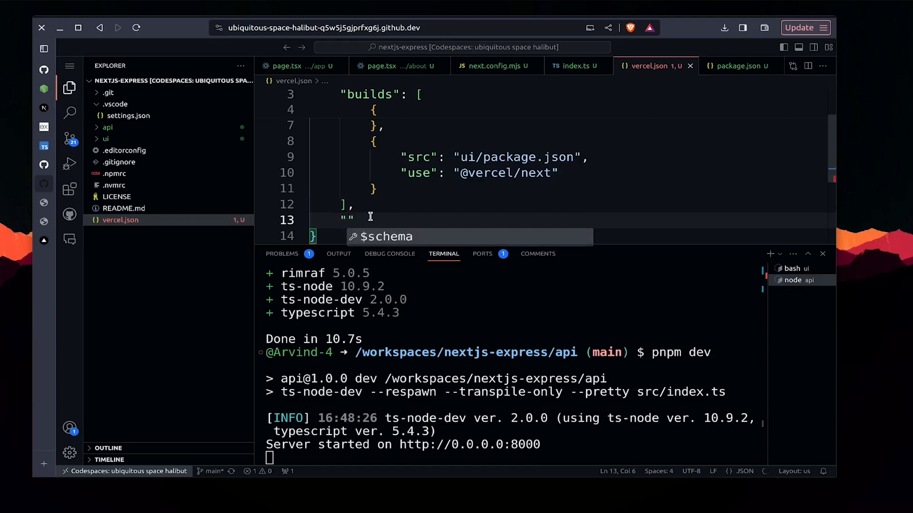
# Step: Add a routes array and replace MONGO_URI with NODE_ENV production in env
pyautogui.write('"routes": [')
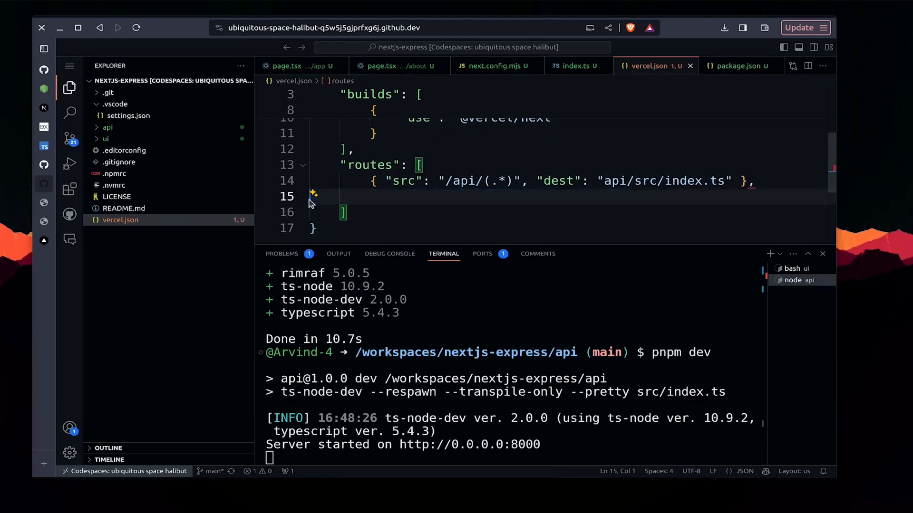
pyautogui.write('{ "src": "/ui/(.*)", "dest": "ui/$1" }')
pyautogui.write('"MONGO_URI": "@mongo_uri"')
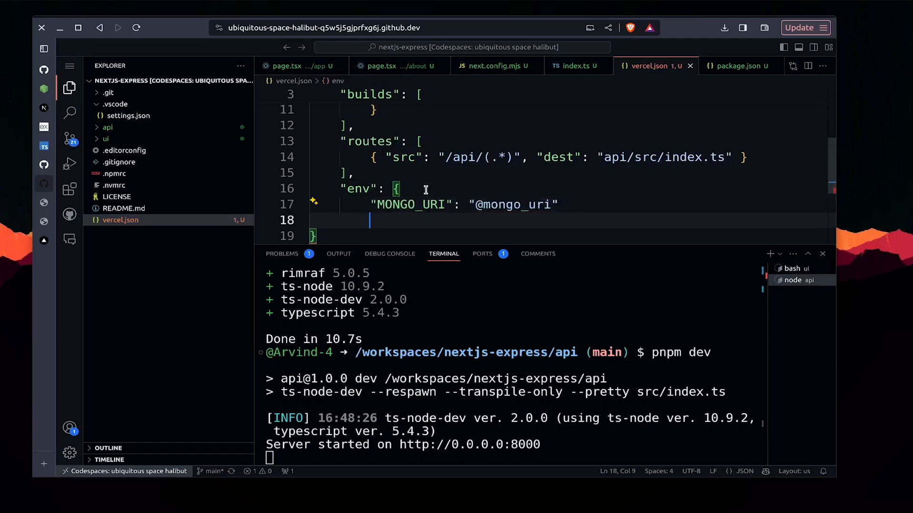
pyautogui.doubleClick(410, 204)
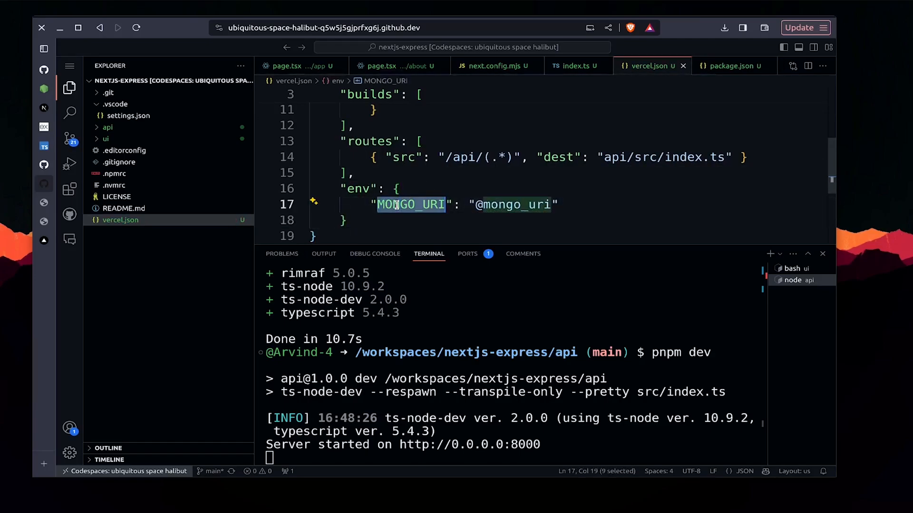
pyautogui.write('NO')
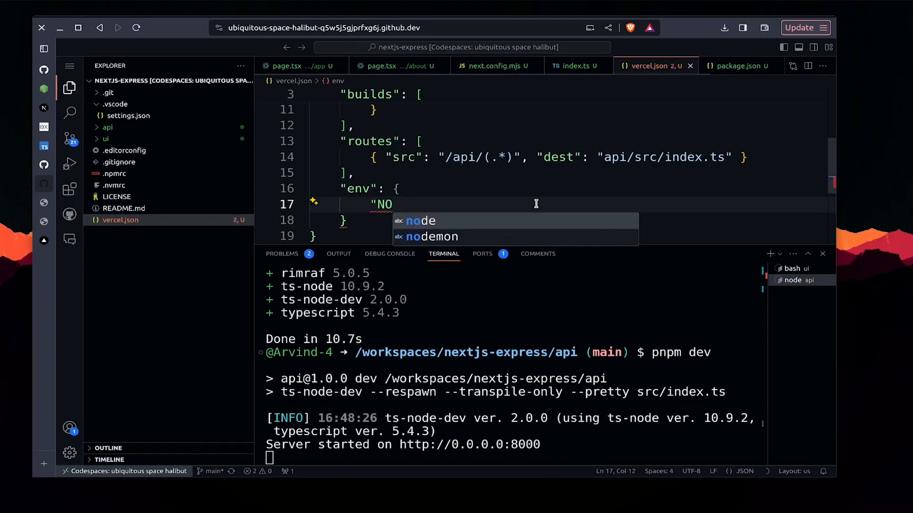
pyautogui.write('DE_ENV": "production"')
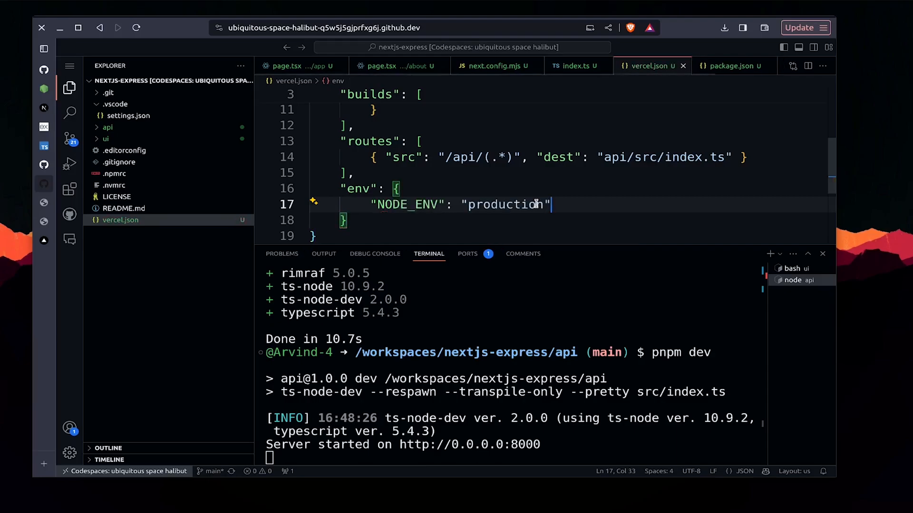
pyautogui.click(425, 220)
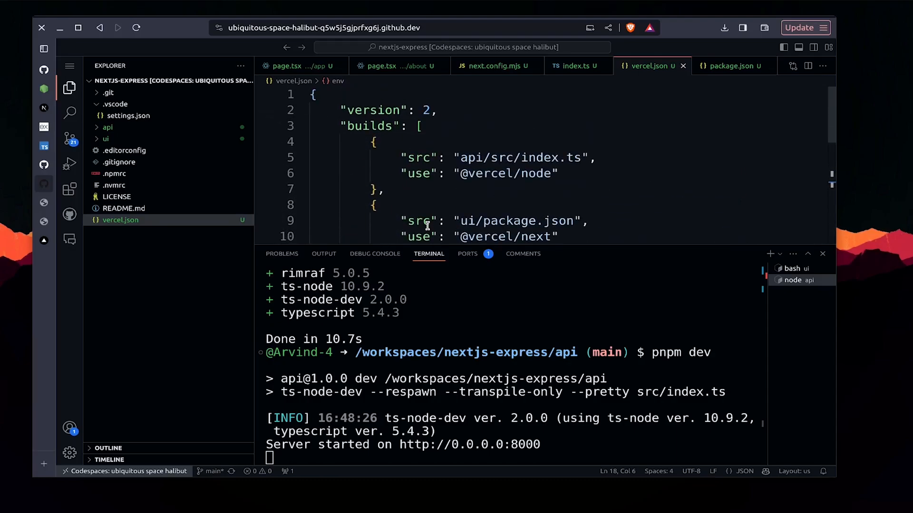
# Step: Delete ui/README.md, stop the api and ui terminals, and return to the repo root
pyautogui.click(107, 139)
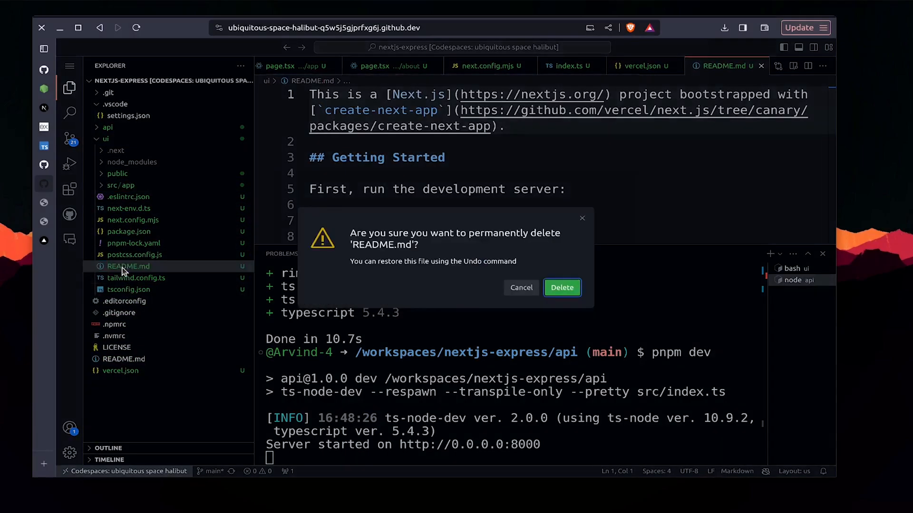
pyautogui.click(561, 287)
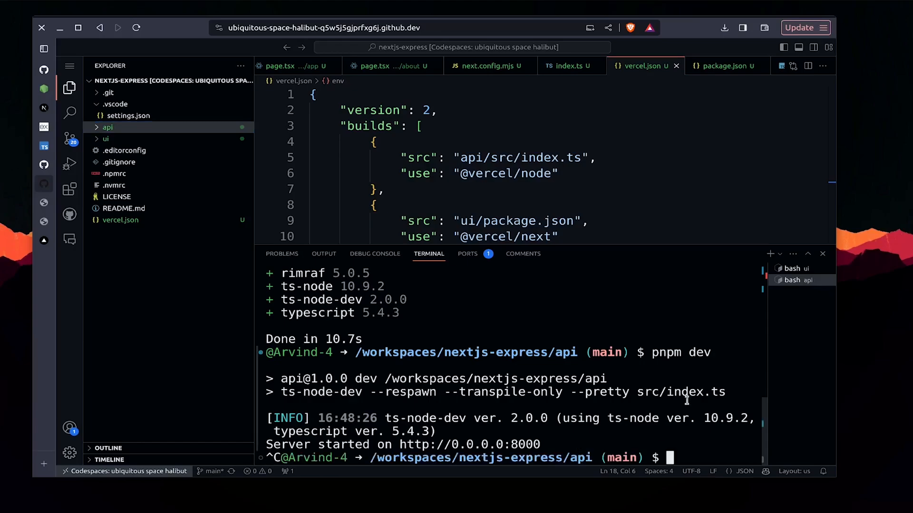
pyautogui.click(793, 268)
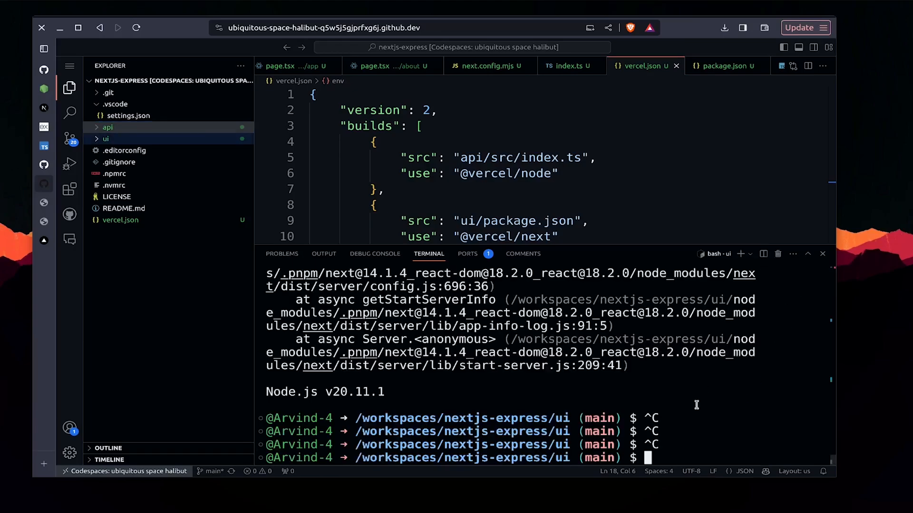
pyautogui.write('cd .')
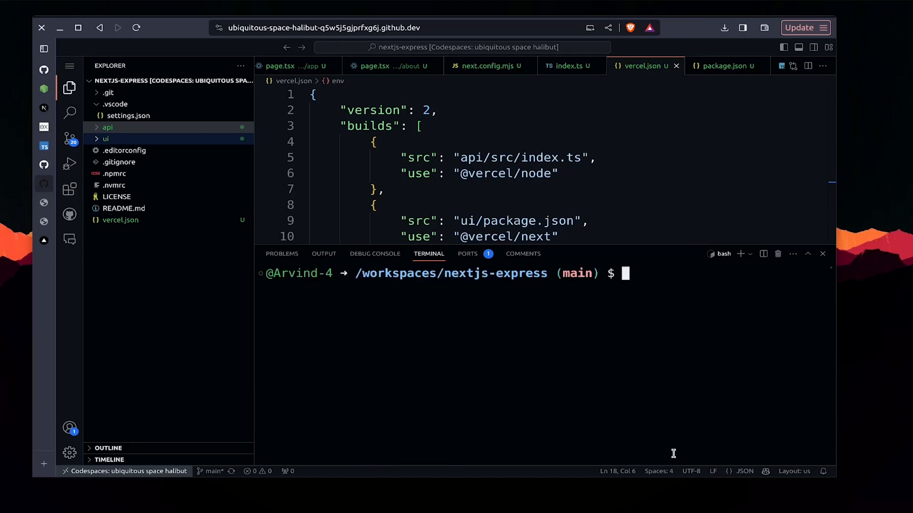
# Step: Initialize git, stage all files, and make the first commit
pyautogui.write('git init')
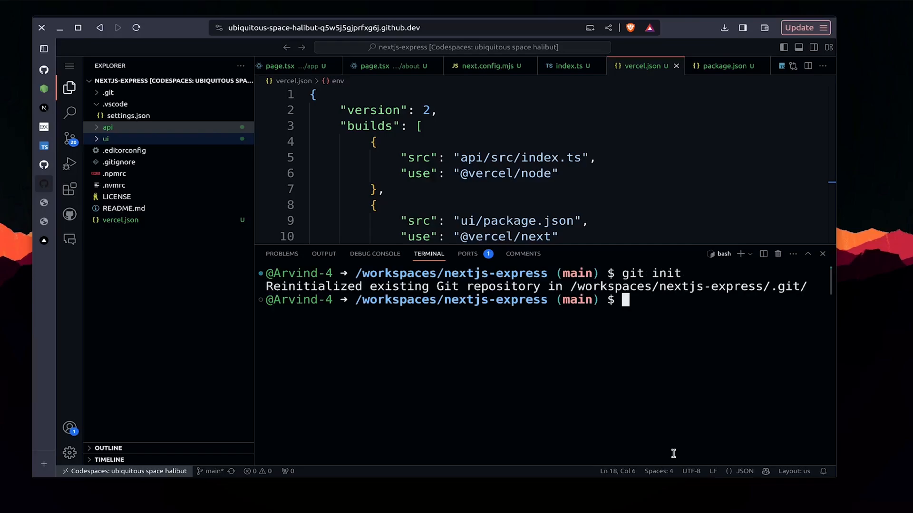
pyautogui.write('git status')
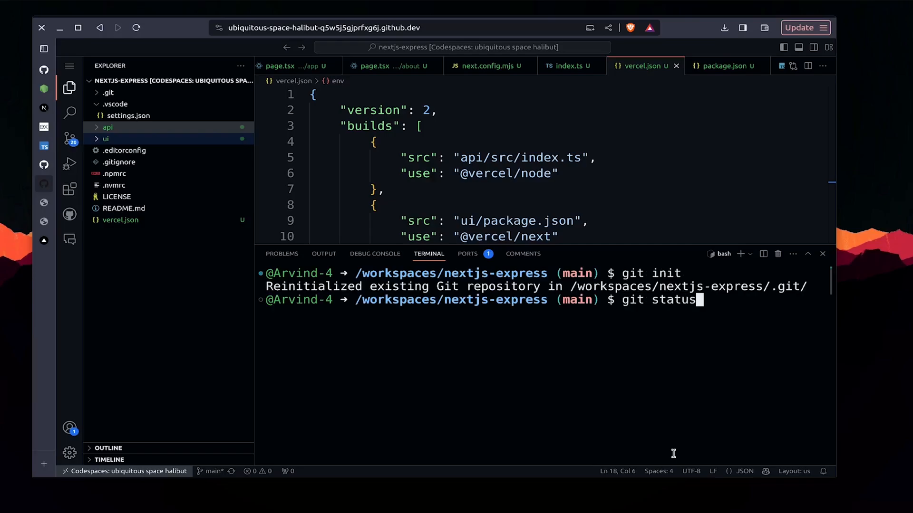
pyautogui.write('git add api/')
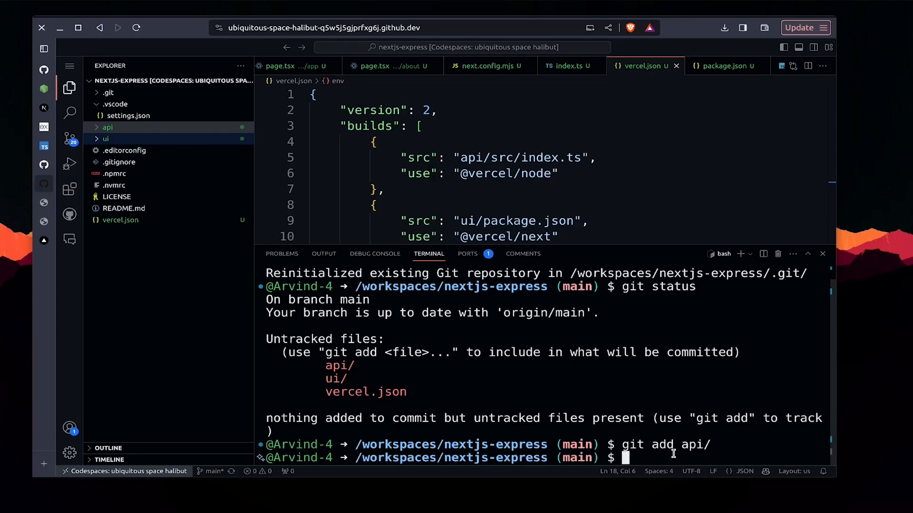
pyautogui.write('git commit')
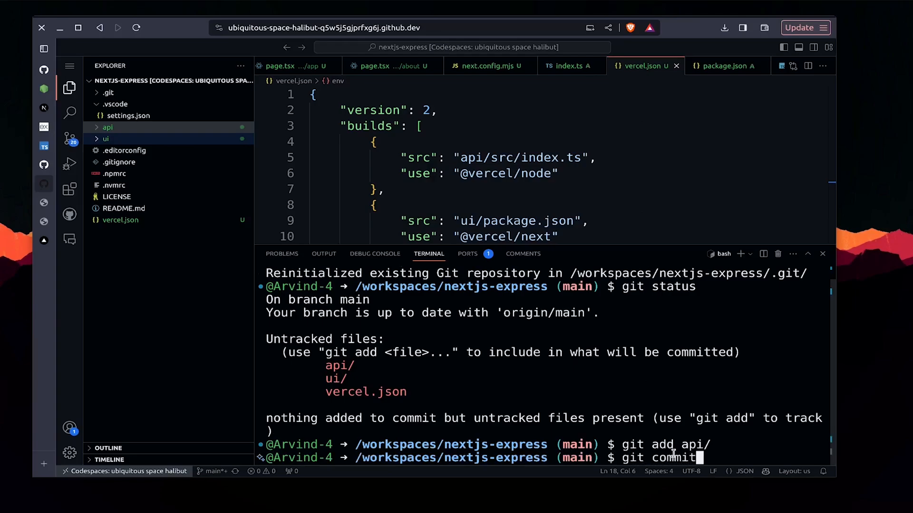
pyautogui.write('-m "Added: api folder')
pyautogui.write('git pu')
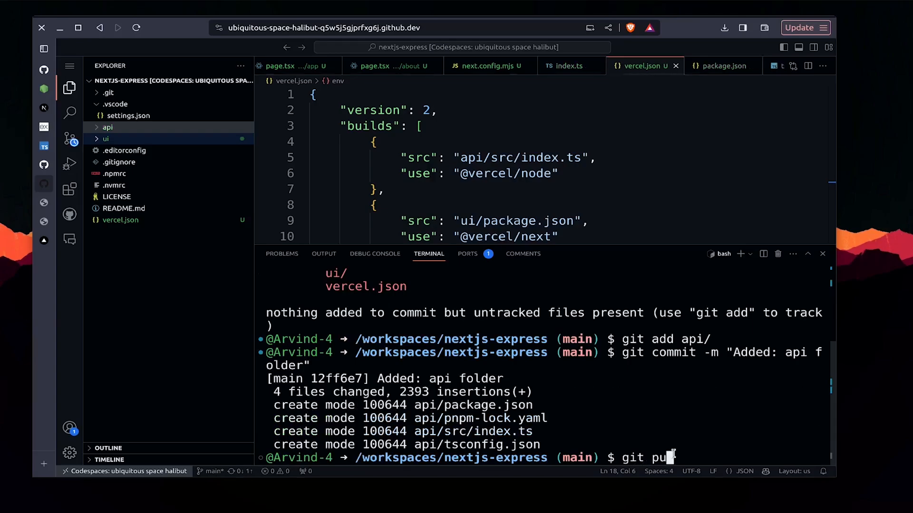
pyautogui.press('Enter')
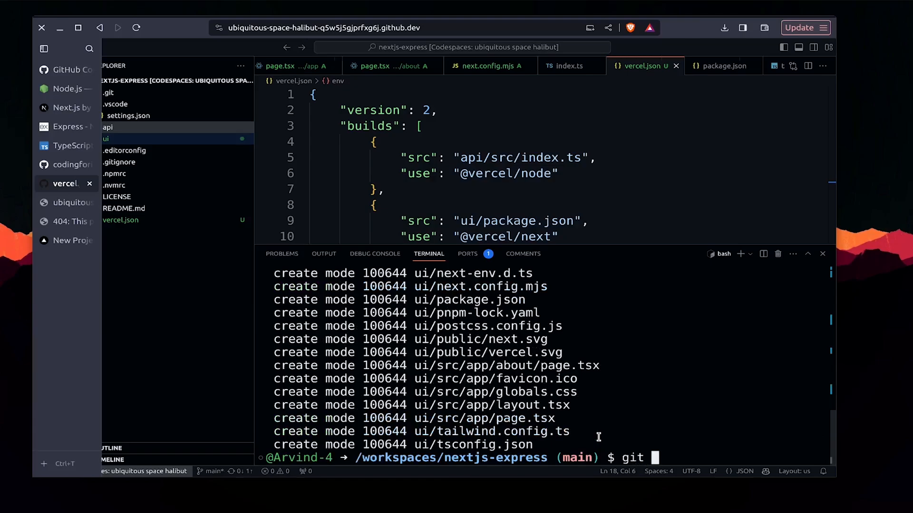
# Step: Commit vercel.json as 'Added: vercel.json file' and push it to main
pyautogui.write('git status')
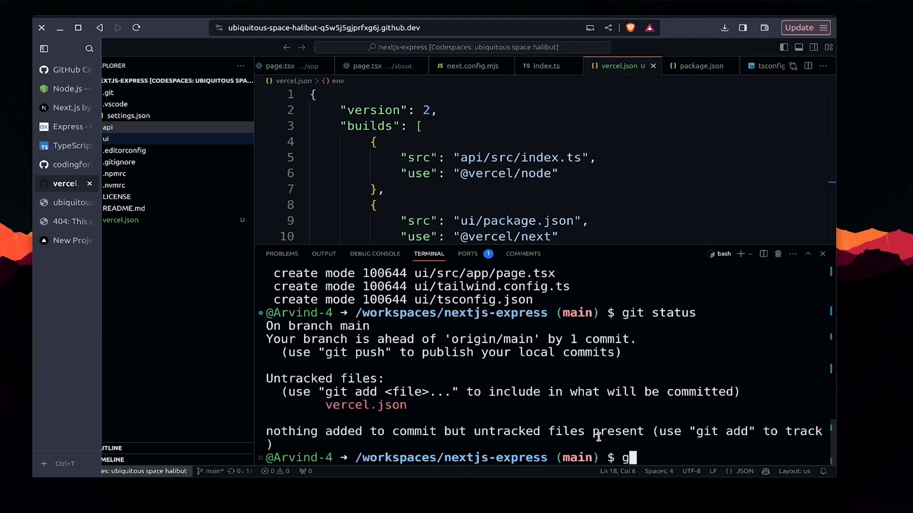
pyautogui.write('it add .')
pyautogui.write('gi')
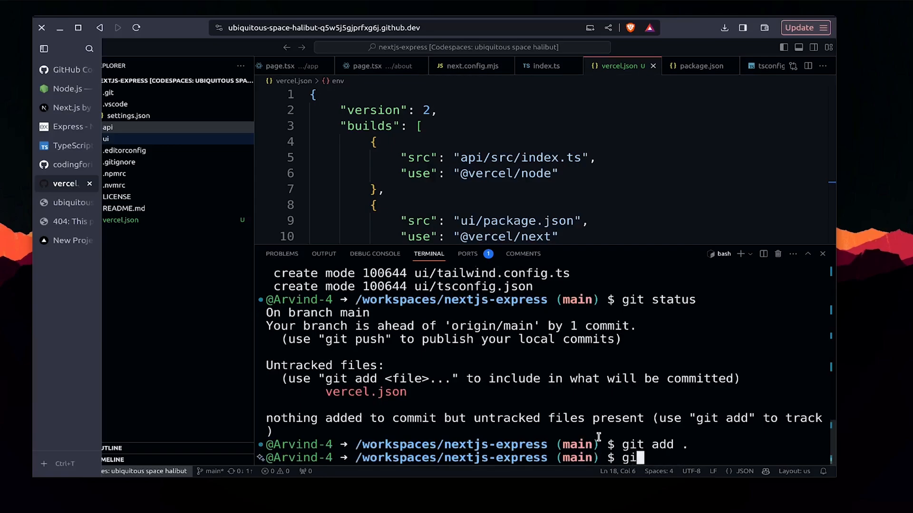
pyautogui.write('commit')
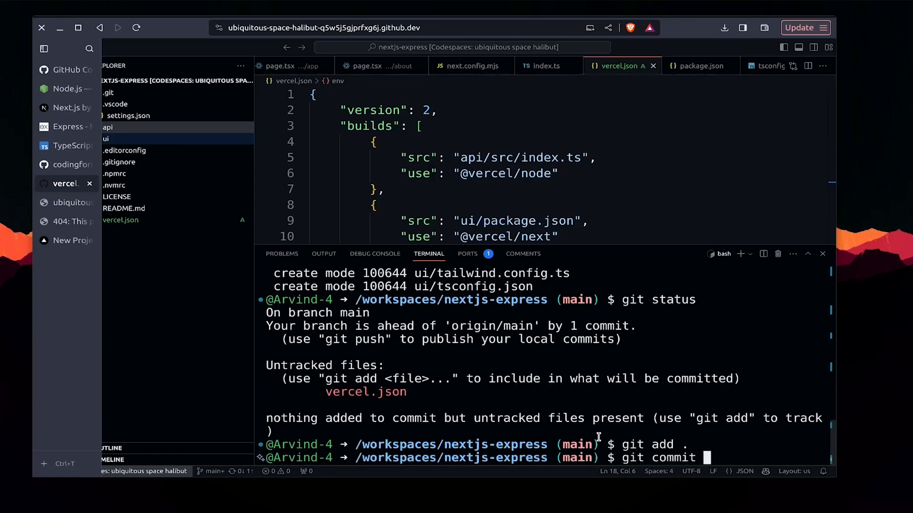
pyautogui.write('-m "Added: vercel.json file')
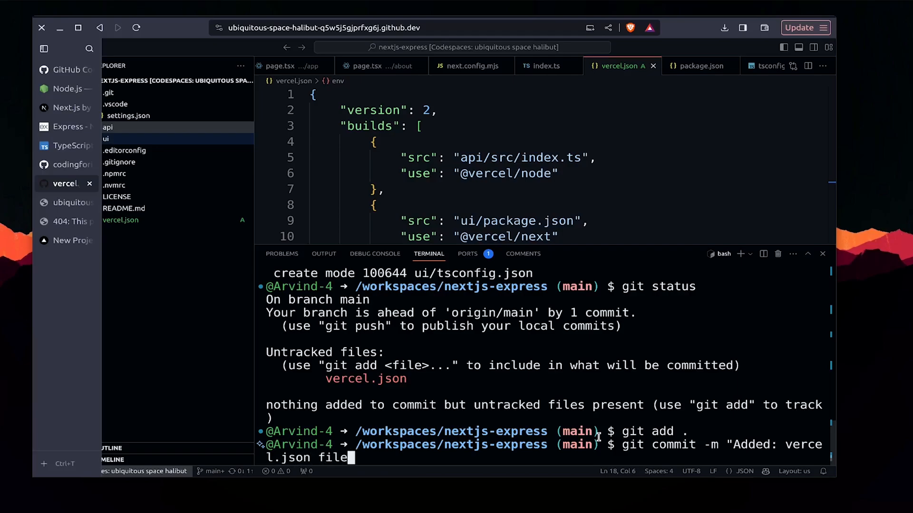
pyautogui.write('git p')
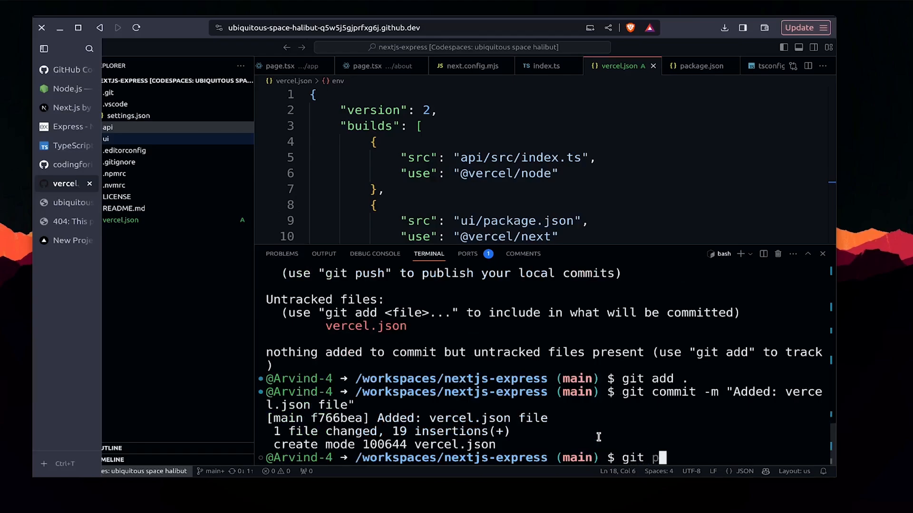
pyautogui.write('ush')
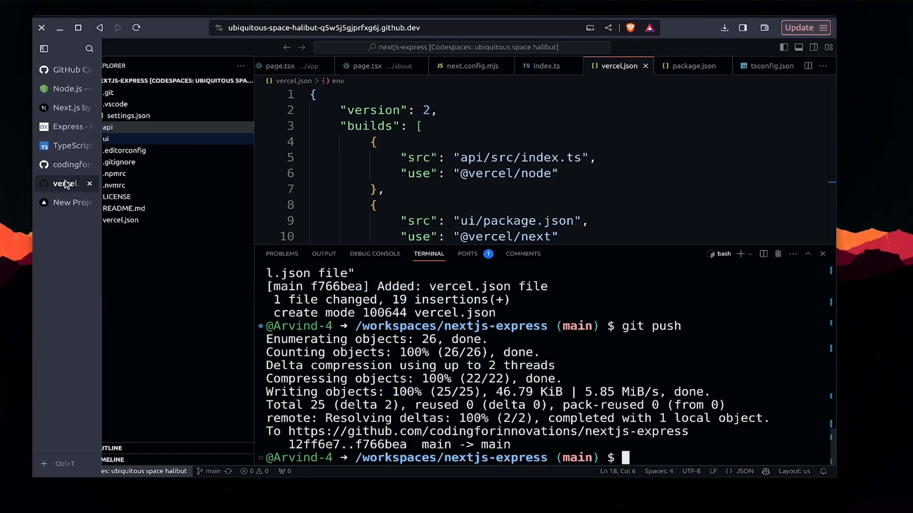
pyautogui.click(136, 28)
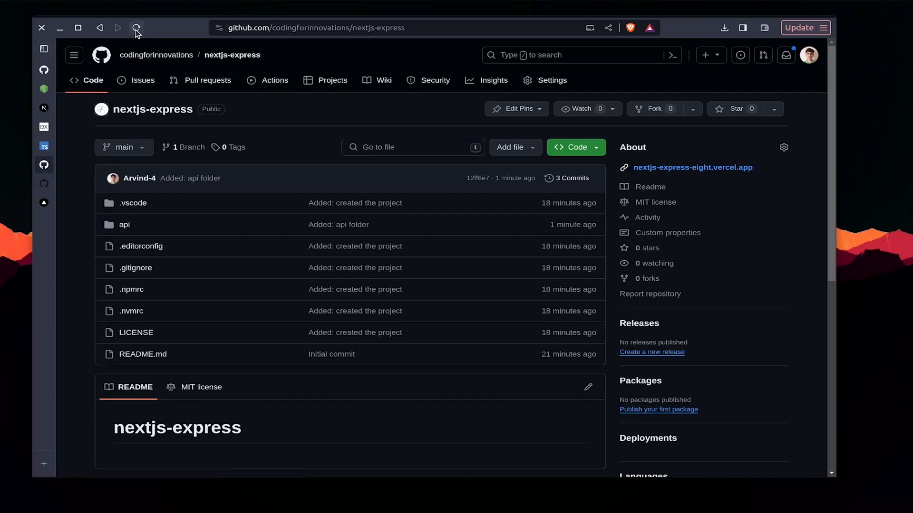
# Step: Reload the GitHub repo page and move to Vercel's Import Git Repository list
pyautogui.click(137, 27)
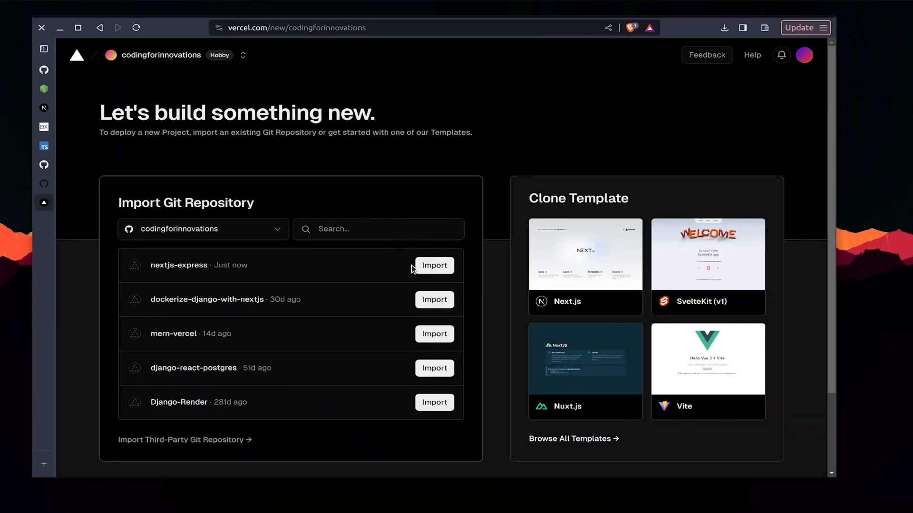
pyautogui.moveTo(335, 80)
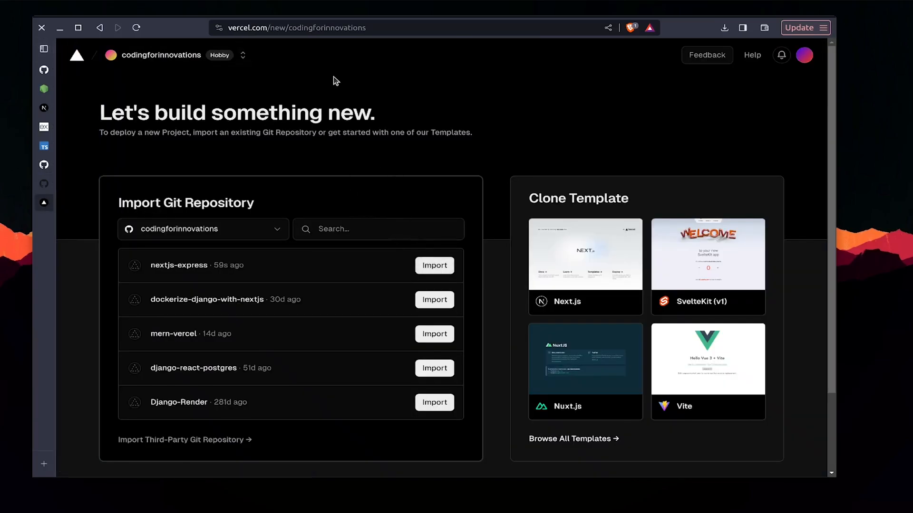
pyautogui.click(434, 265)
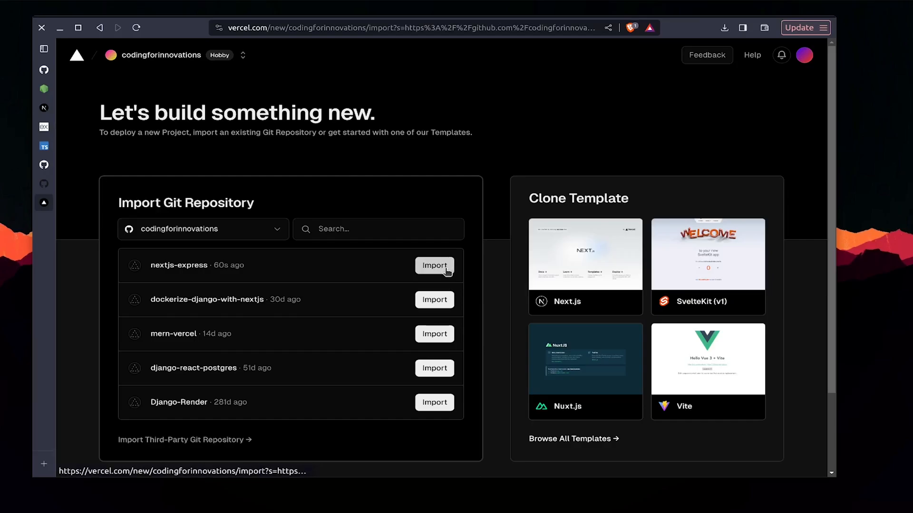
# Step: Import nextjs-express on Vercel with default settings and deploy it
pyautogui.click(433, 265)
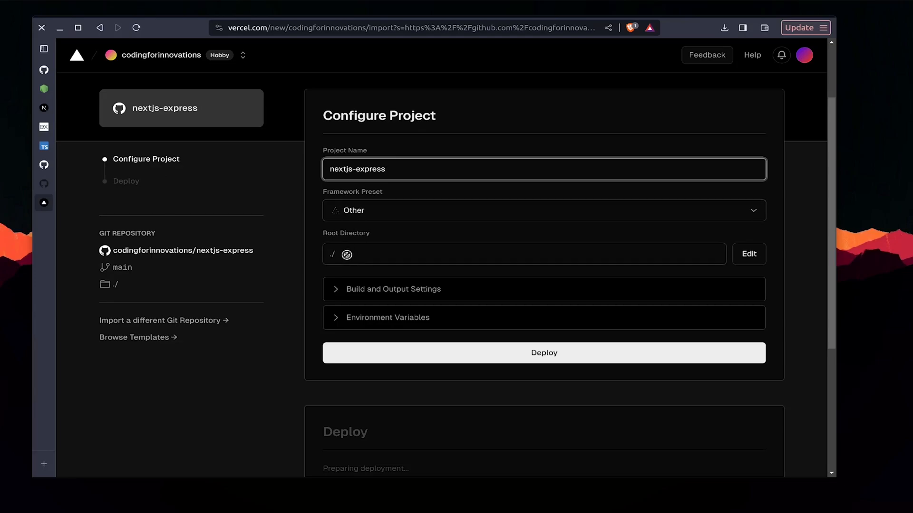
pyautogui.scroll(-3)
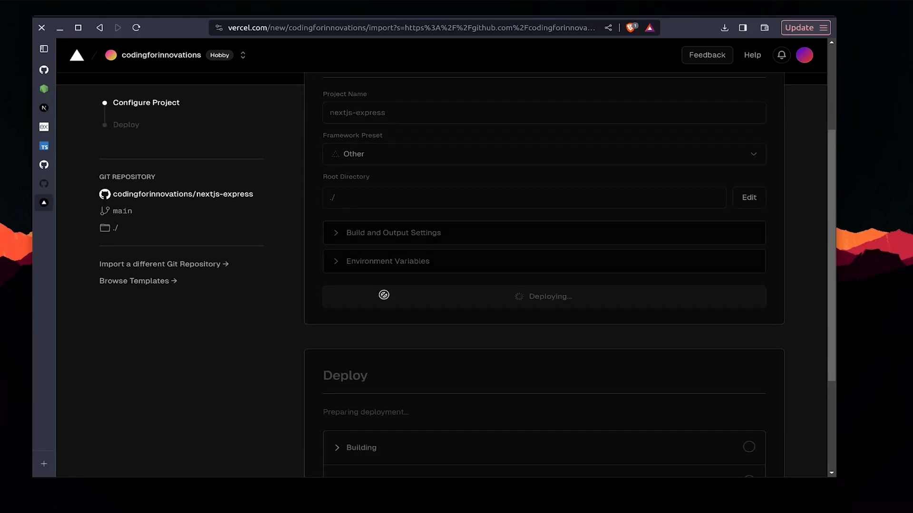
pyautogui.scroll(-3)
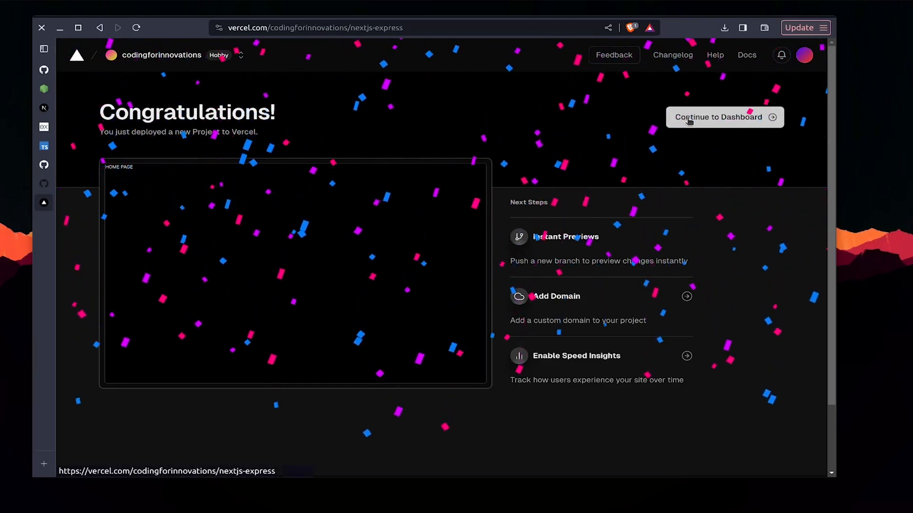
pyautogui.click(724, 117)
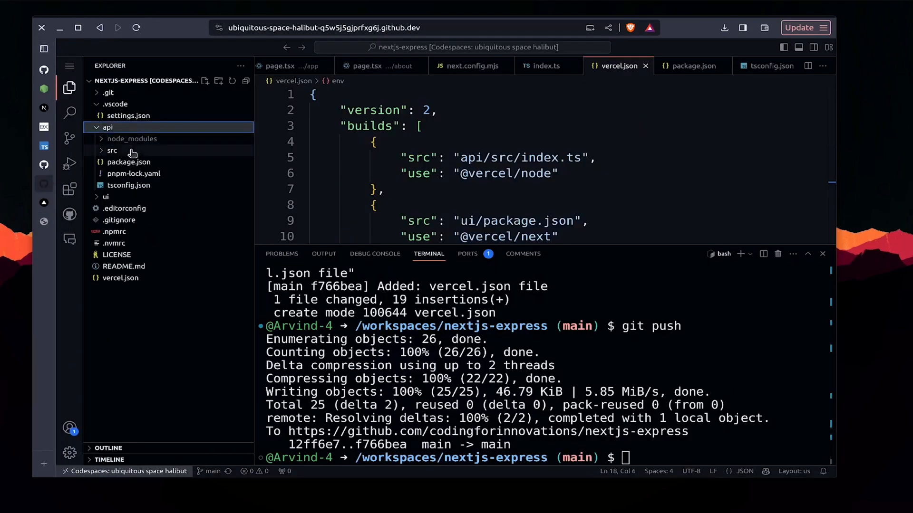
# Step: Add an /api/date route to api/src/index.ts returning res.json({ message: new Date() })
pyautogui.click(111, 150)
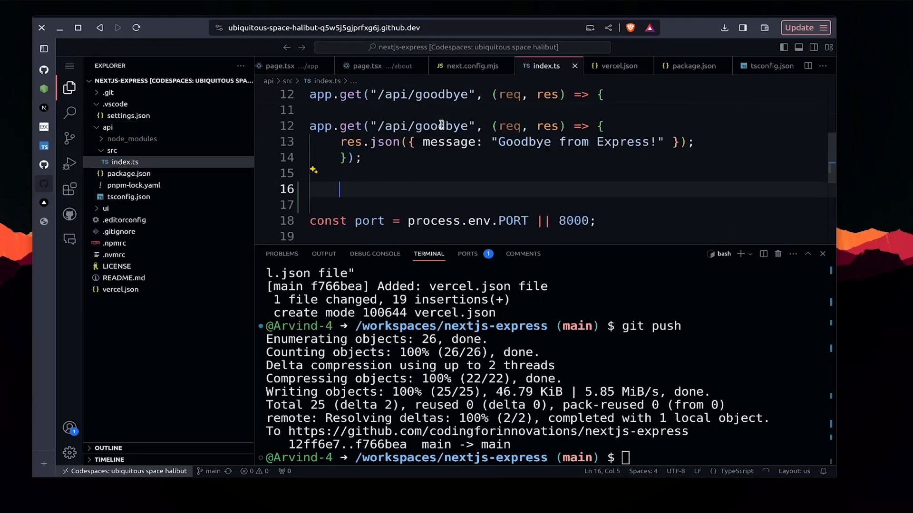
pyautogui.write('app.get("/api/hi", (req, res) => {')
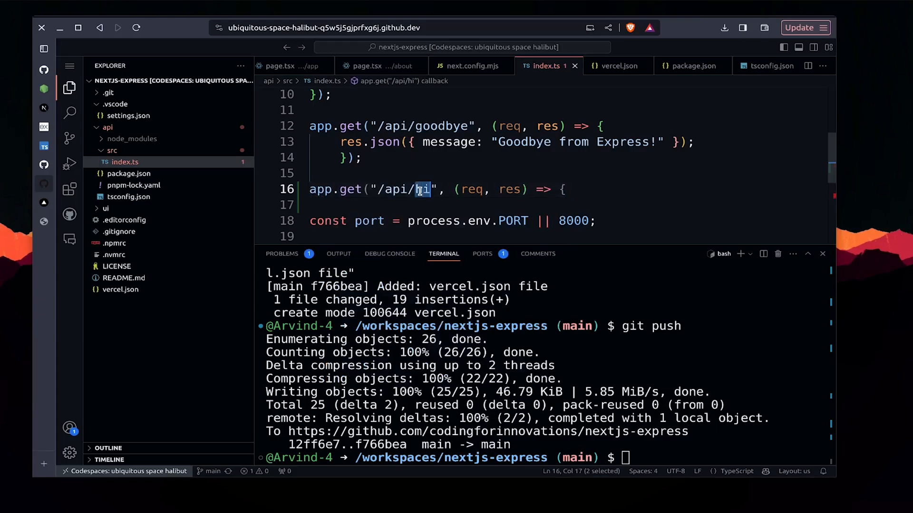
pyautogui.write('date')
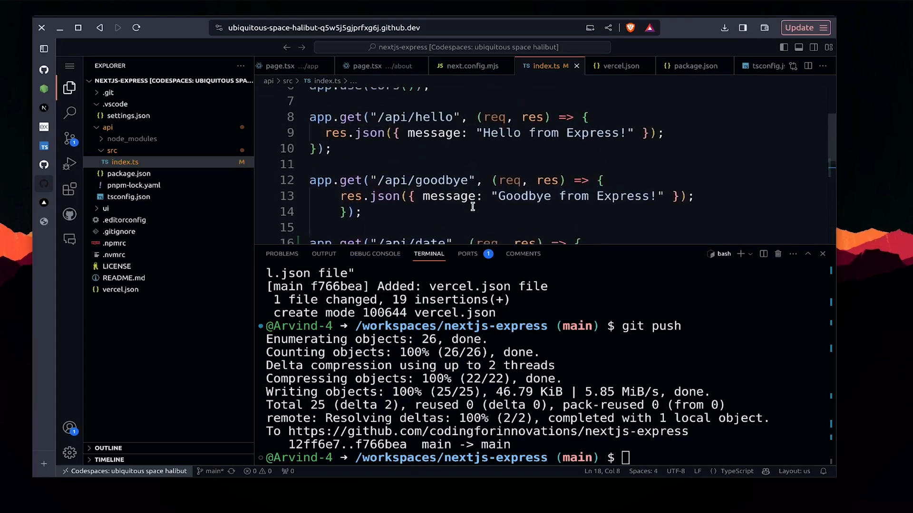
pyautogui.scroll(-3)
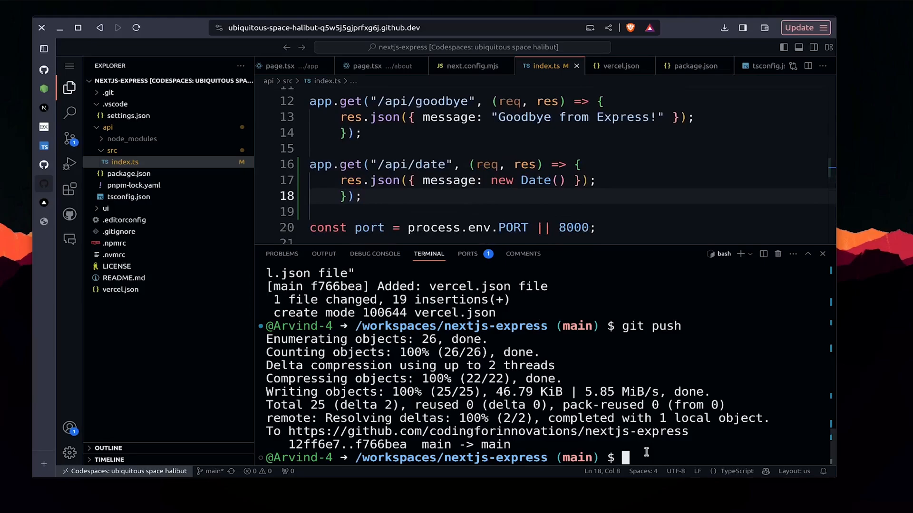
# Step: Run pnpm dev in the api folder on port 8000 and test /api/date in the browser
pyautogui.write('cd api')
pyautogui.write('n')
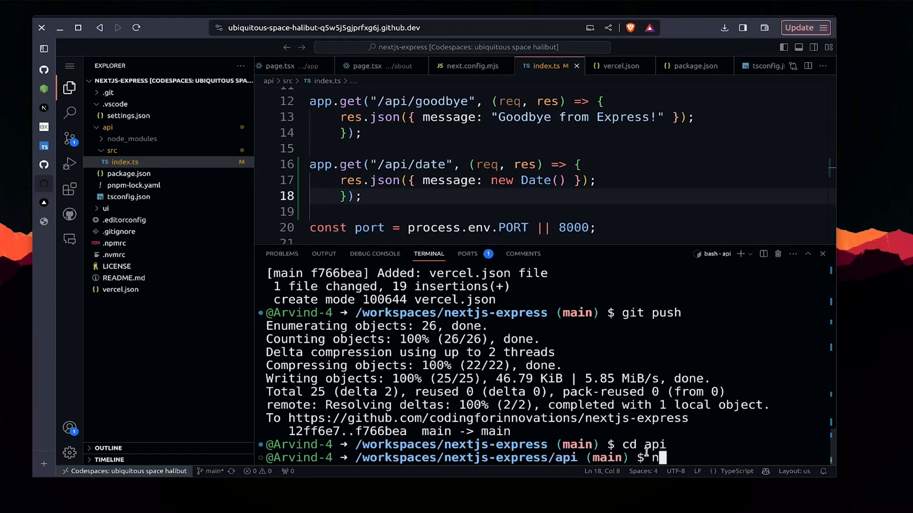
pyautogui.write('pnpm dev')
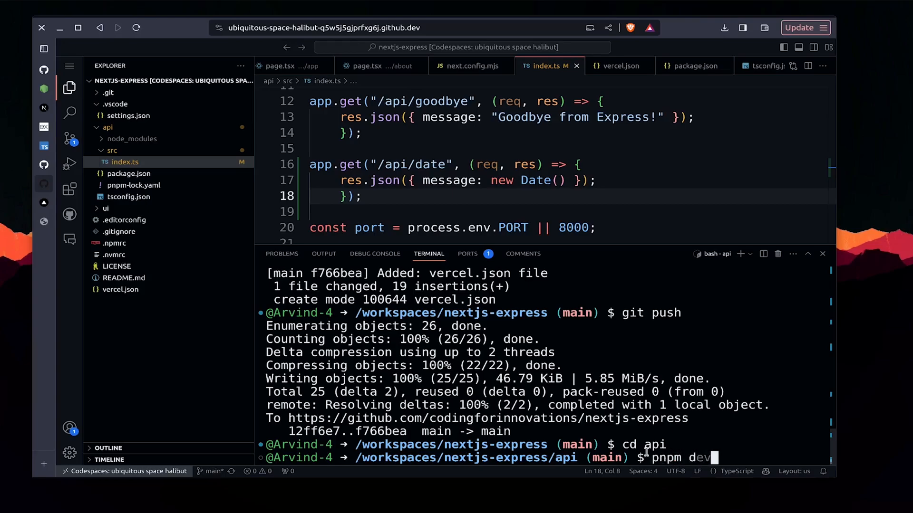
pyautogui.press('Enter')
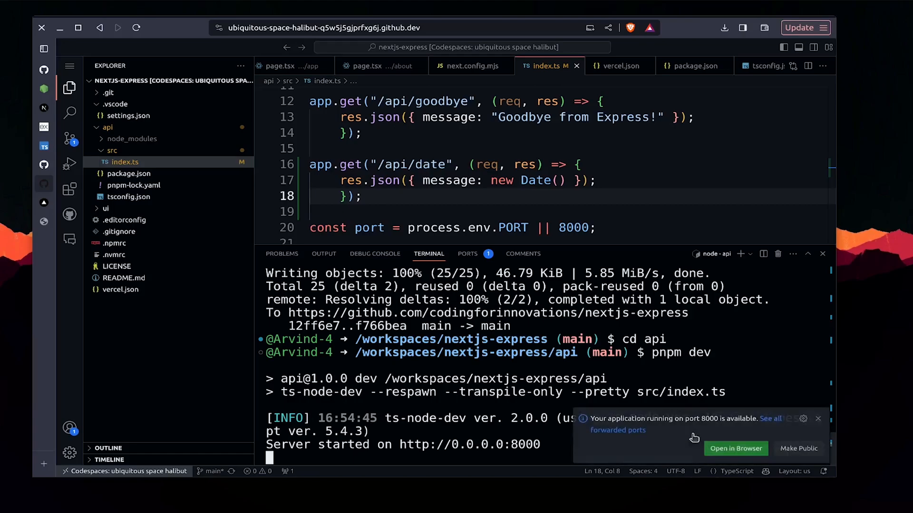
pyautogui.click(736, 448)
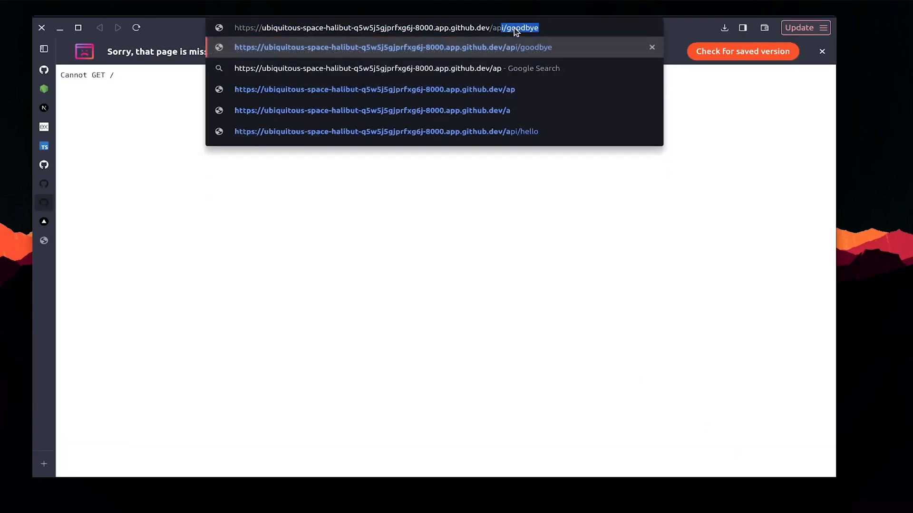
pyautogui.write('date", (req, res) => {')
pyautogui.write('res.json({ message: new Date() });')
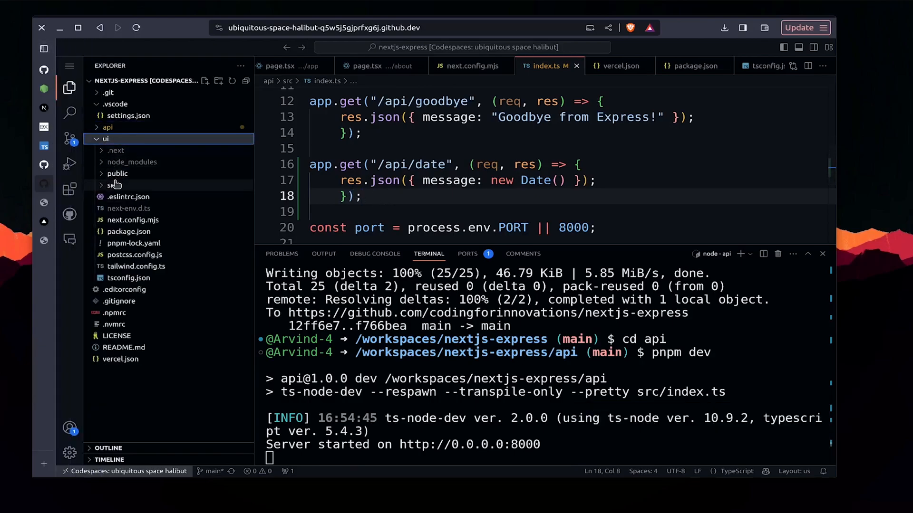
# Step: Create the new file date/page.tsx inside ui/src/app
pyautogui.click(111, 185)
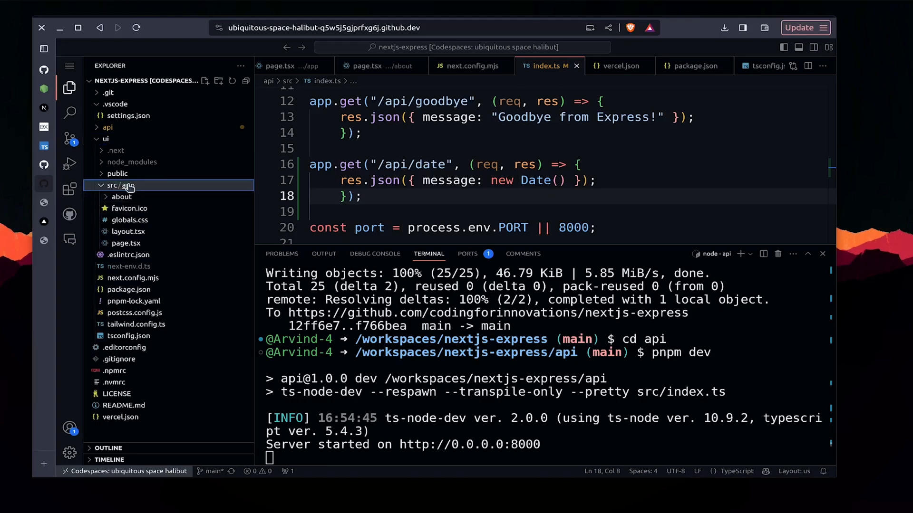
pyautogui.click(218, 81)
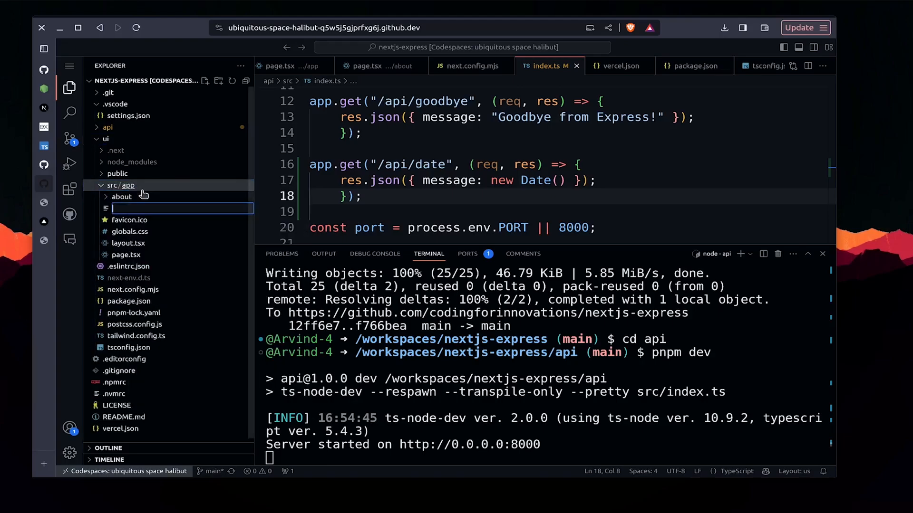
pyautogui.write('date')
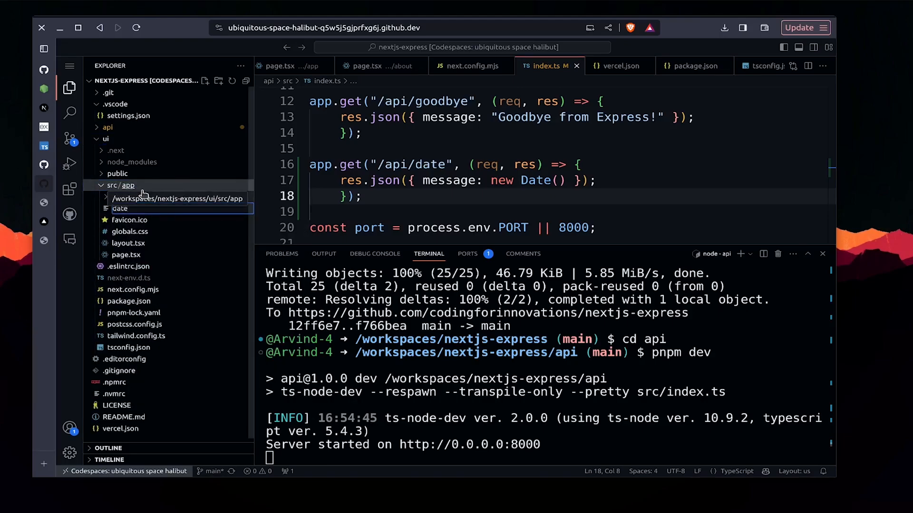
pyautogui.write('/page')
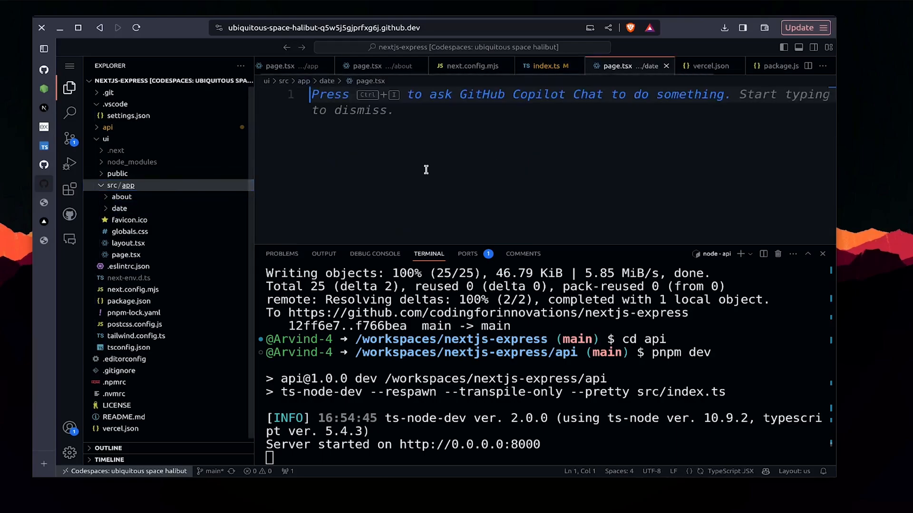
# Step: Write a default DatePage component rendering DATE PAGE plus new Date().toLocaleString()
pyautogui.write('export')
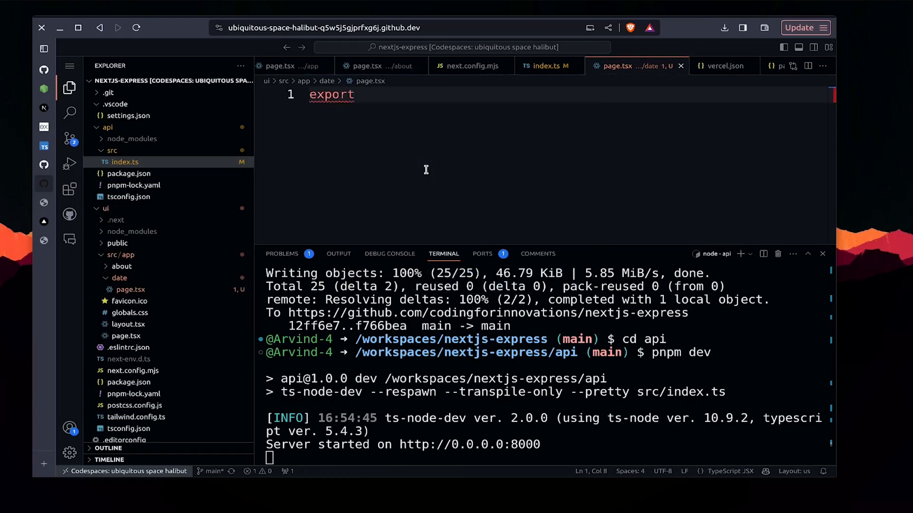
pyautogui.write('default function Date() {')
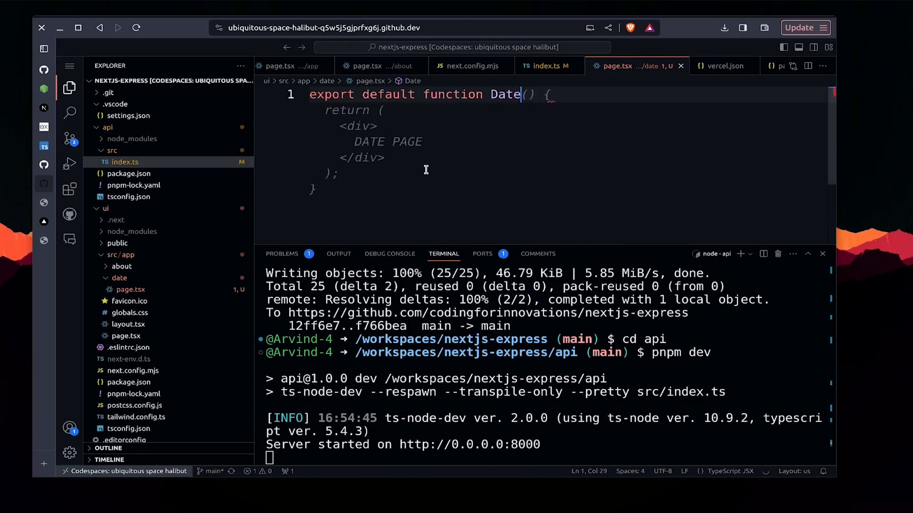
pyautogui.write('Page')
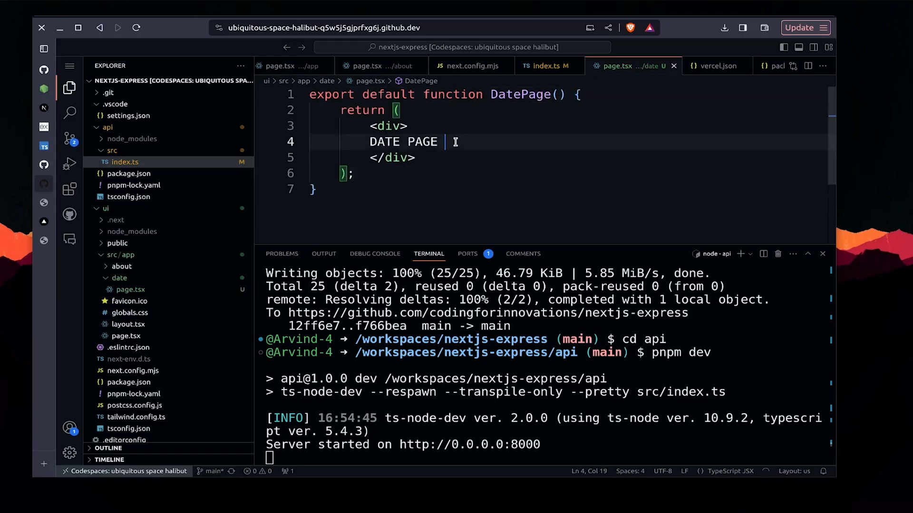
pyautogui.write('+')
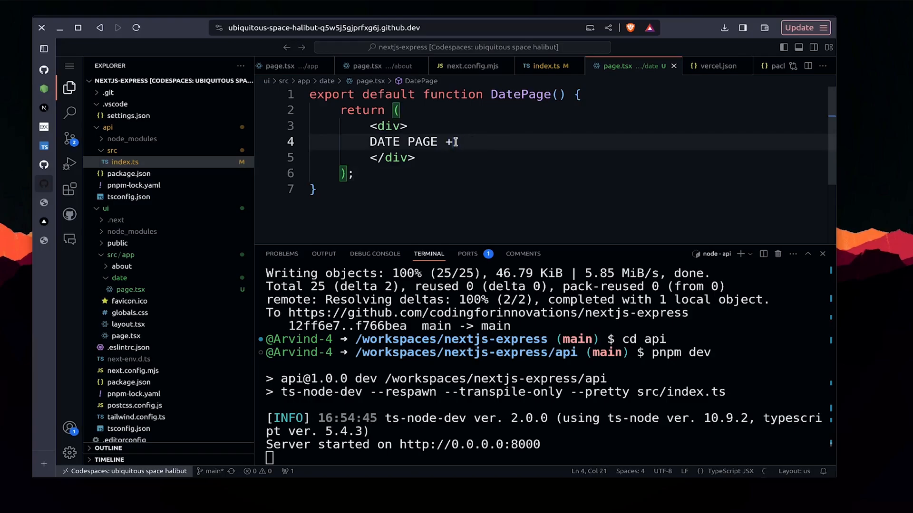
pyautogui.write('{new Date().toLocaleString()}')
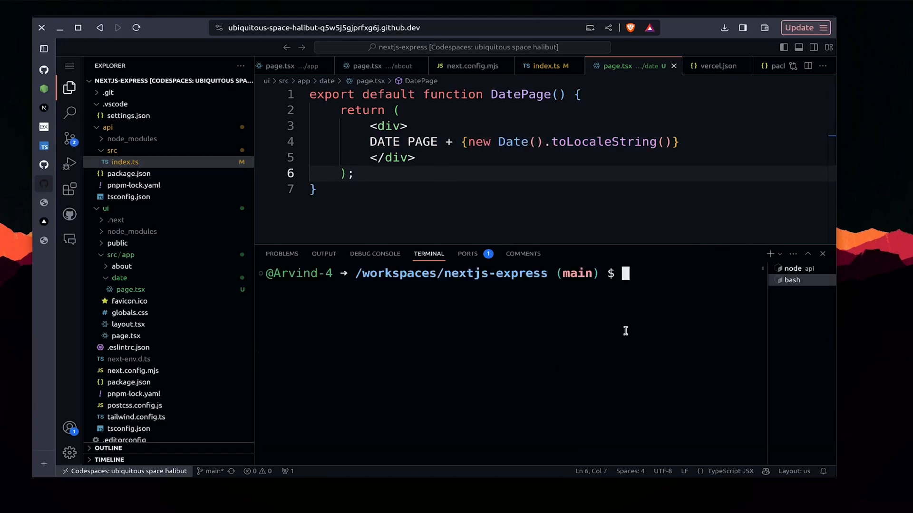
# Step: Run pnpm dev in the ui folder and view the port-3000 /date page in the browser
pyautogui.write('cd ui')
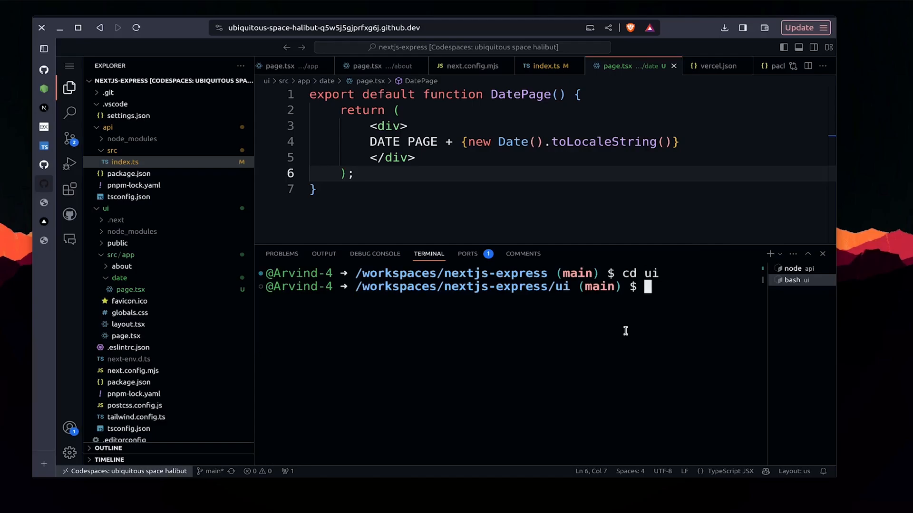
pyautogui.write('pnpm dev')
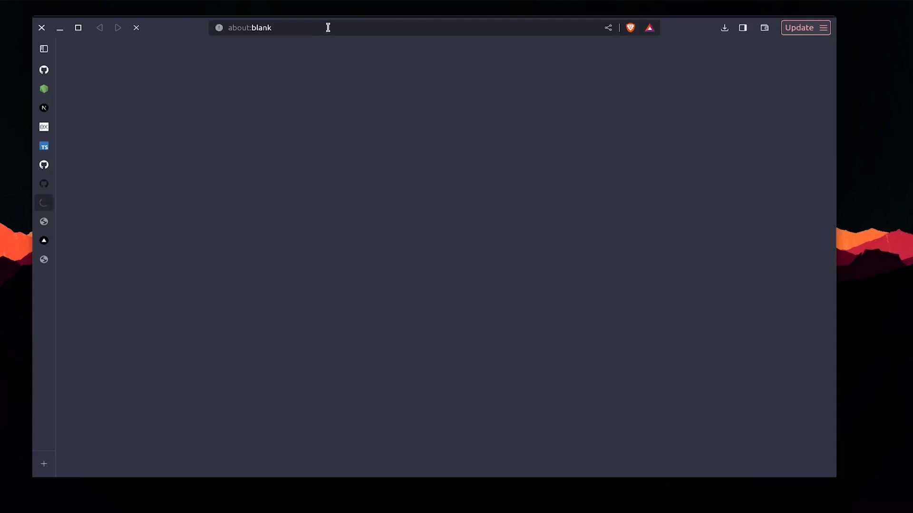
pyautogui.write('https://ubiquitous-space-halibut-q5w5j5gjprfxg6j-3000.app.github.dev/d')
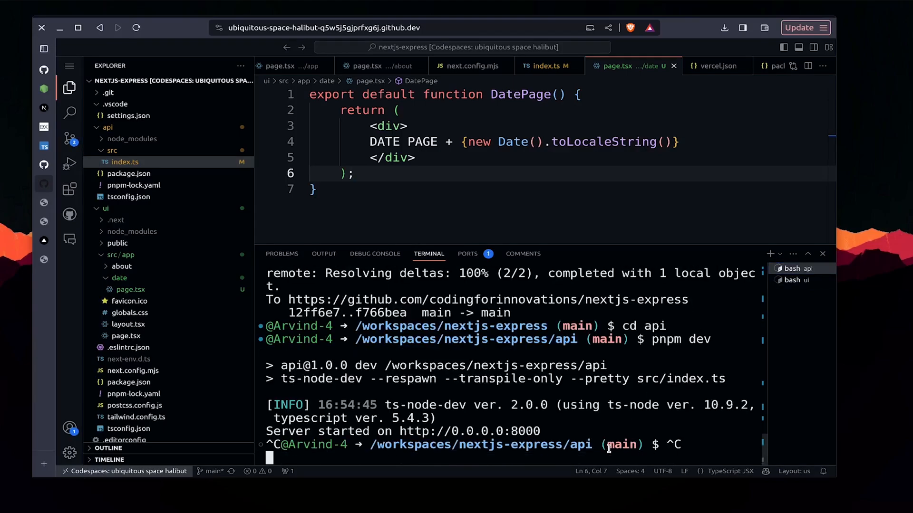
# Step: Commit api as 'Added: date api route' and ui as 'Added: a date page', then push
pyautogui.write('cd ..')
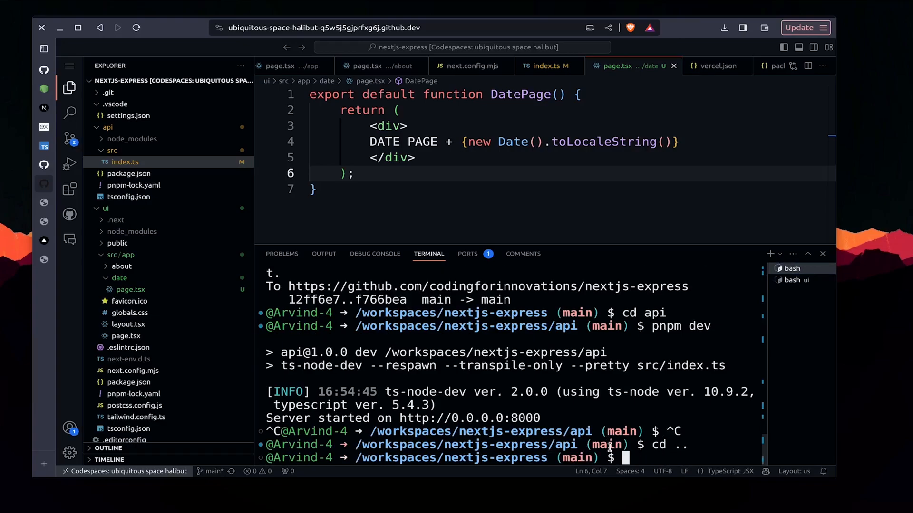
pyautogui.write('ls')
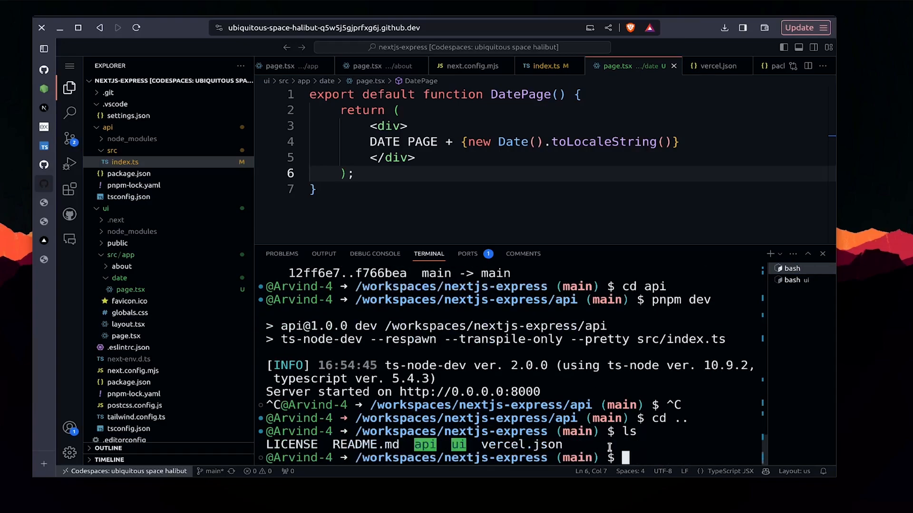
pyautogui.write('git status')
pyautogui.write('git commit -m "Added:')
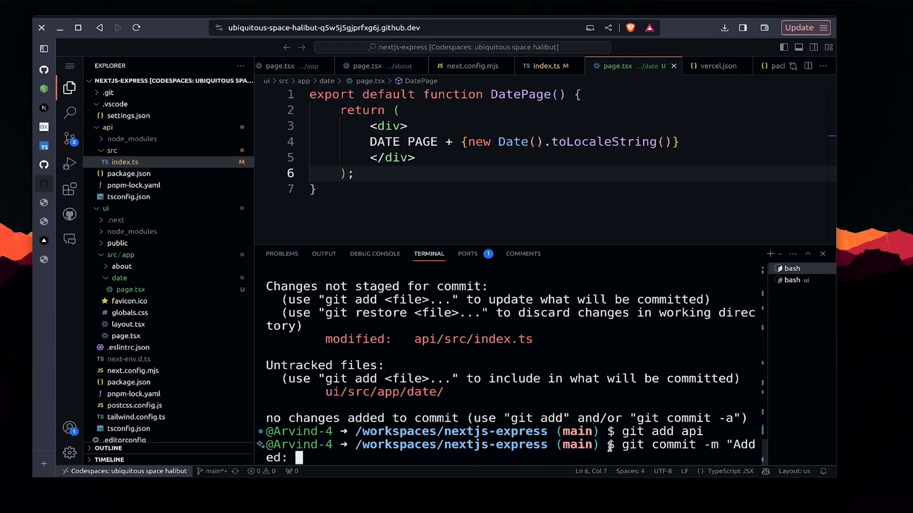
pyautogui.write('date api route"')
pyautogui.write('git')
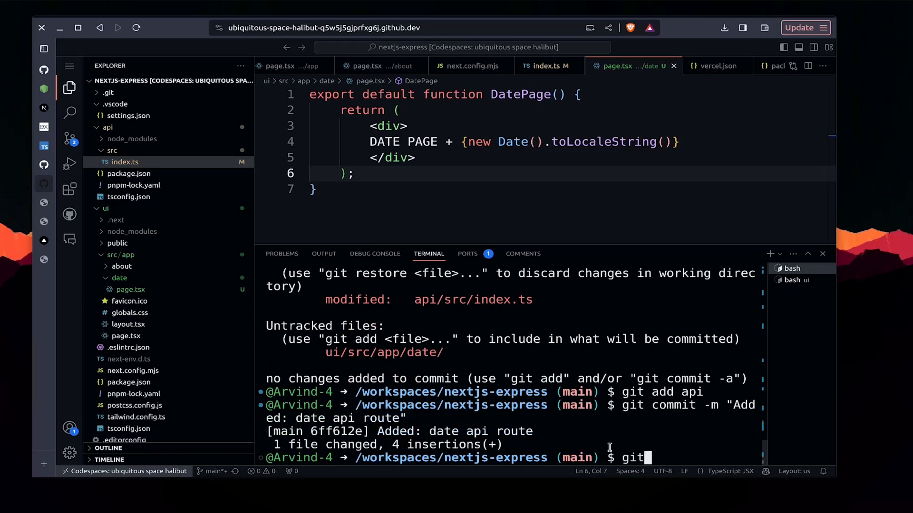
pyautogui.write('add')
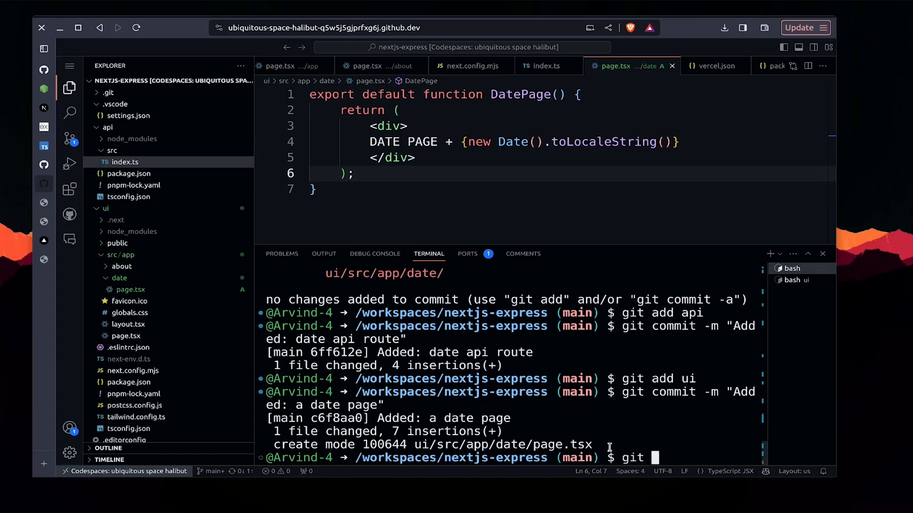
pyautogui.write('git push')
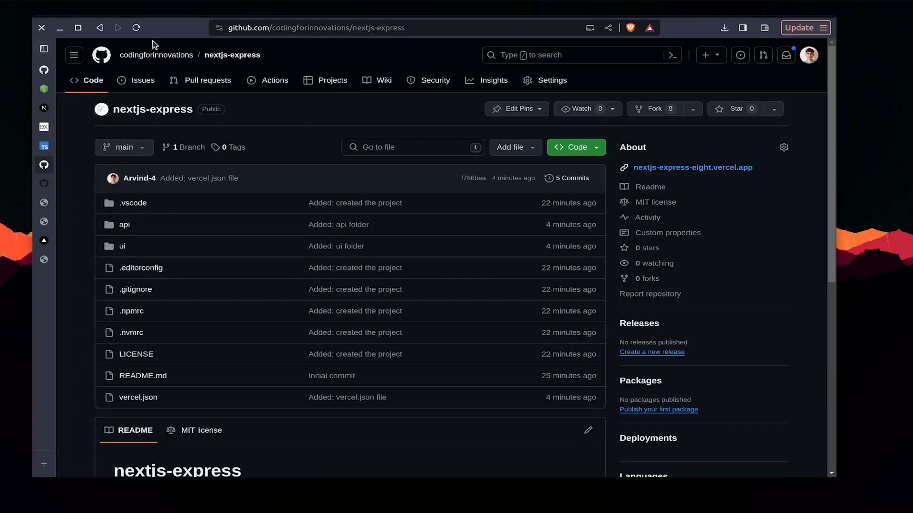
# Step: Reload the repo, inspect the latest commit's pending Vercel check, and open that deployment
pyautogui.click(141, 267)
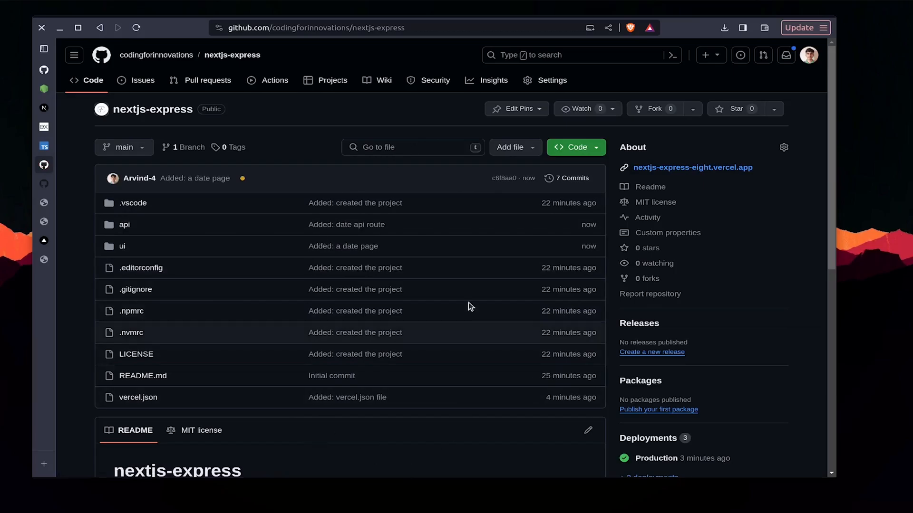
pyautogui.moveTo(242, 179)
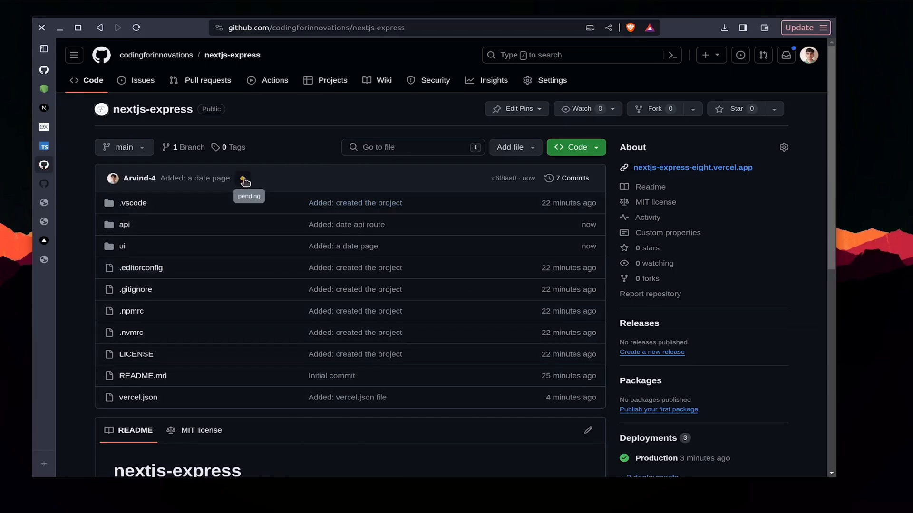
pyautogui.click(244, 178)
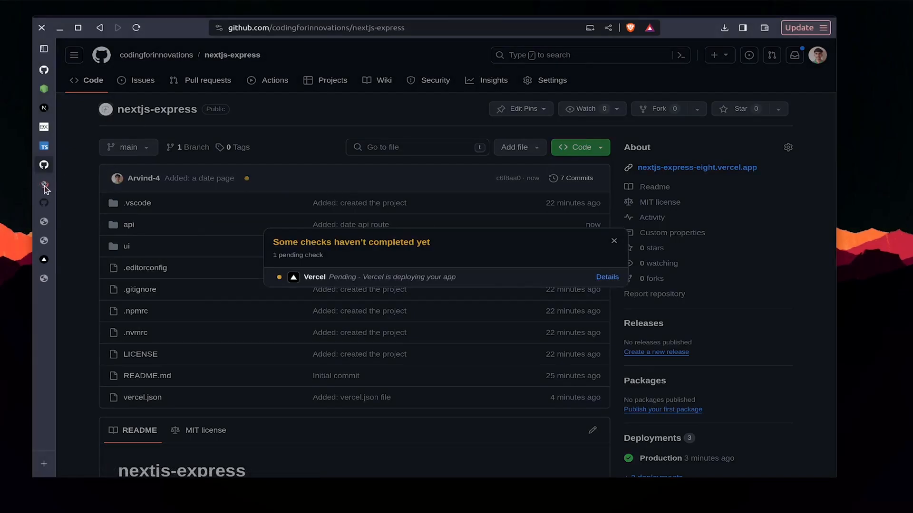
pyautogui.click(607, 276)
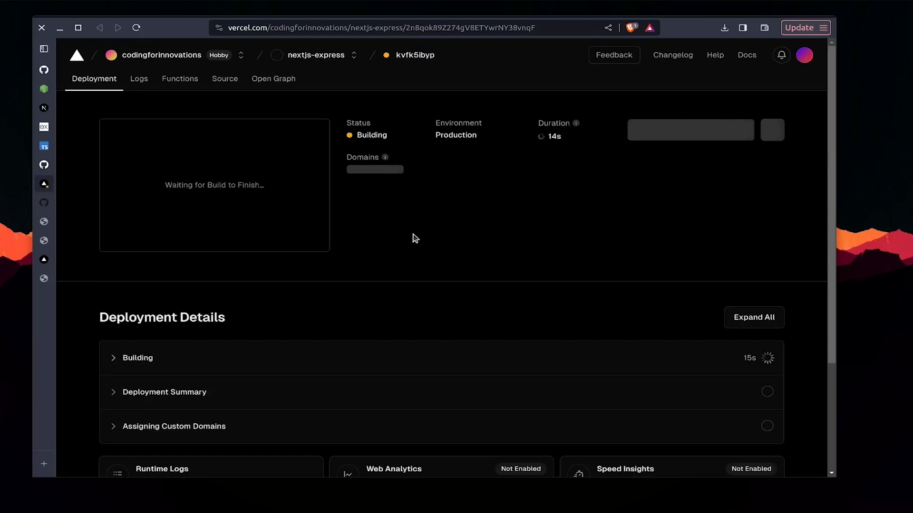
# Step: Expand the Vercel build log and follow it until the deployment shows Ready
pyautogui.scroll(-3)
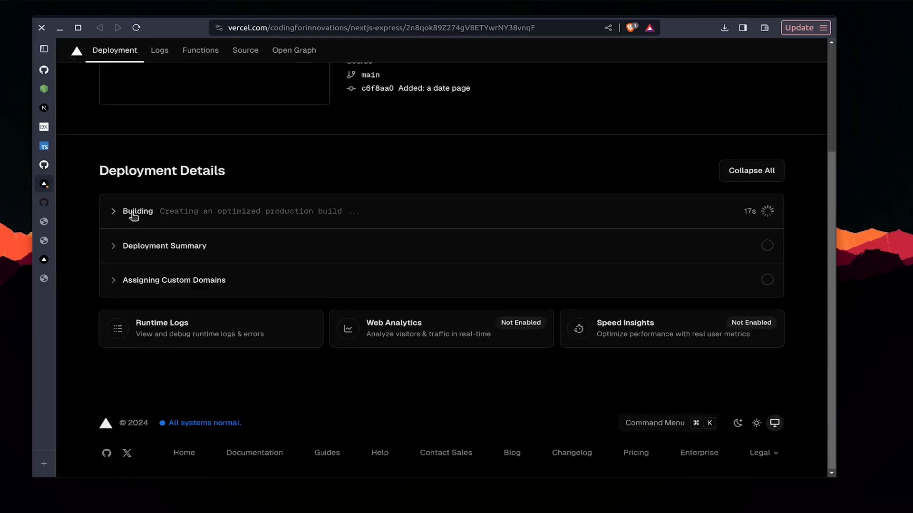
pyautogui.click(137, 211)
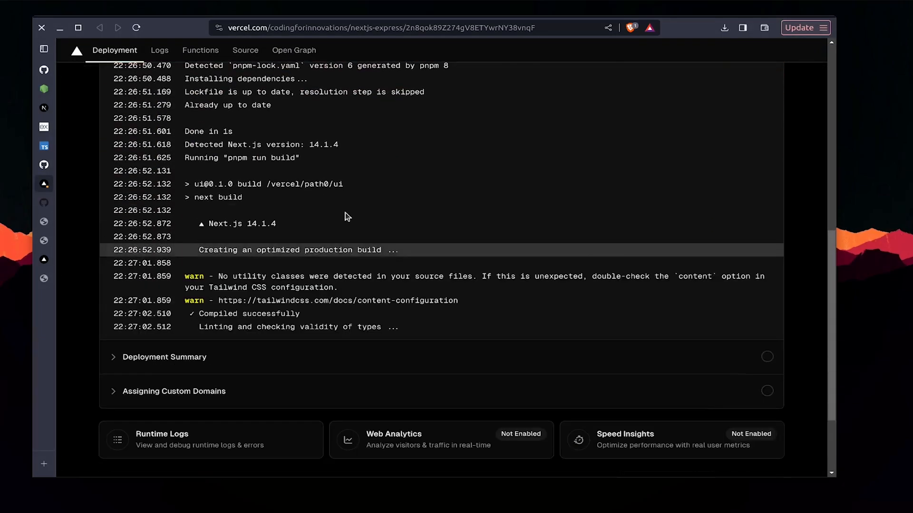
pyautogui.scroll(-3)
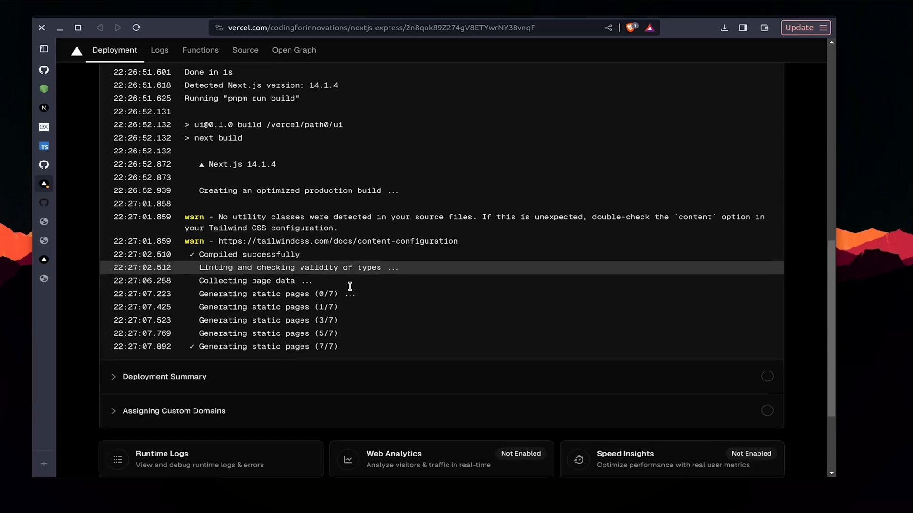
pyautogui.scroll(-3)
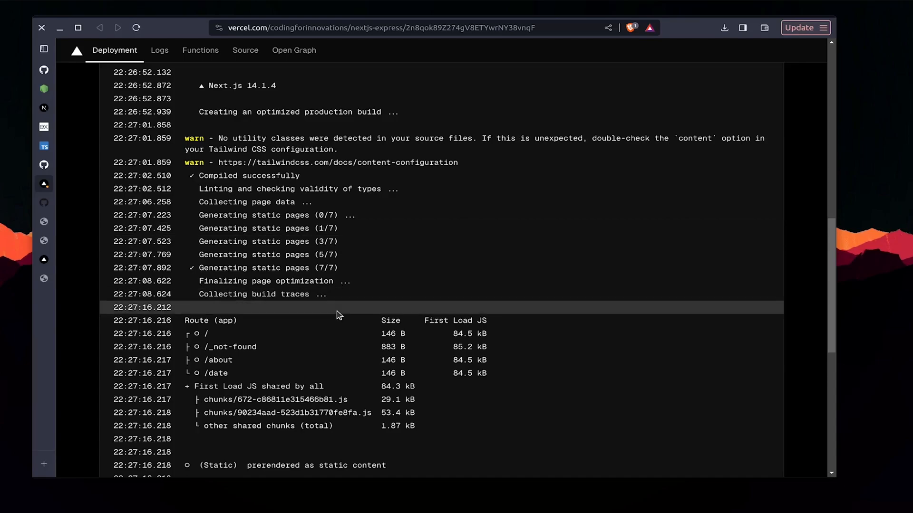
pyautogui.scroll(-3)
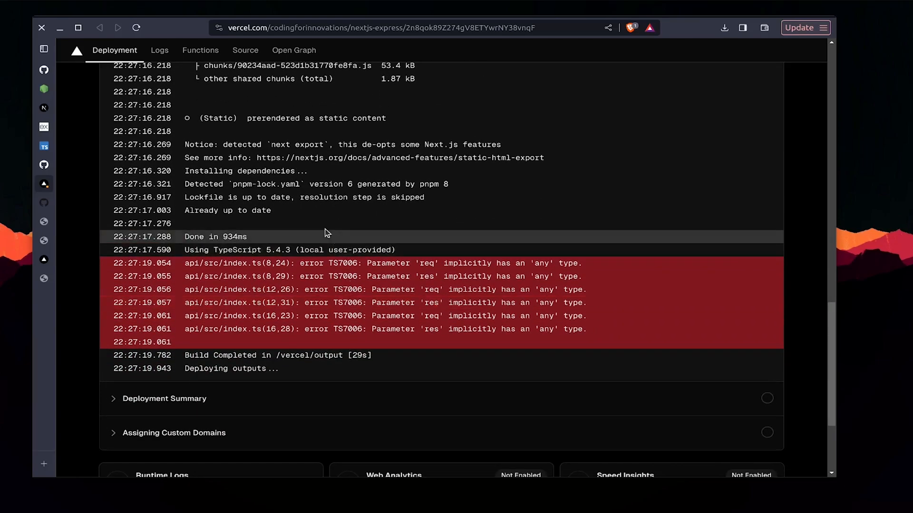
pyautogui.scroll(-3)
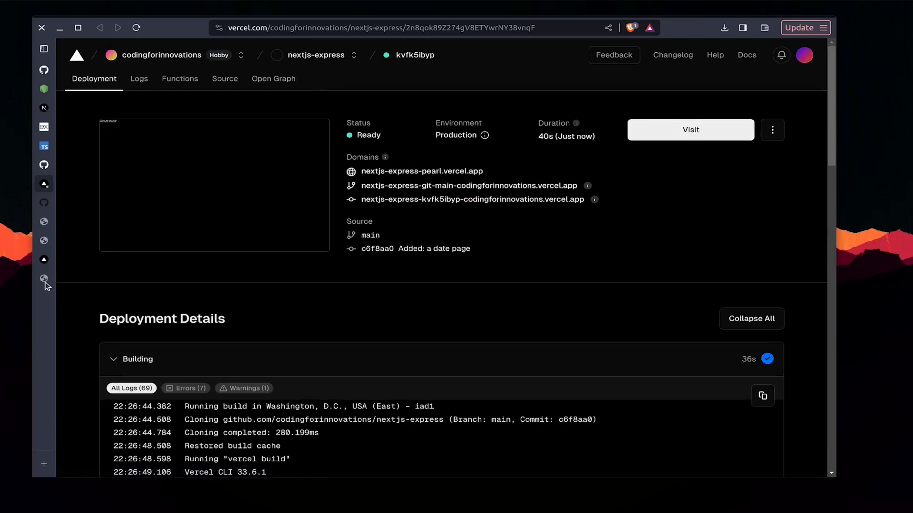
# Step: Return to the nextjs-express repository page on GitHub
pyautogui.click(43, 278)
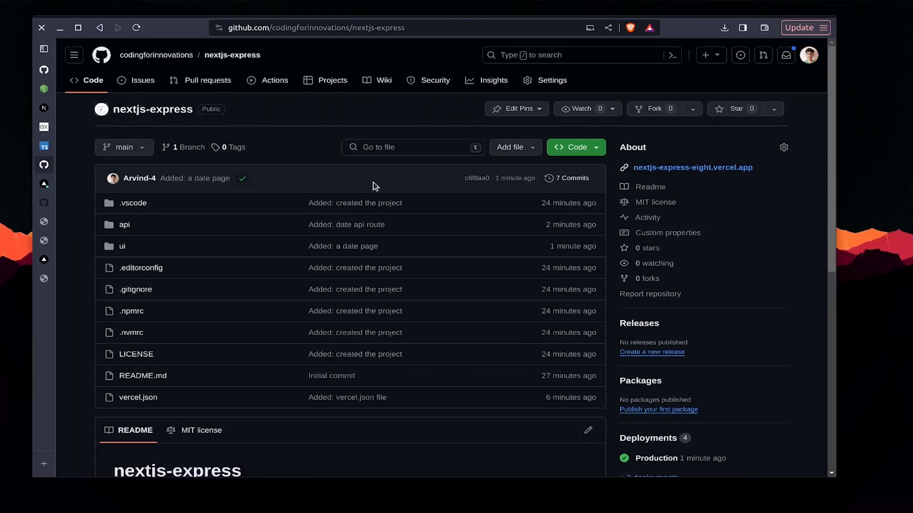
pyautogui.scroll(-3)
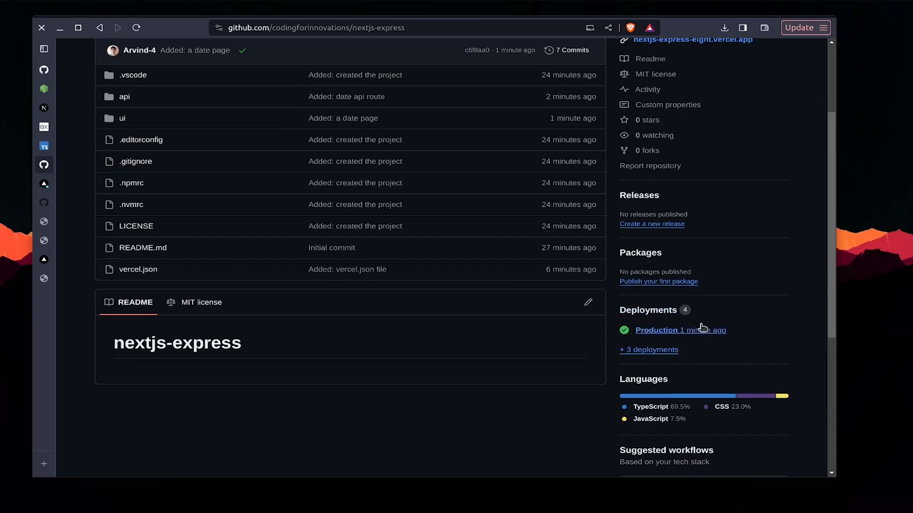
pyautogui.moveTo(584, 404)
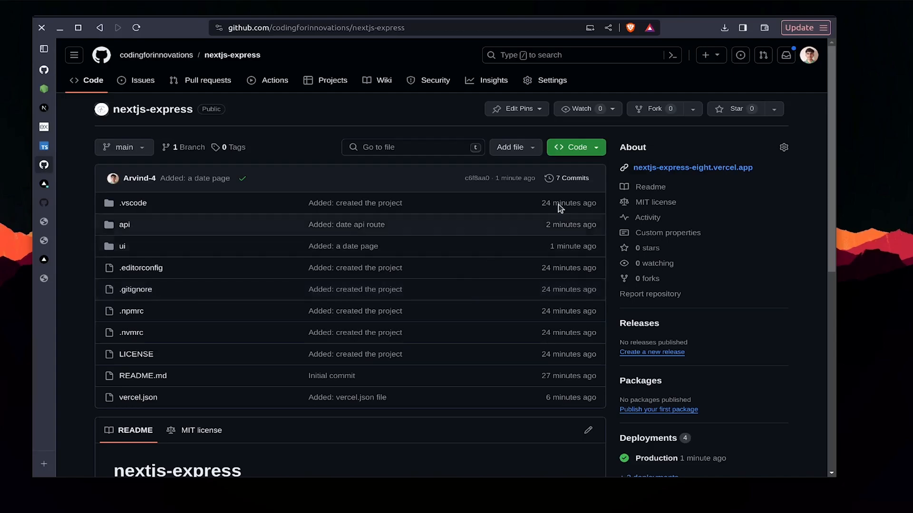
pyautogui.moveTo(531, 281)
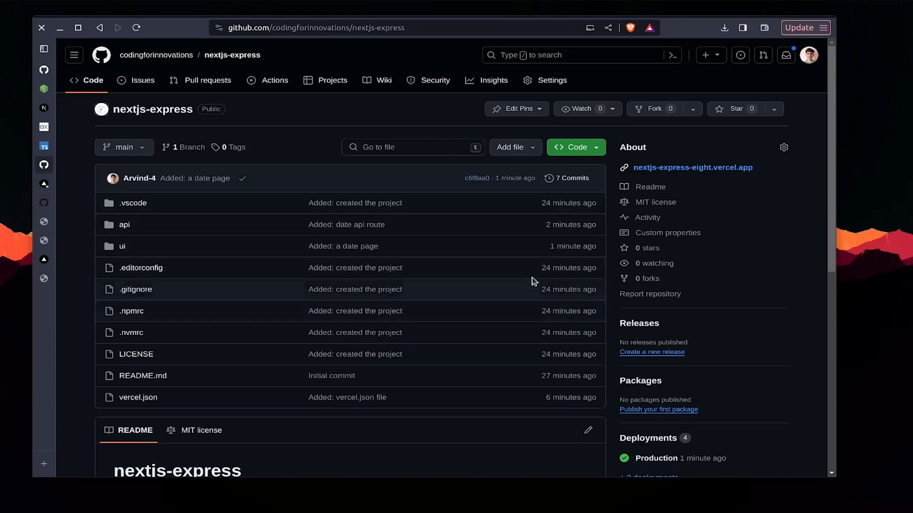
pyautogui.moveTo(455, 124)
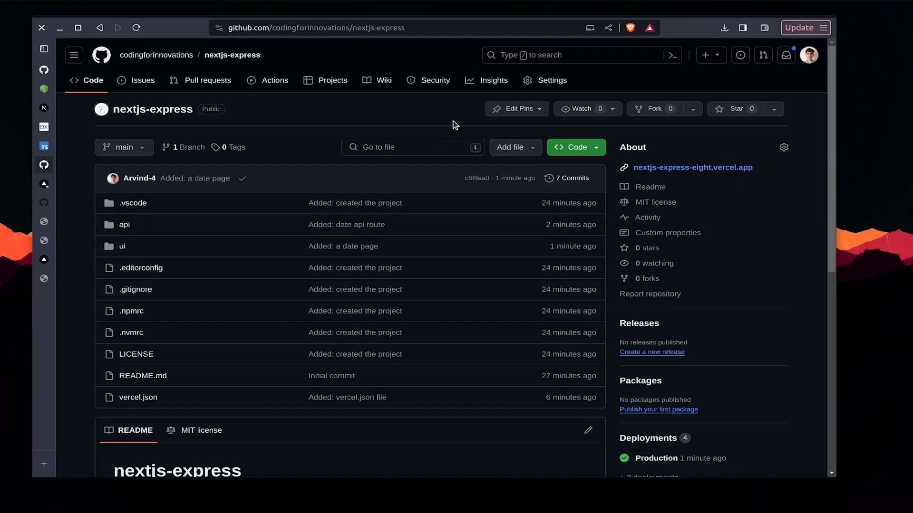